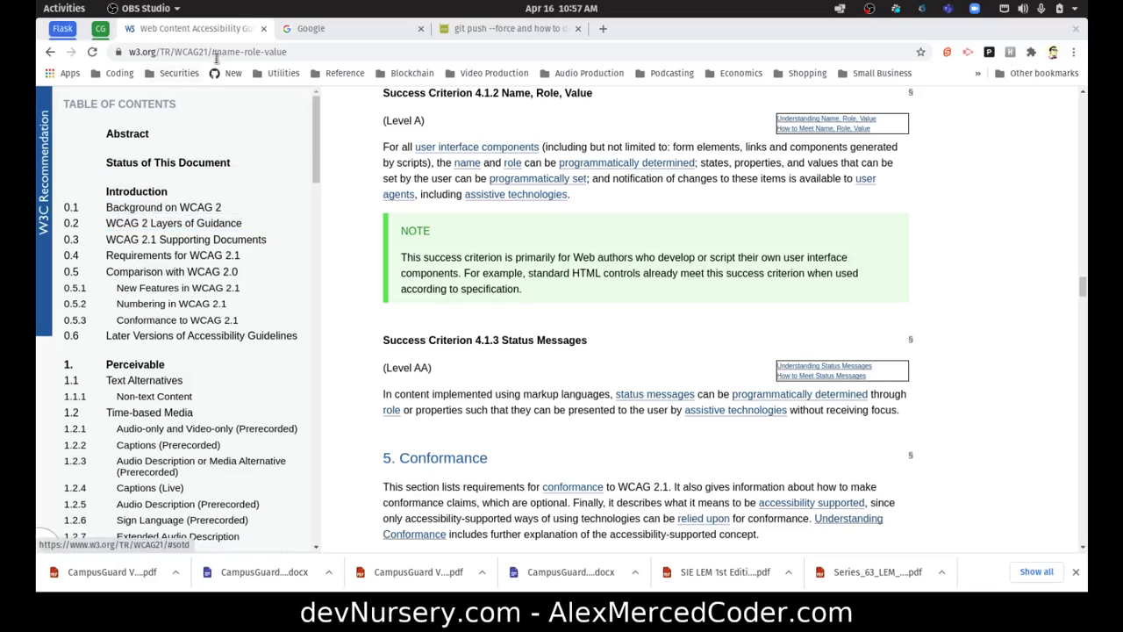
Scroll through the WCAG 2.1 page before switching to the VS Code project with its empty style.css.
click(137, 192)
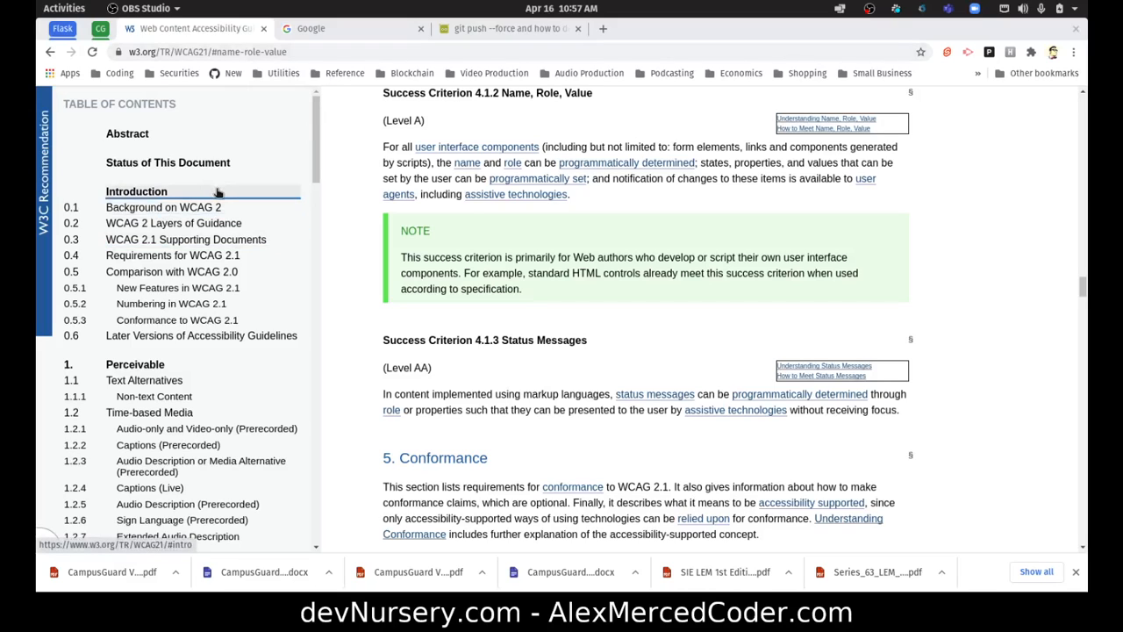
scroll(down, 3)
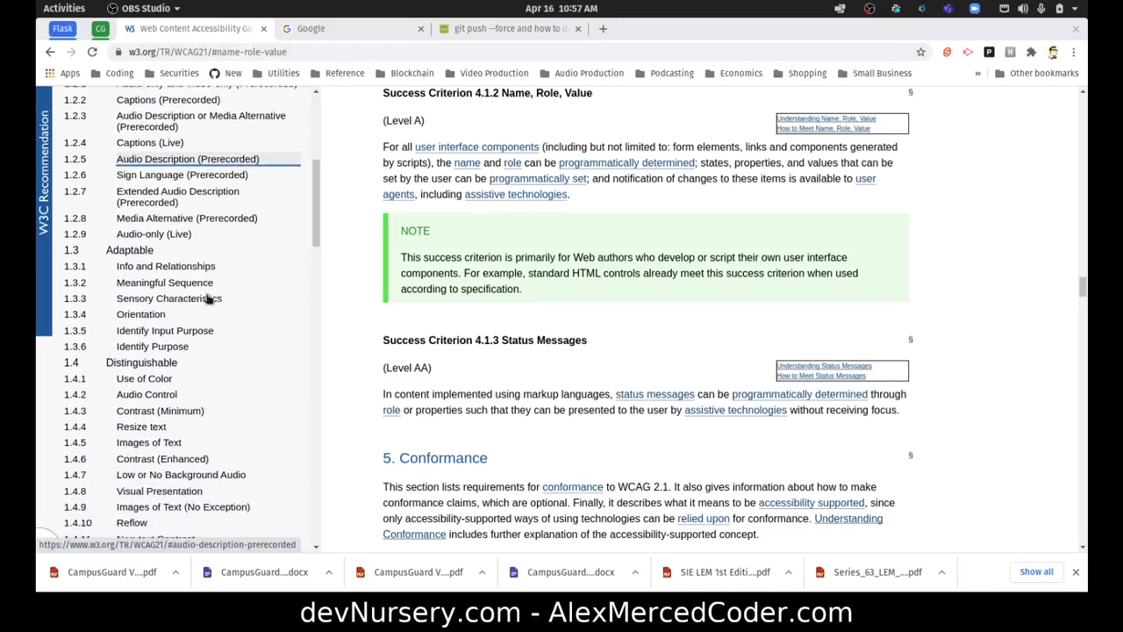
scroll(down, 3)
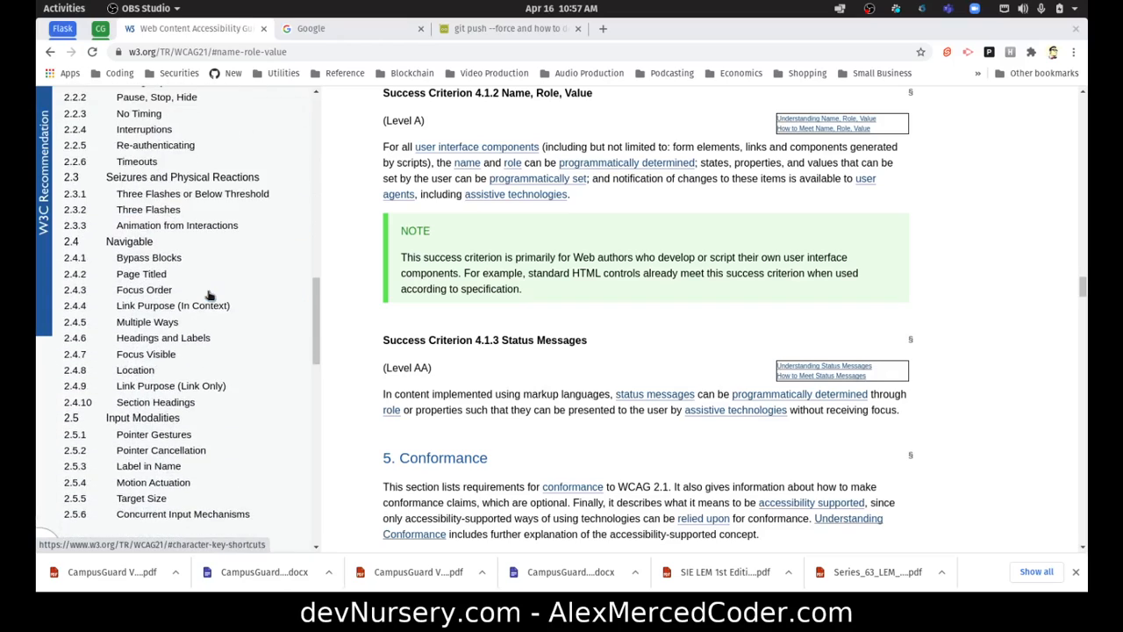
scroll(down, 3)
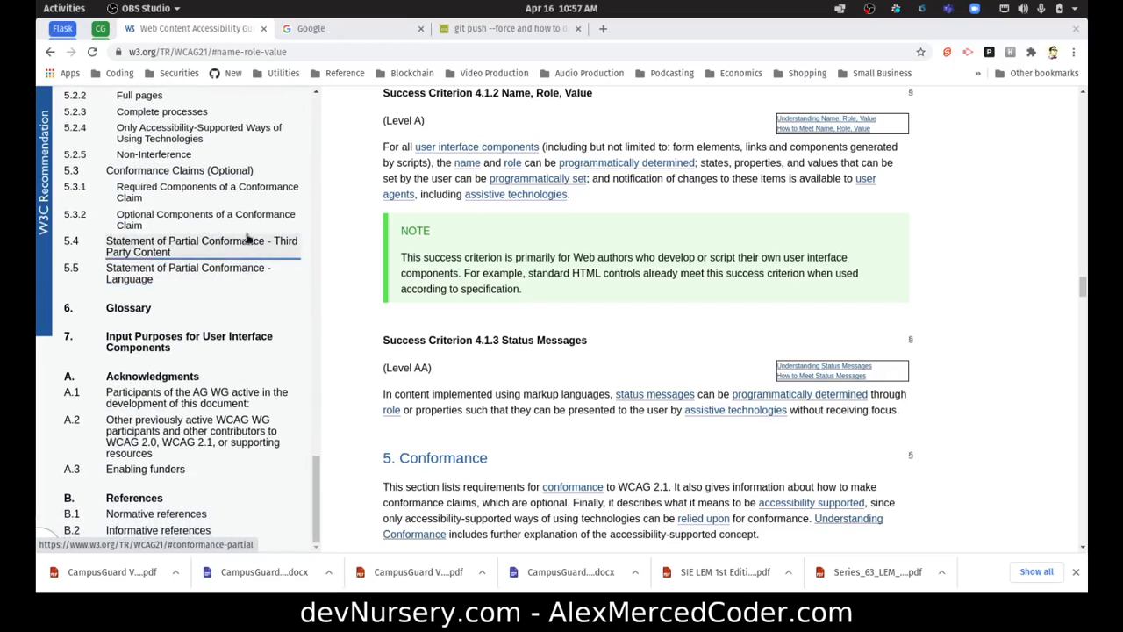
scroll(down, 3)
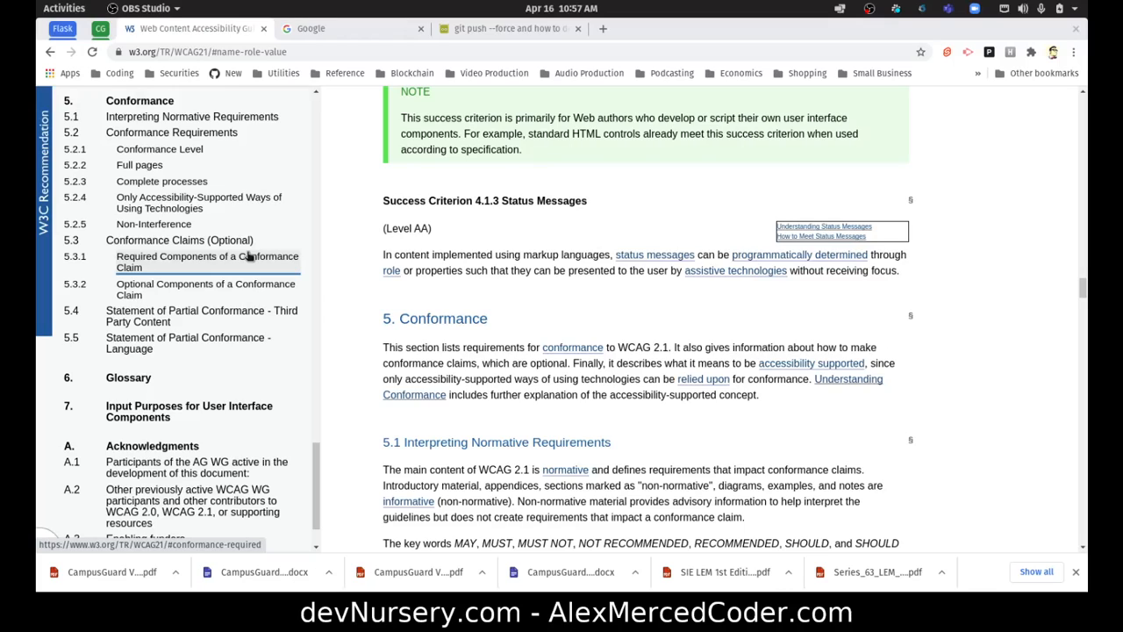
scroll(up, 3)
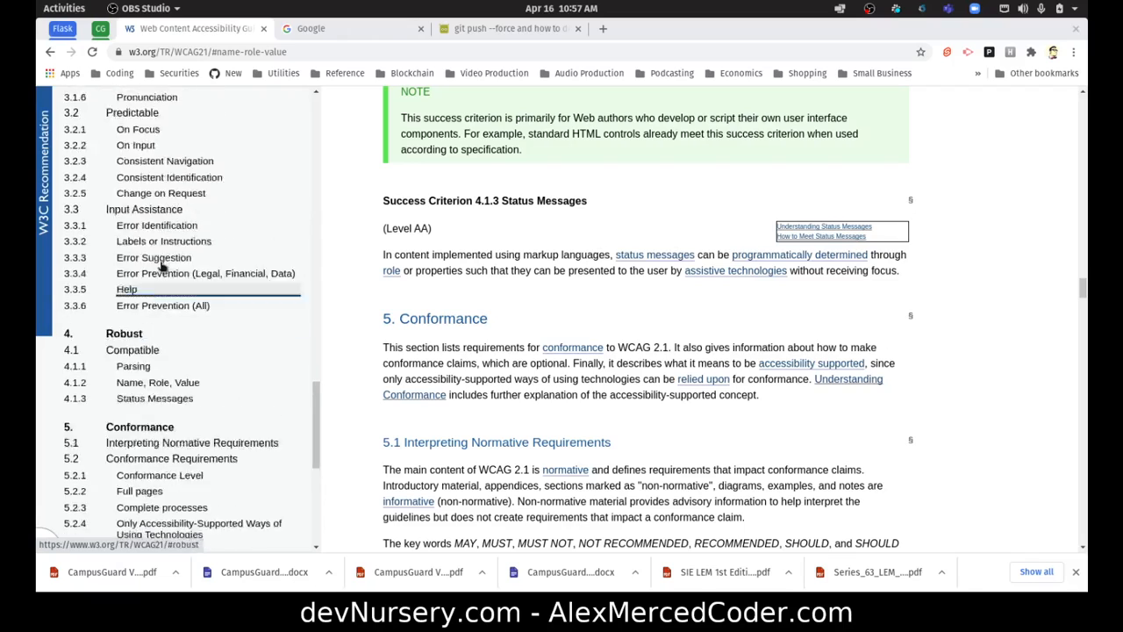
scroll(up, 3)
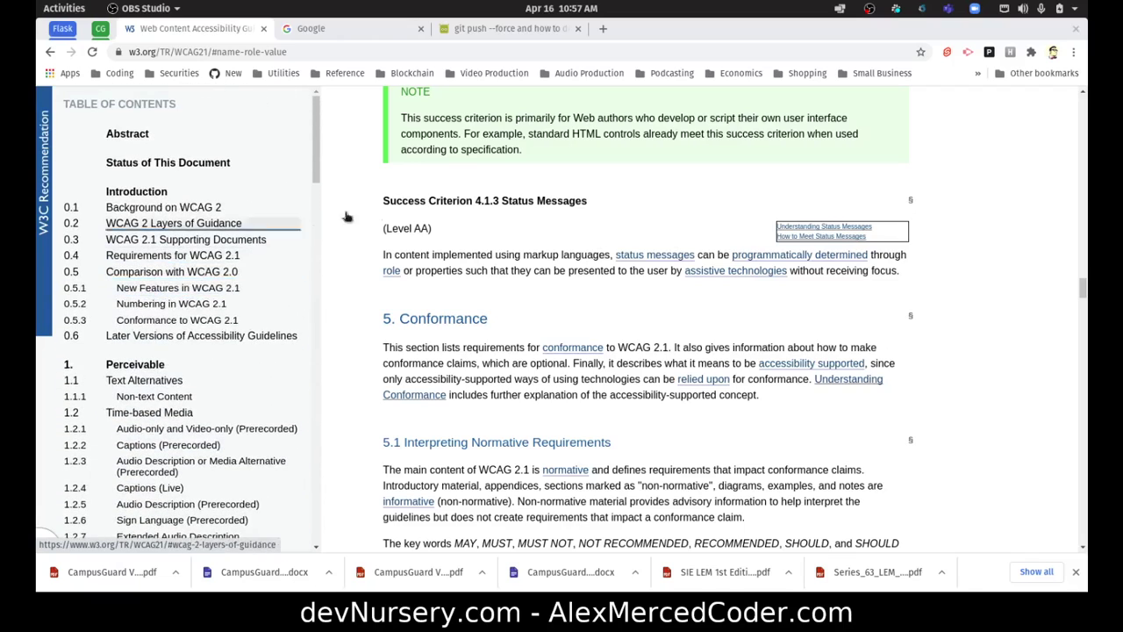
mouse_move(530, 225)
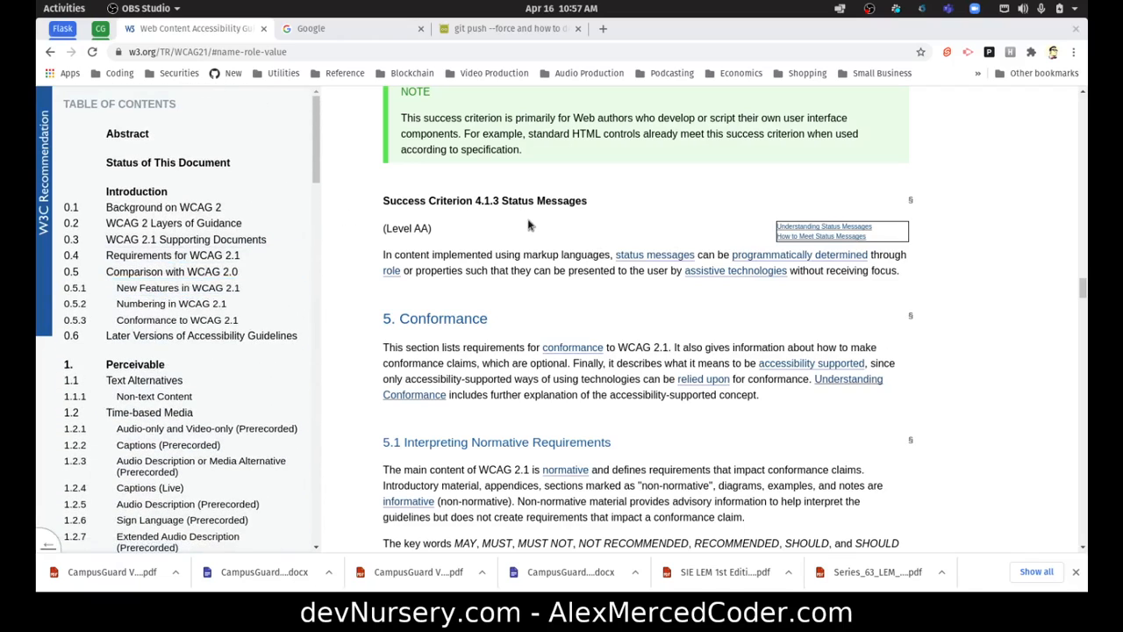
mouse_move(390, 214)
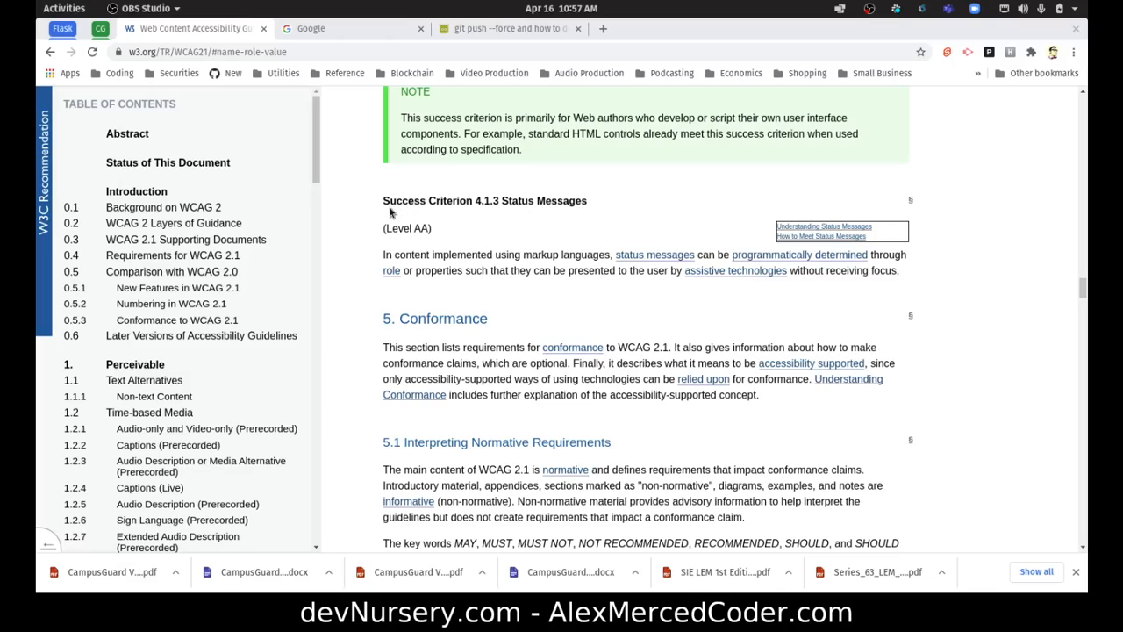
mouse_move(332, 160)
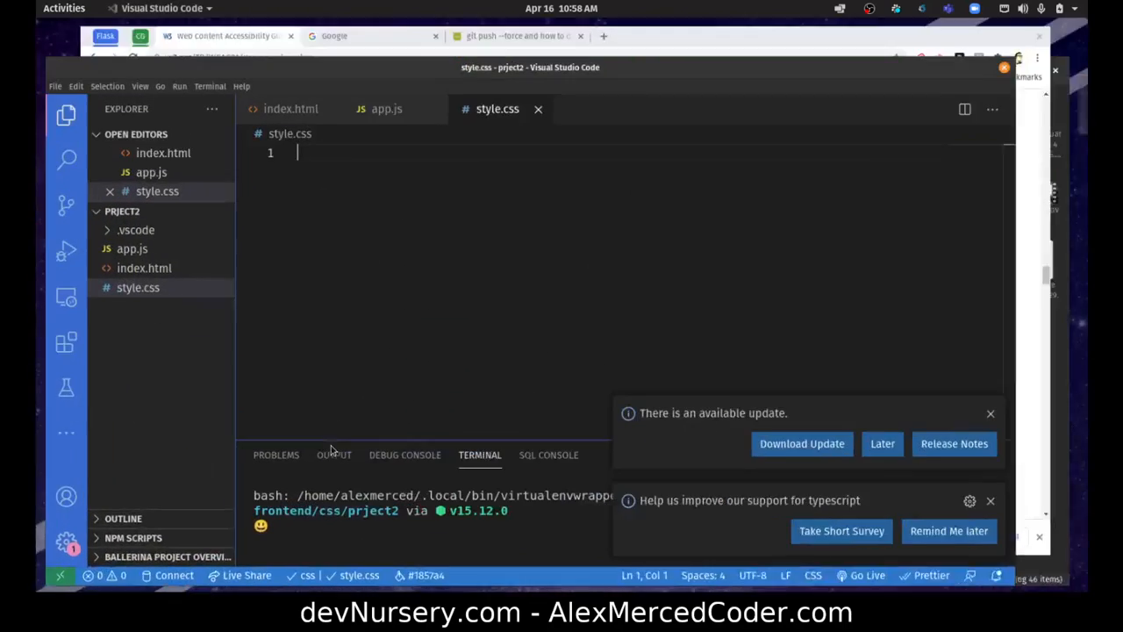
Add <button>Cheese</button> to the body of index.html and open it with Live Server.
click(144, 267)
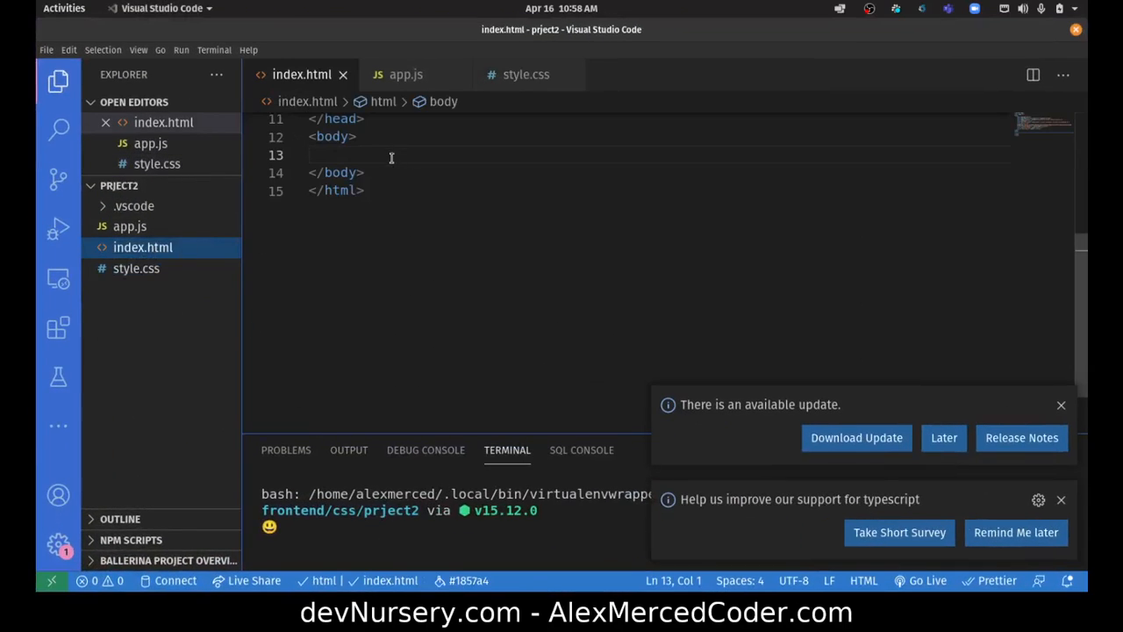
mouse_move(851, 137)
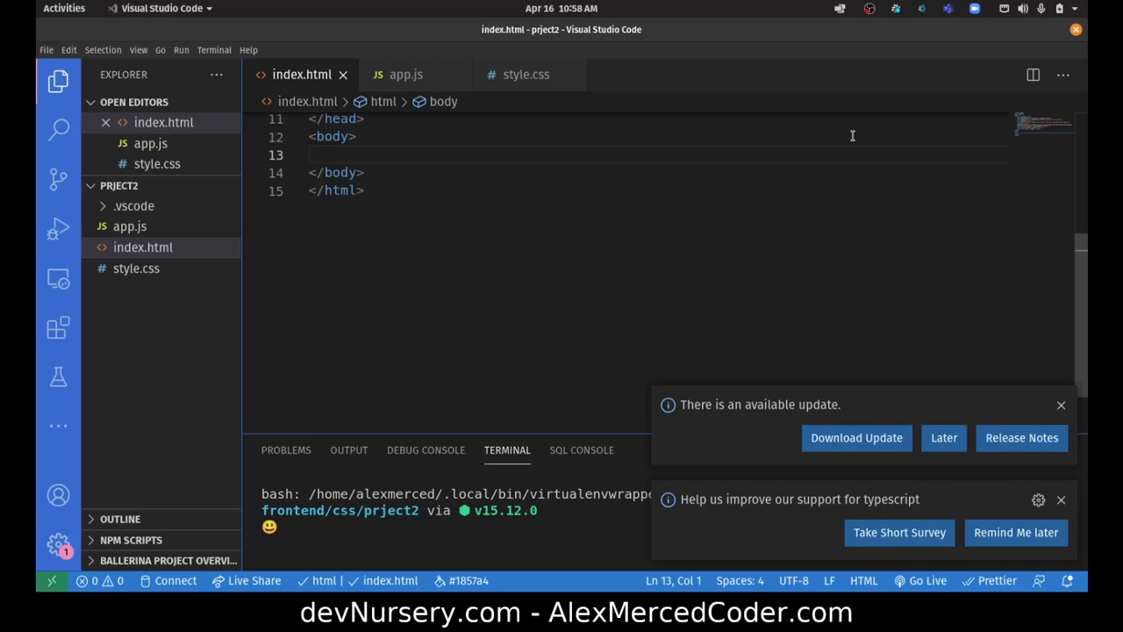
text(<button>C</button>)
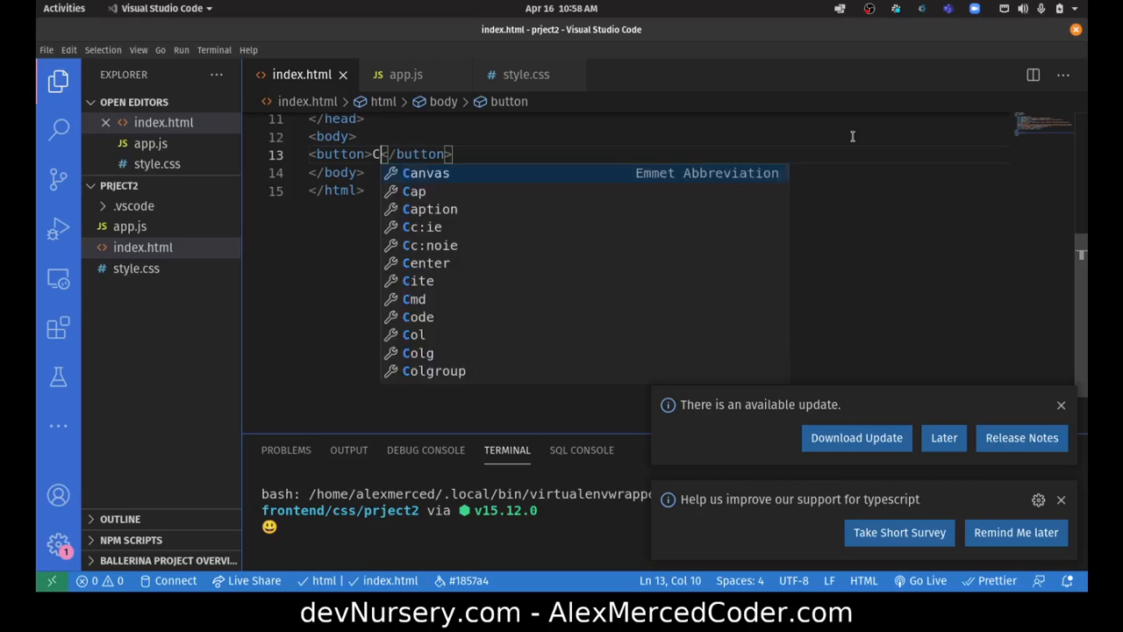
text(heese)
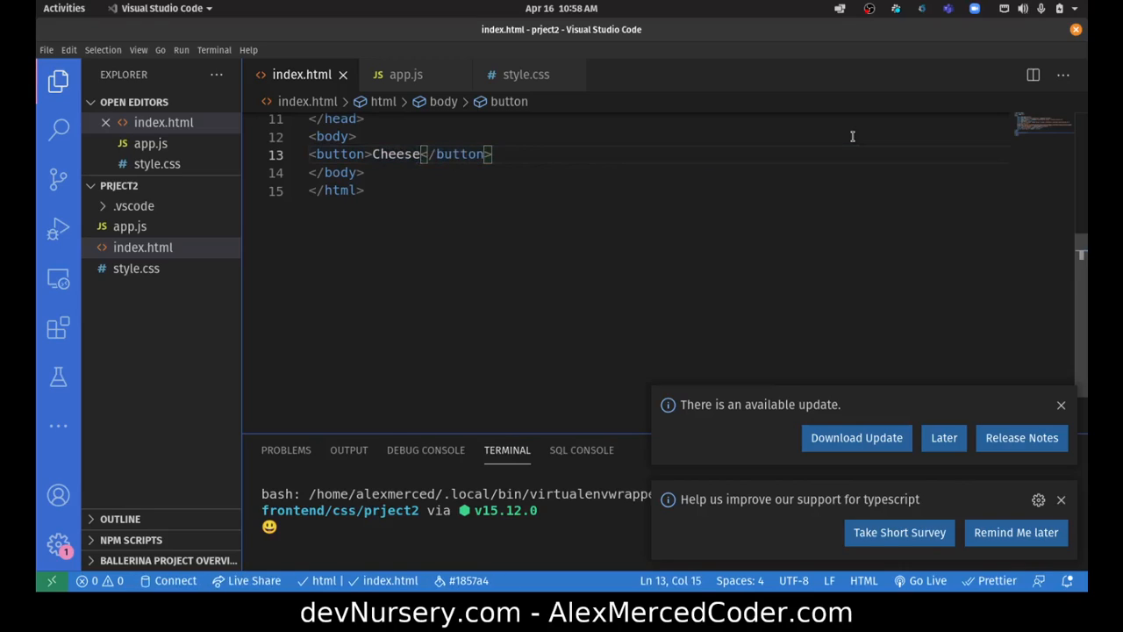
right_click(144, 245)
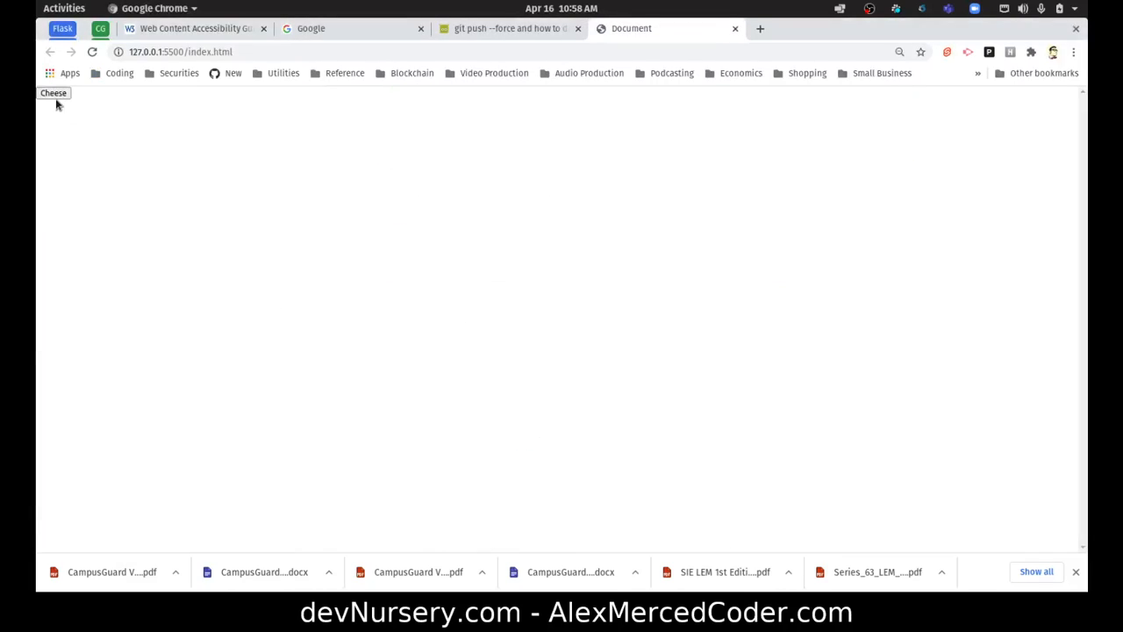
mouse_move(628, 380)
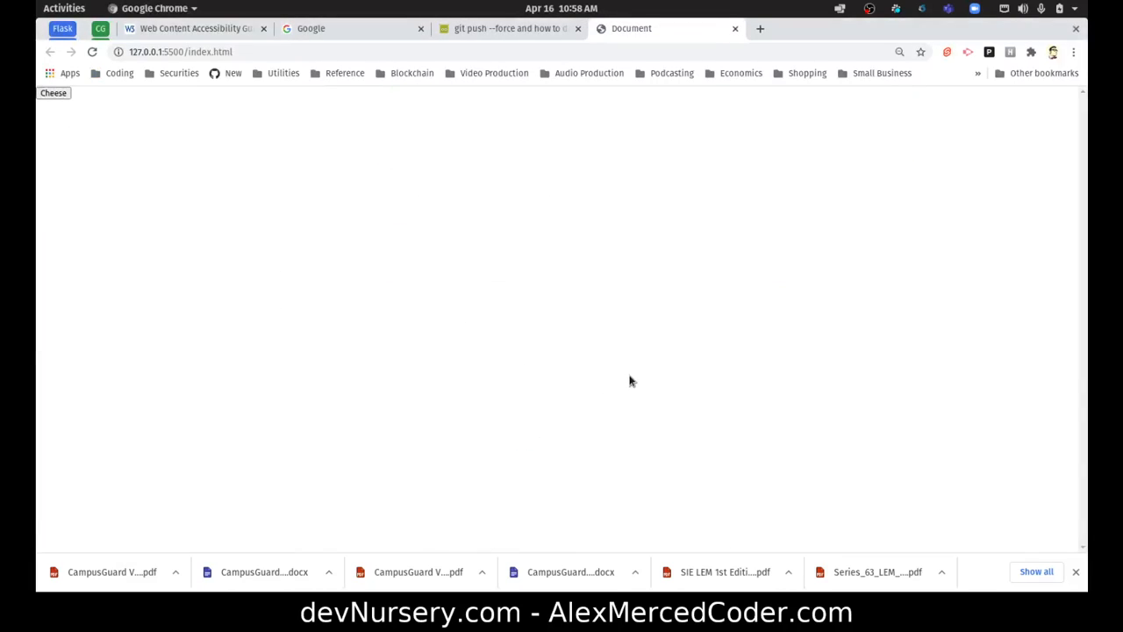
Inspect the Cheese button's accessibility info in DevTools, then select the root html element.
key(F12)
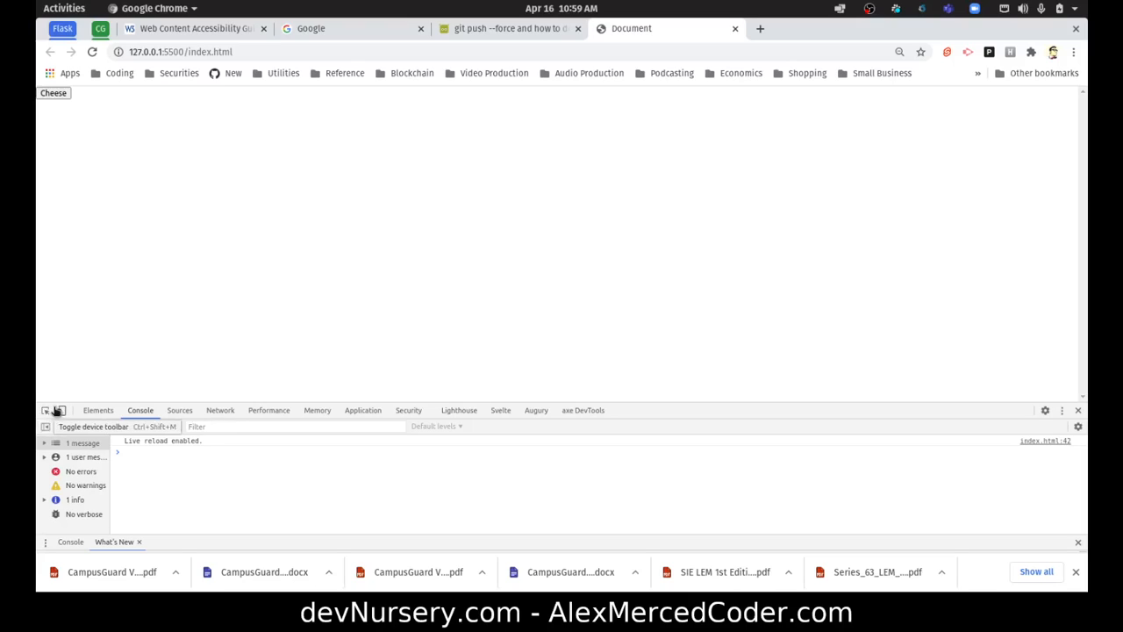
click(45, 411)
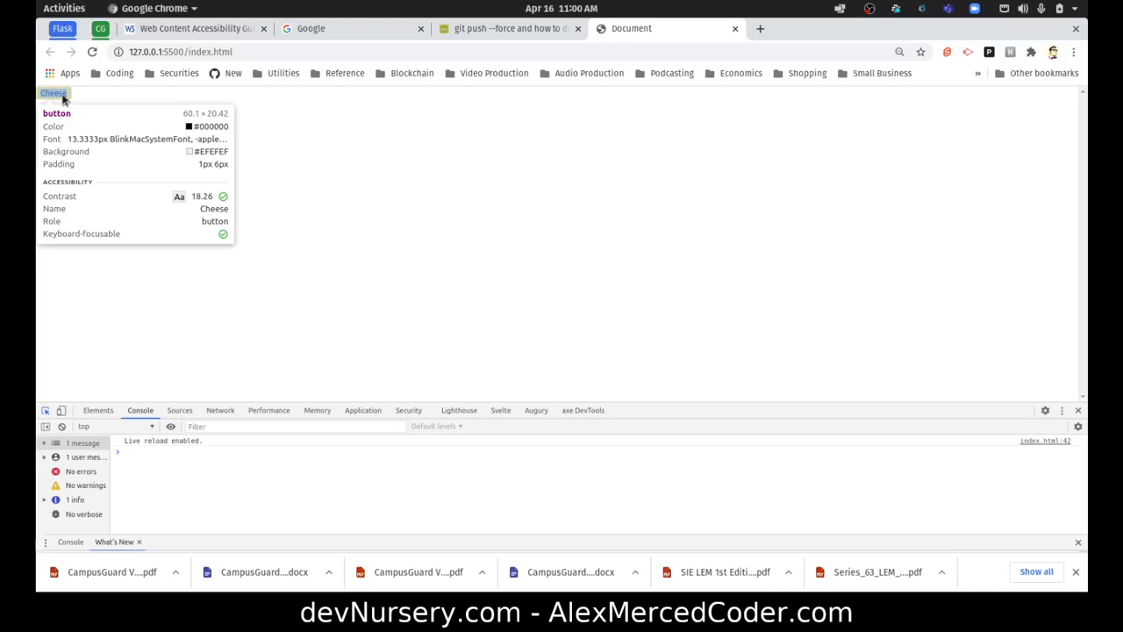
mouse_move(400, 302)
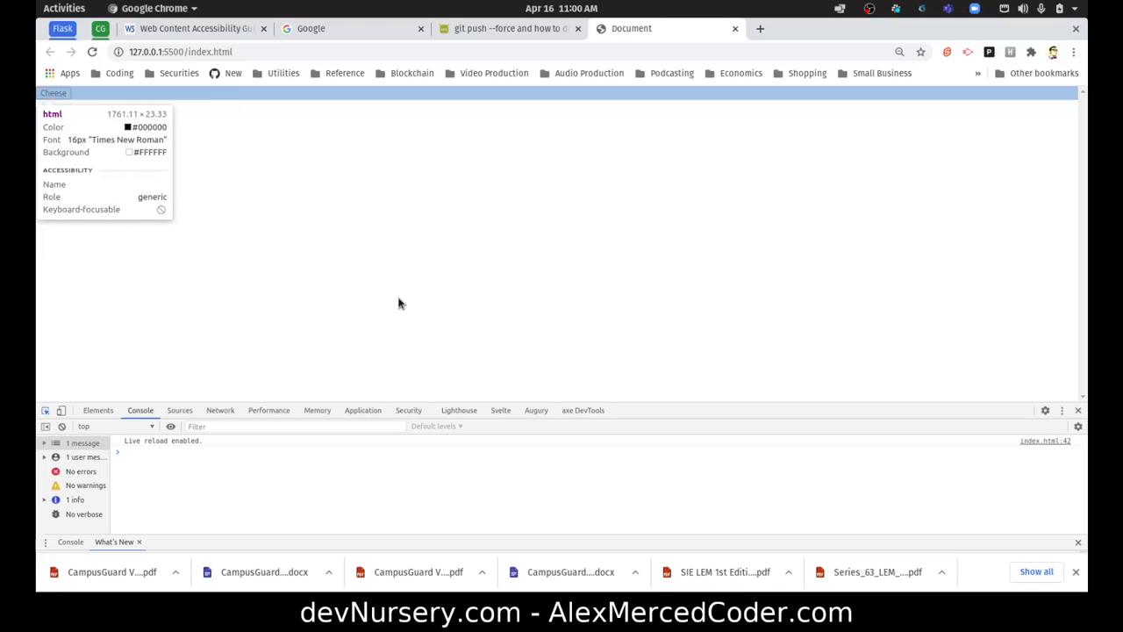
click(98, 411)
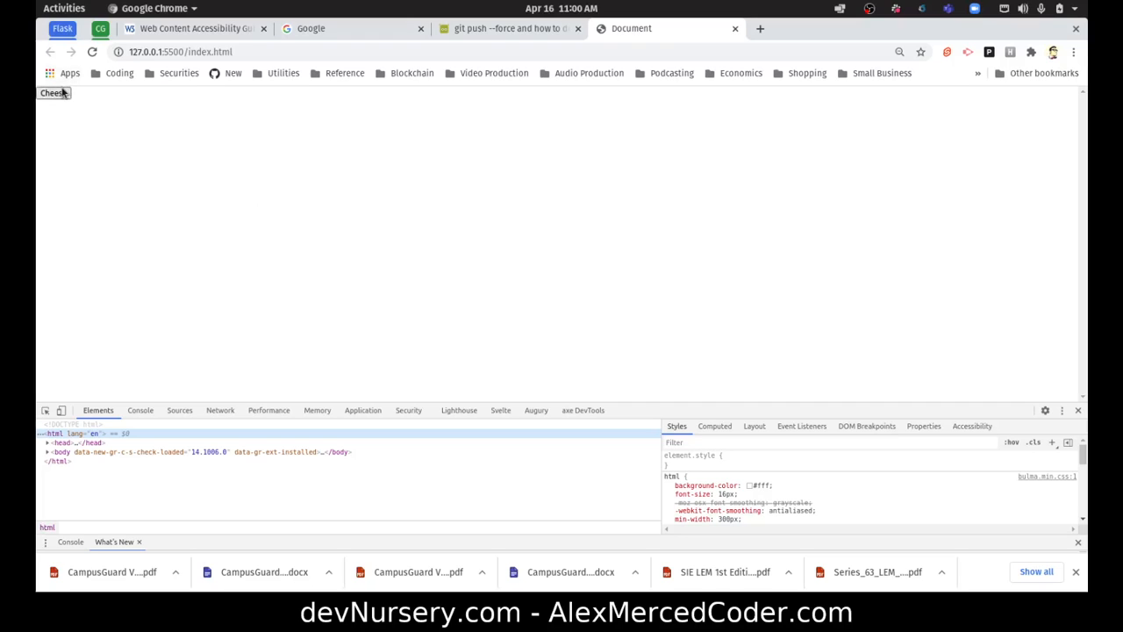
click(63, 7)
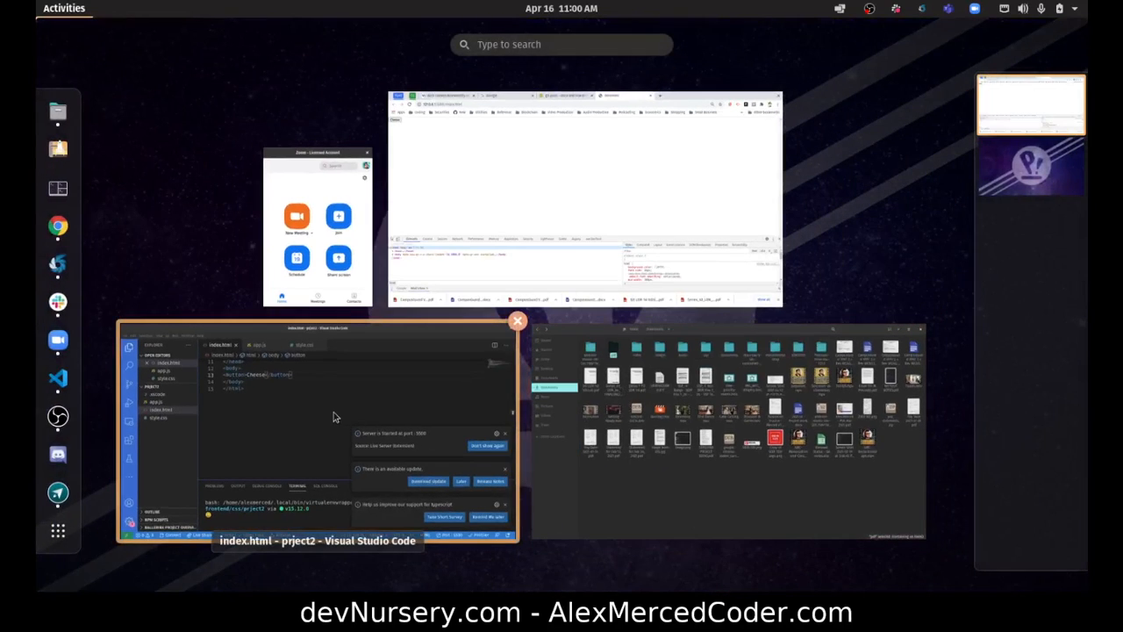
In style.css add a div rule with width: 100px, height: 40px and a background-color declaration.
click(318, 430)
text(<div></div>)
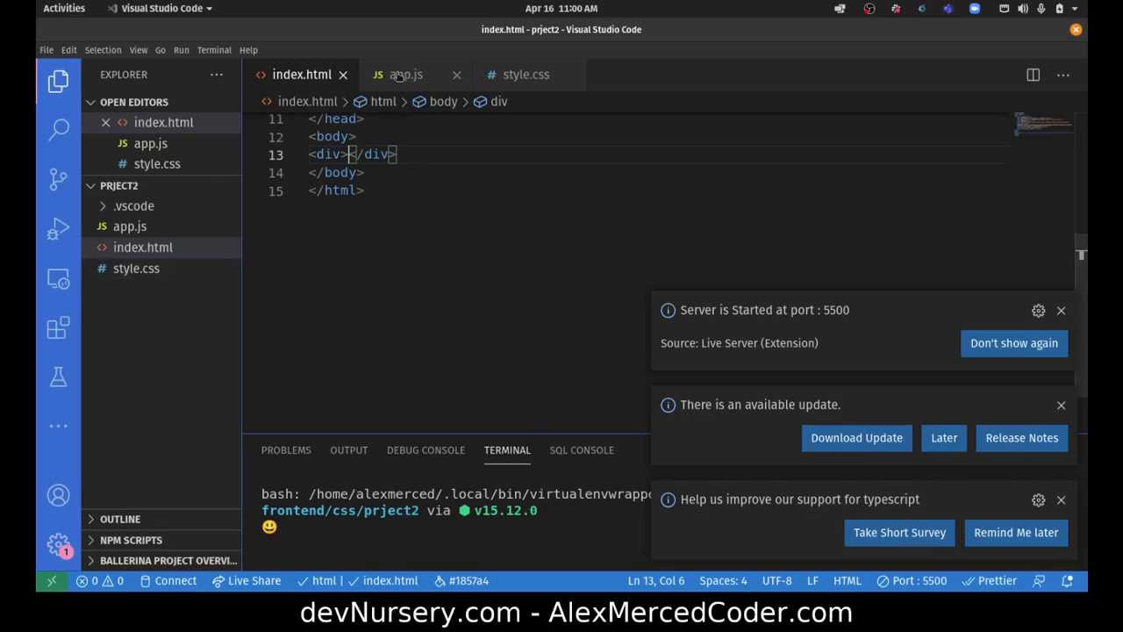
click(526, 73)
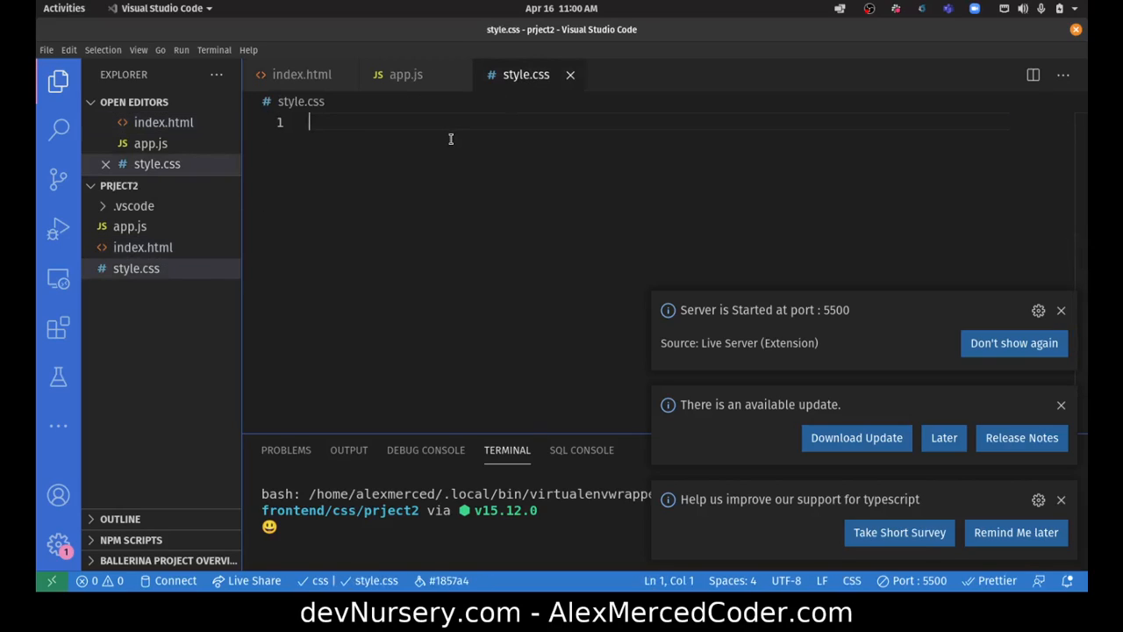
text(div {})
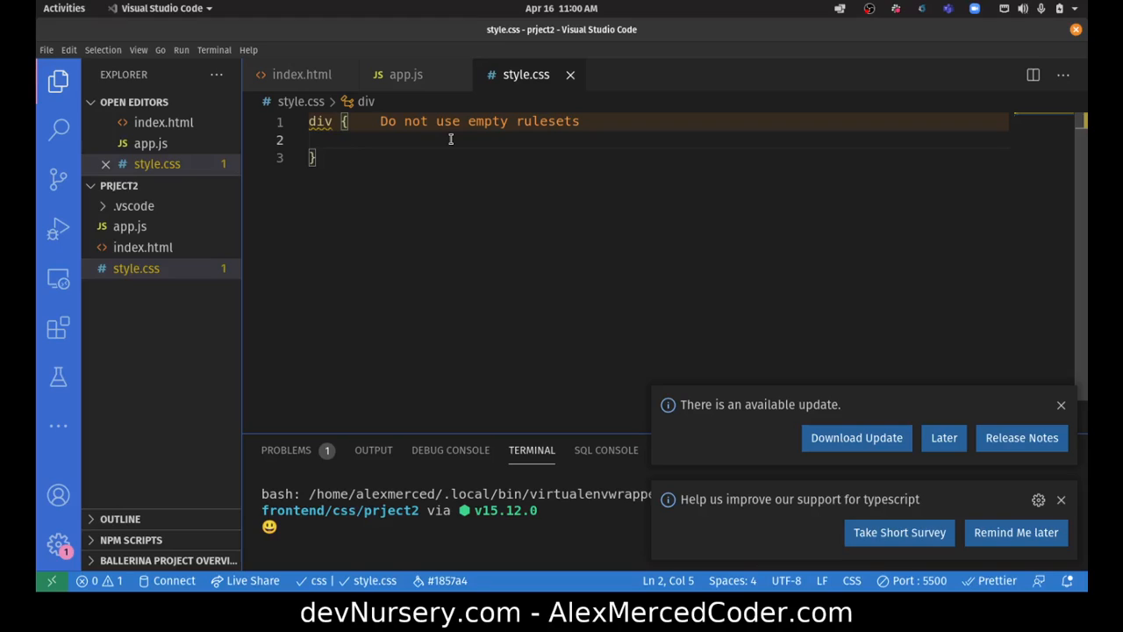
text(width: 10)
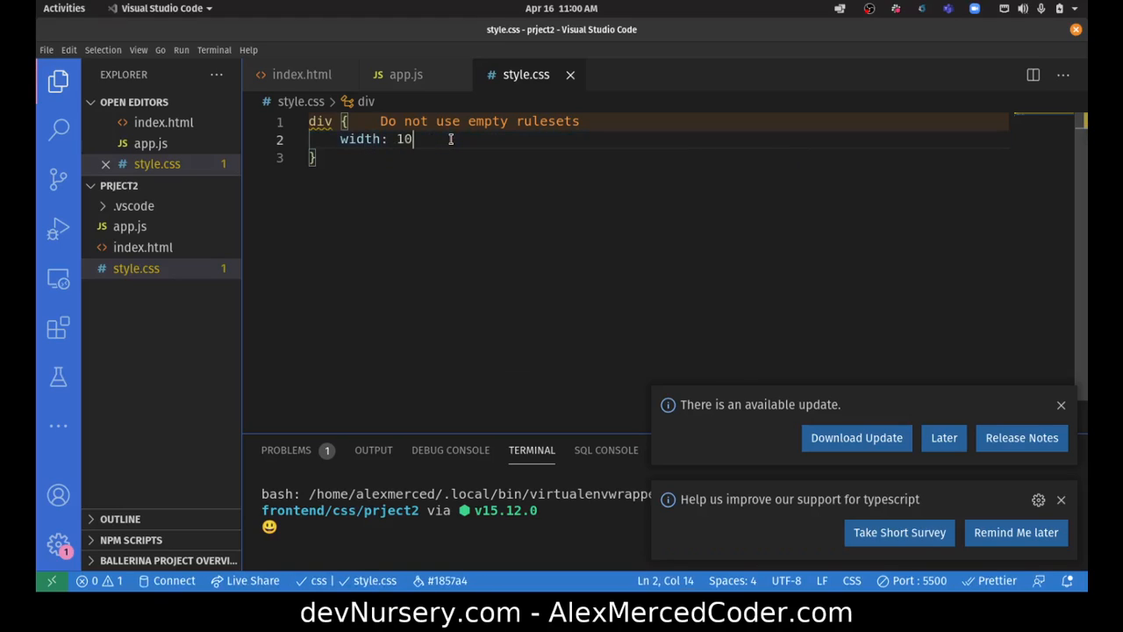
text(0px;)
text(w)
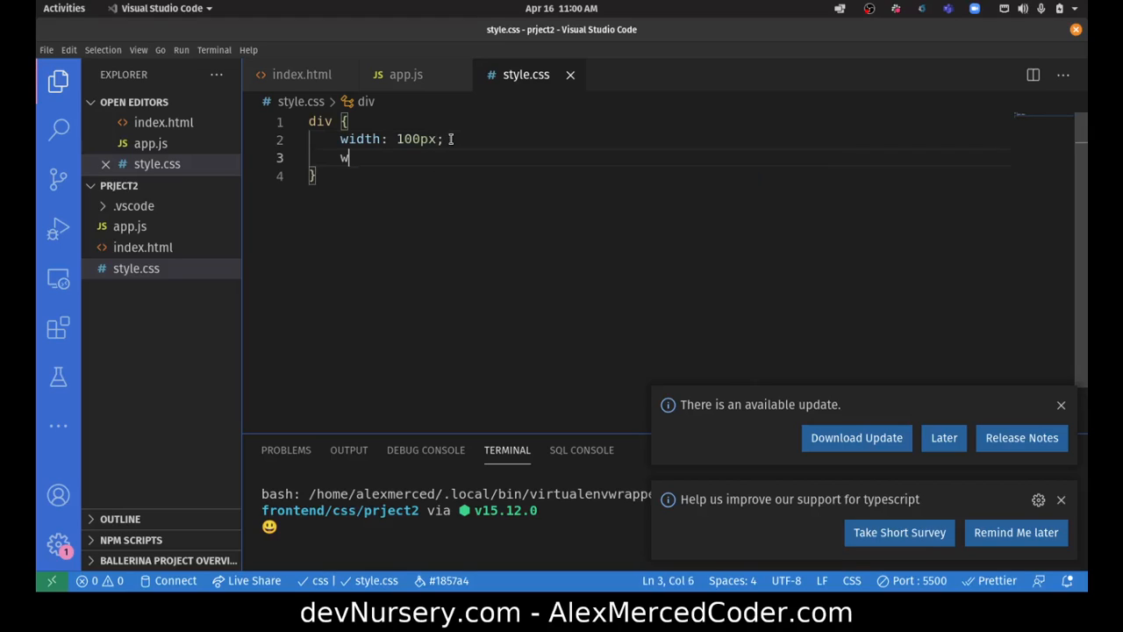
text(eight: 4)
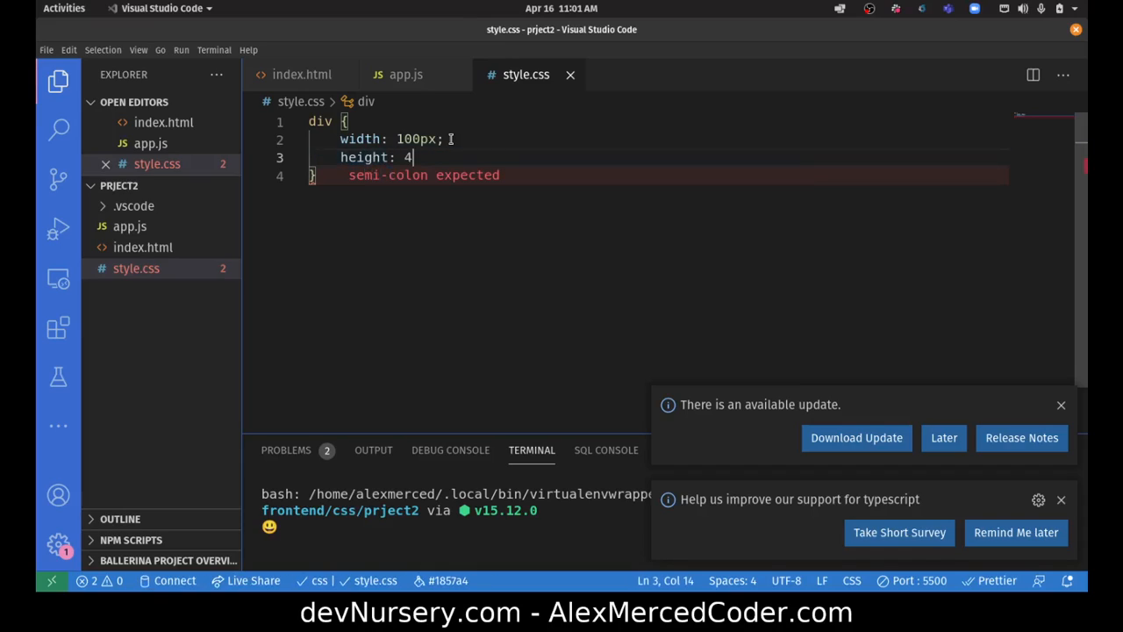
text(0px;)
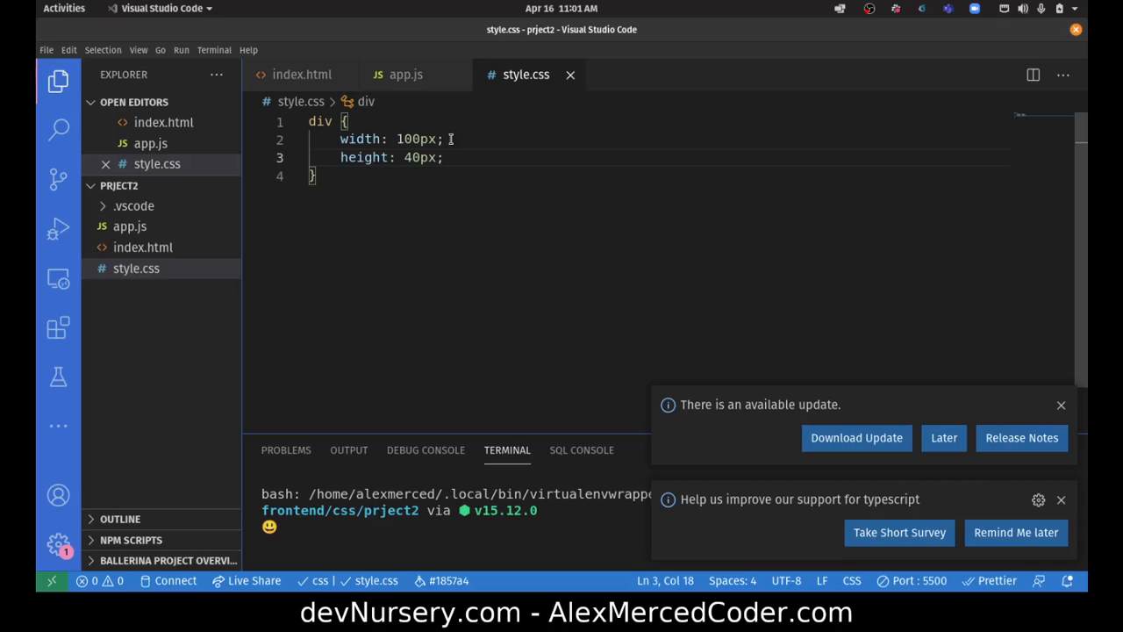
text(bac)
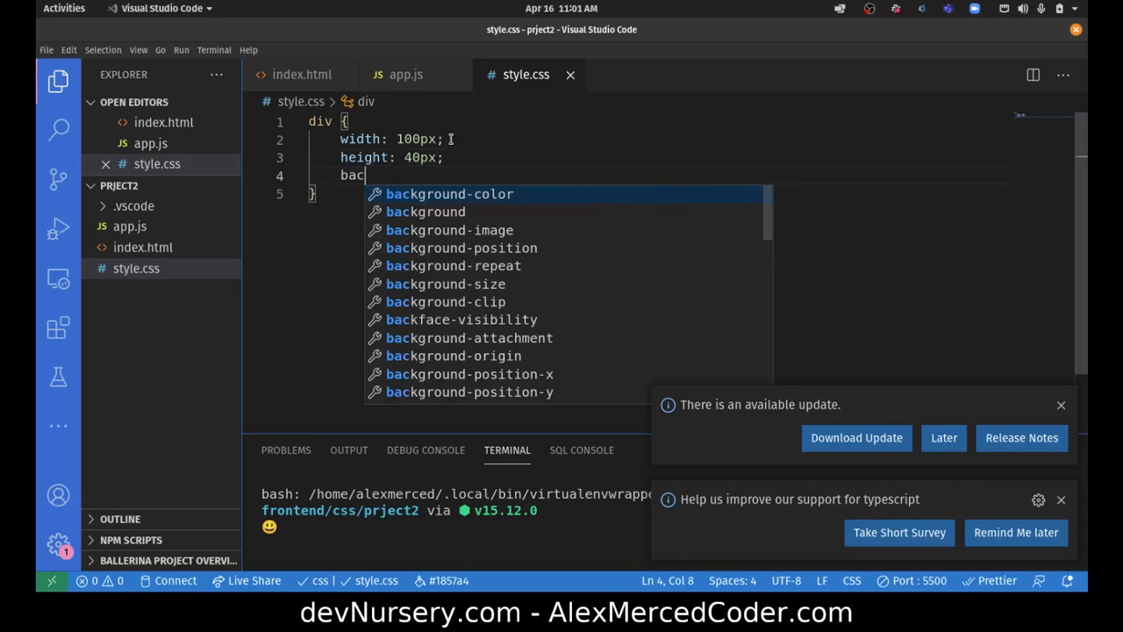
text(ground-color: ;)
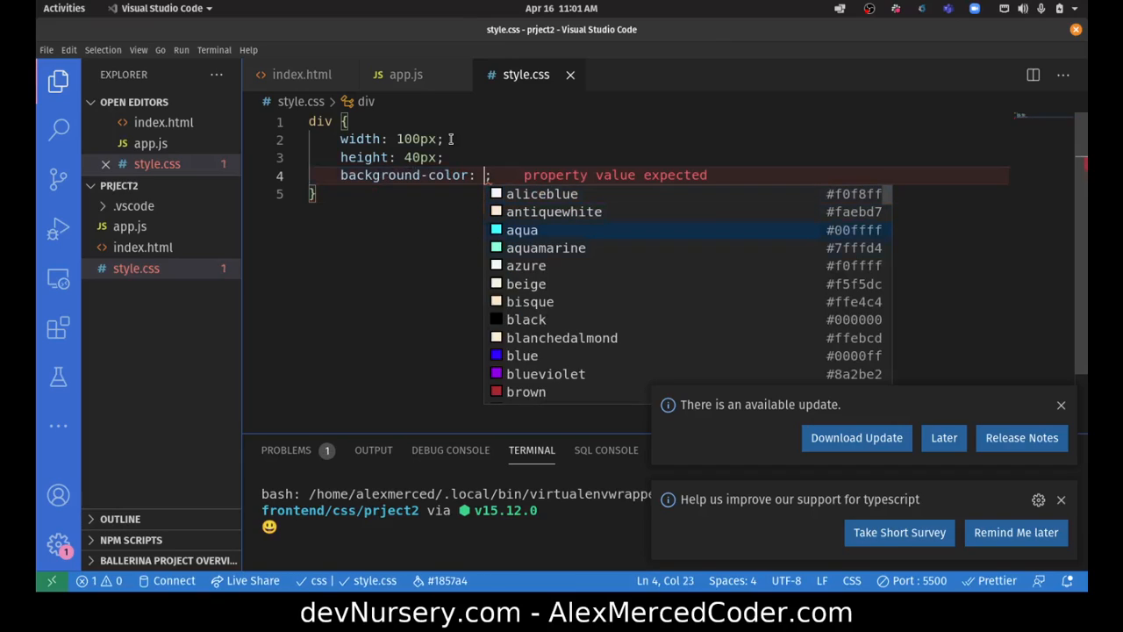
mouse_move(526, 319)
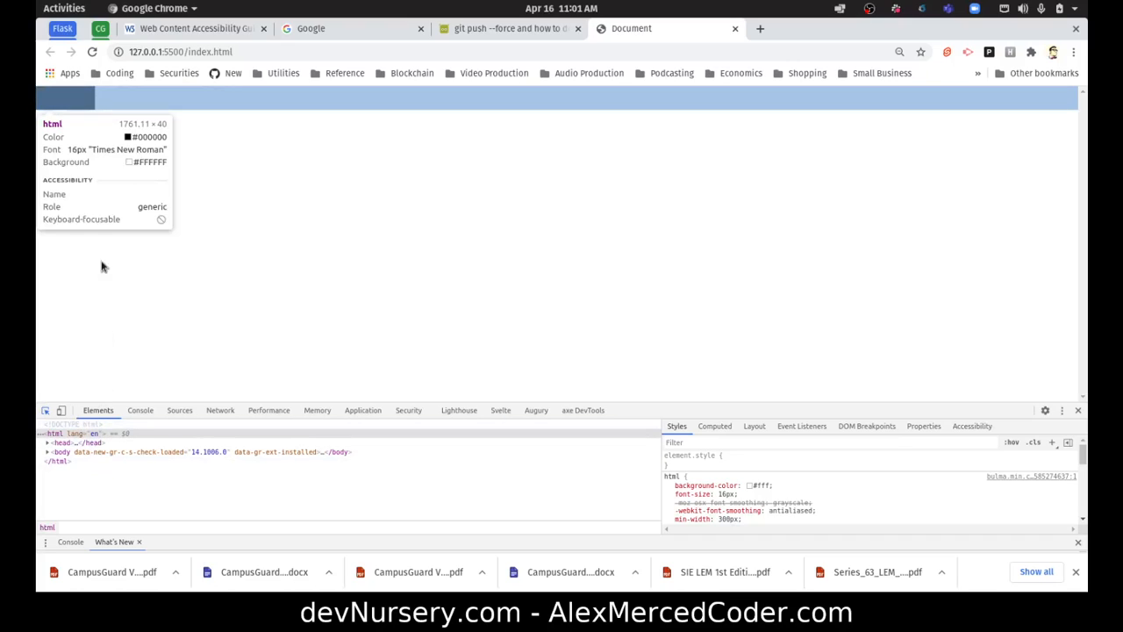
mouse_move(67, 98)
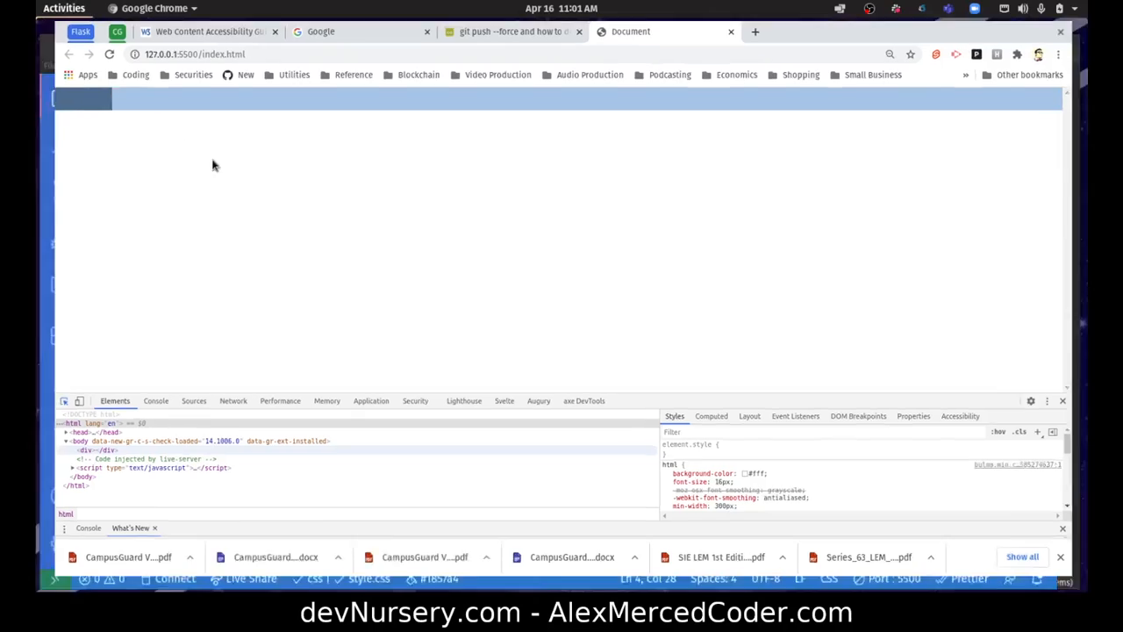
Return to the Chrome window to start a new tab searching for 'utf 8 emoji'.
click(63, 7)
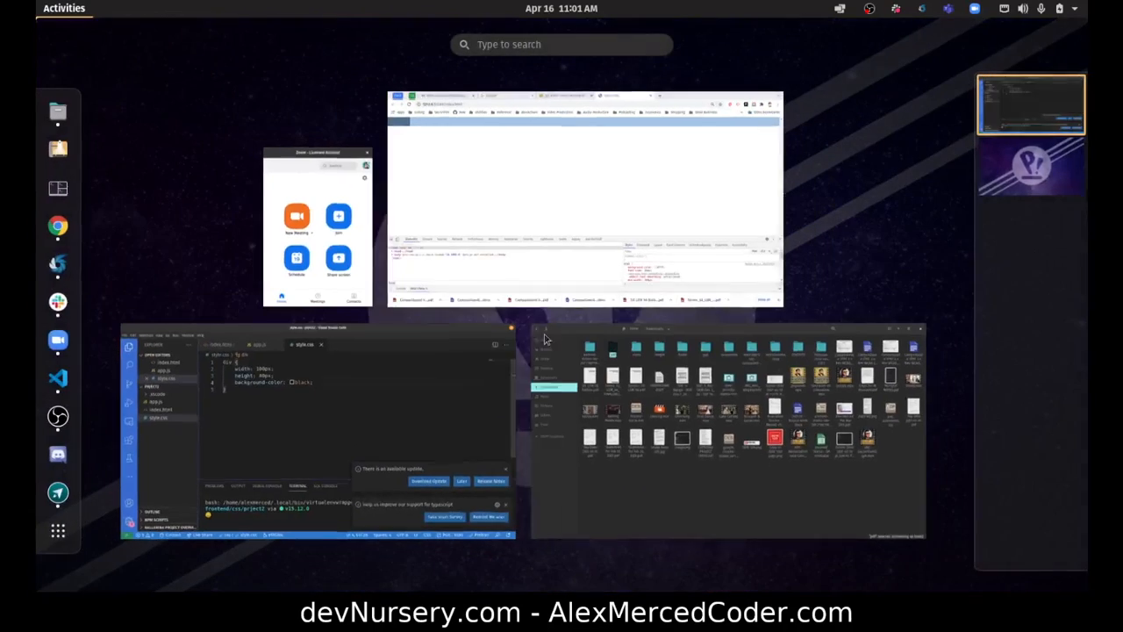
click(586, 196)
text(utf 8 emoji)
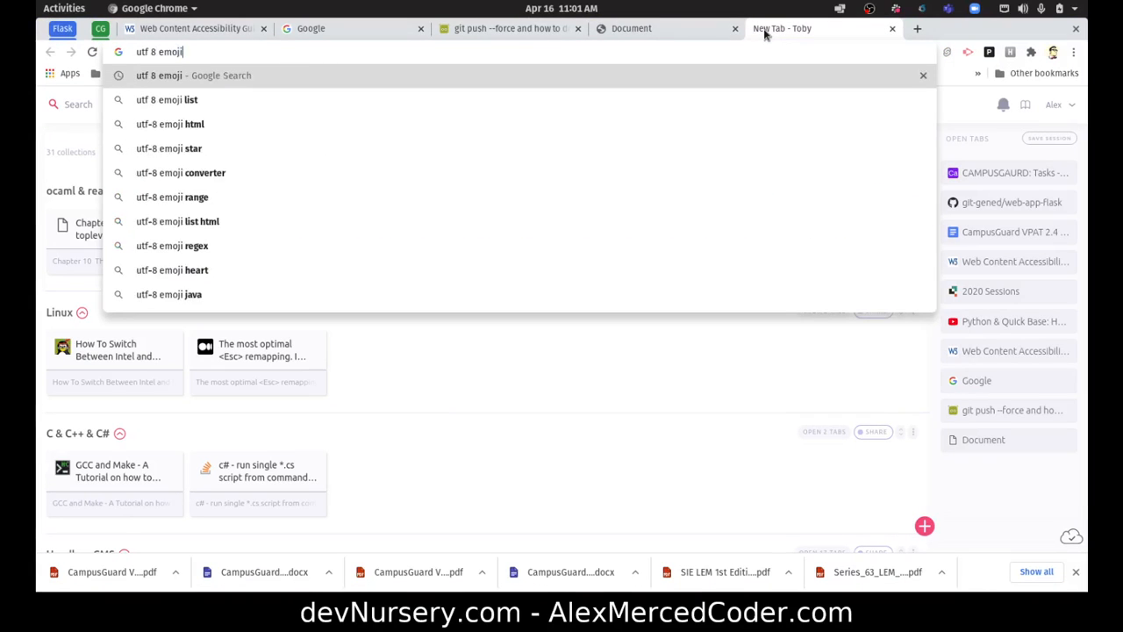
Run the UTF-8 emoji search and browse the Emoji unicode characters result page.
key(Return)
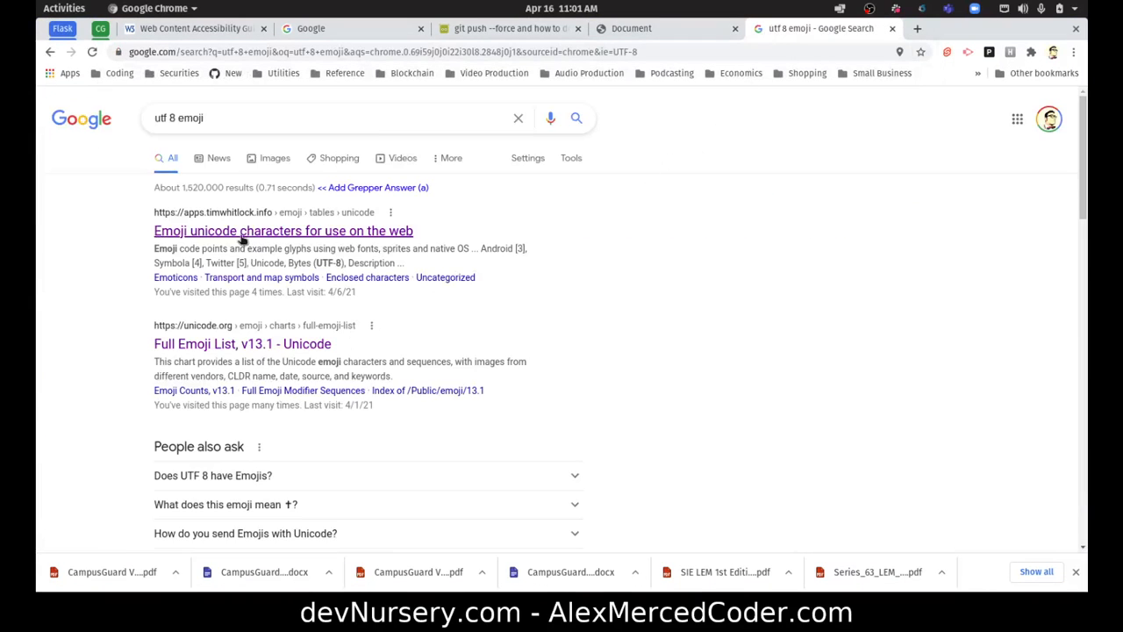
click(282, 231)
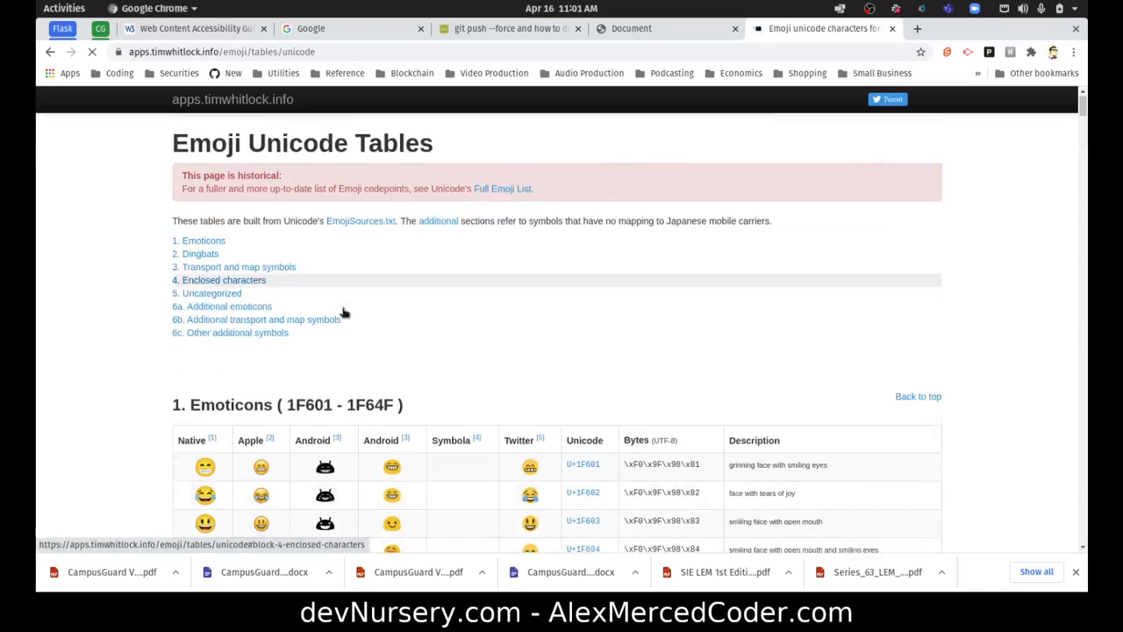
scroll(down, 3)
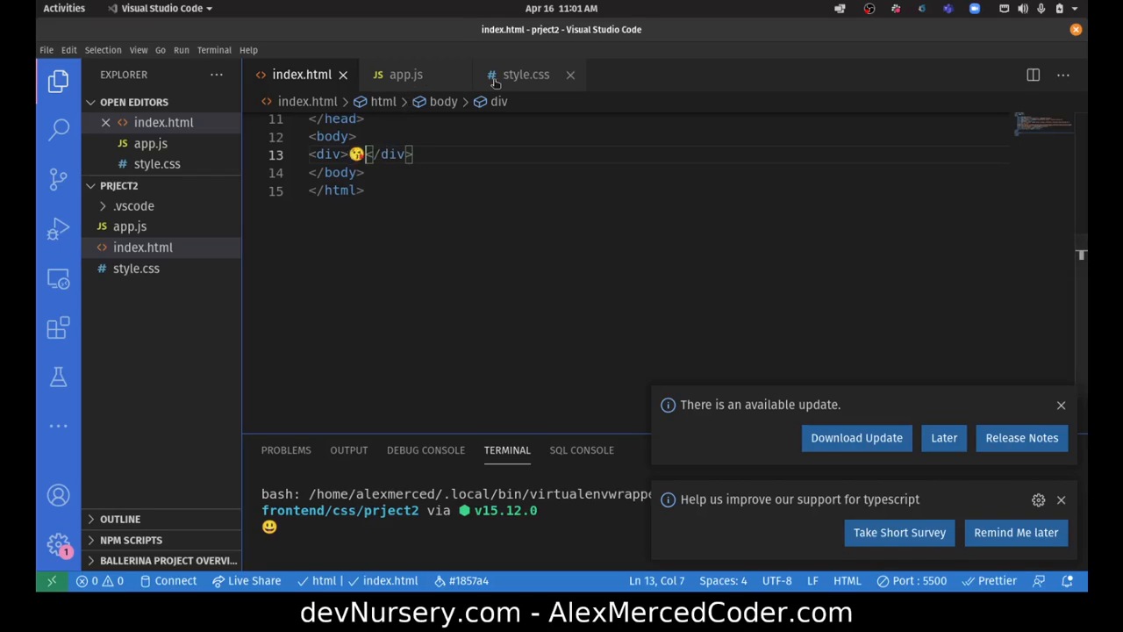
Add a color property to the div rule in style.css, fixing a stray '#' and picking brown.
click(526, 74)
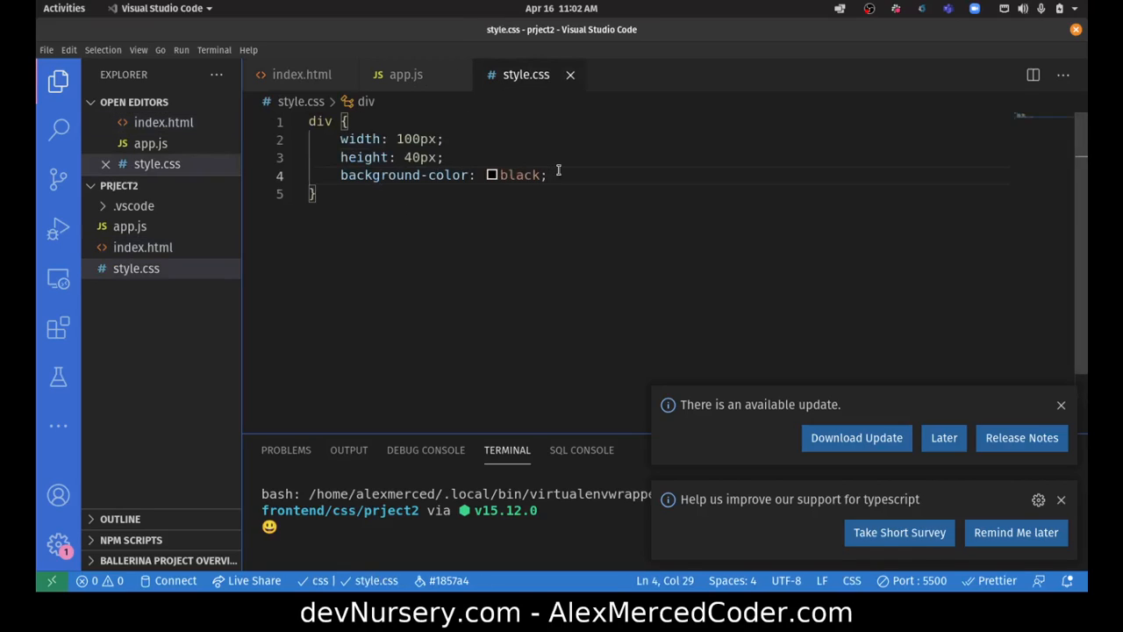
text(color:)
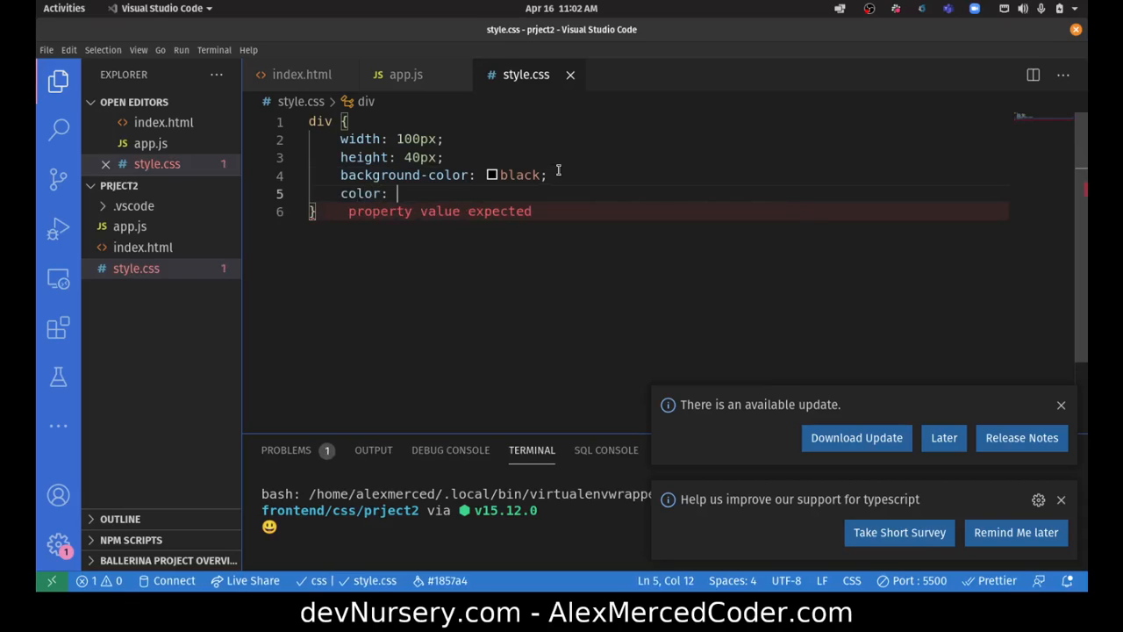
text(#)
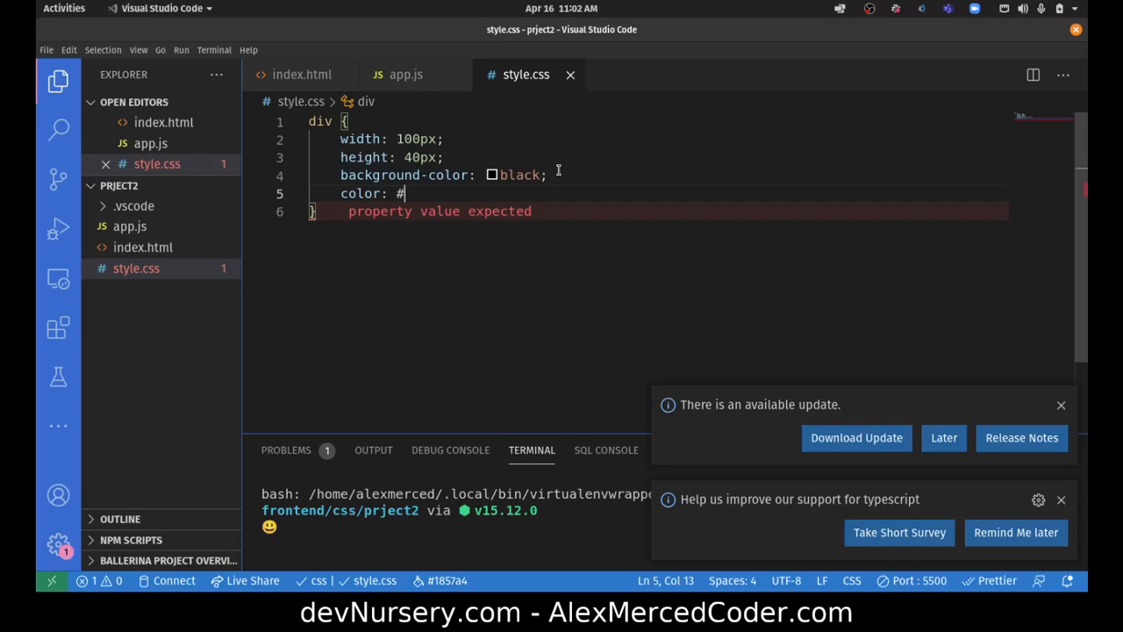
key(BackSpace)
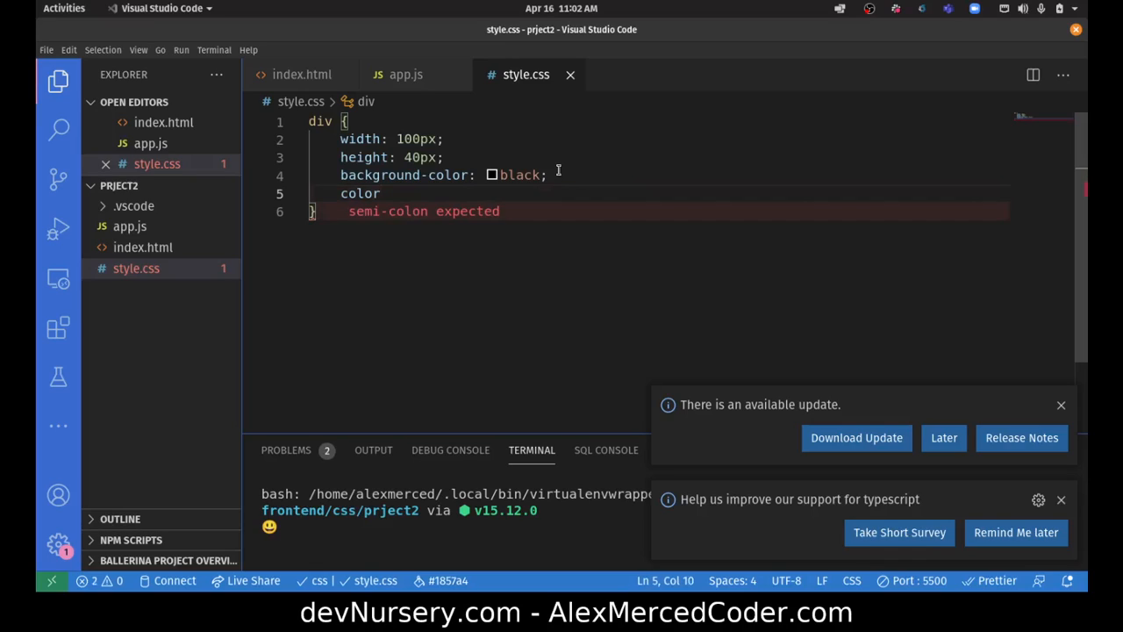
text(p)
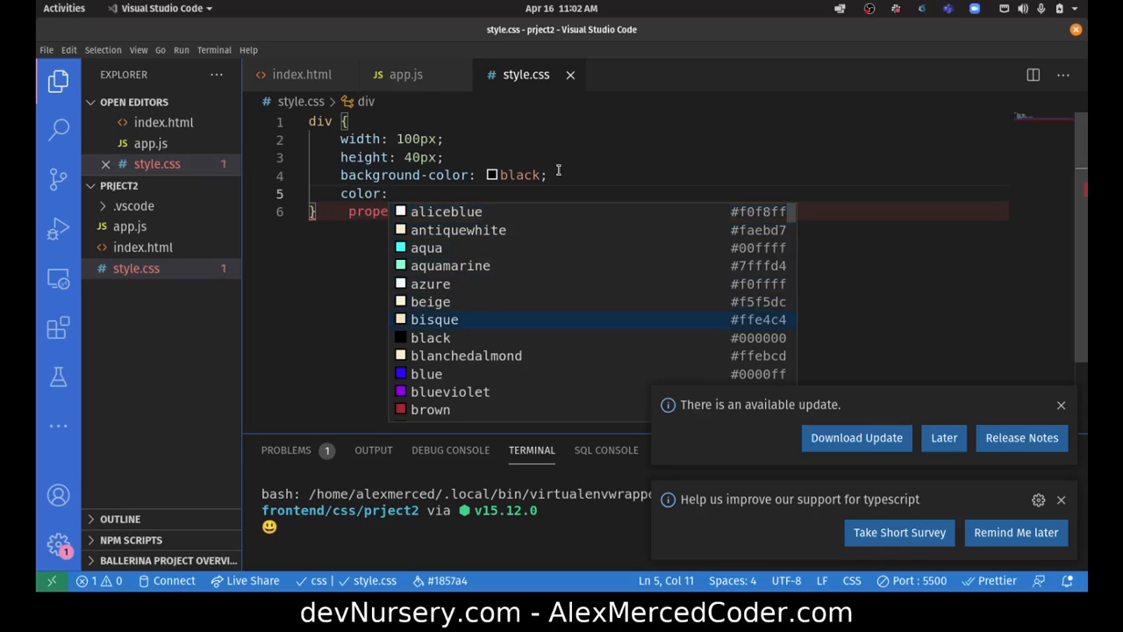
scroll(down, 3)
text( brown)
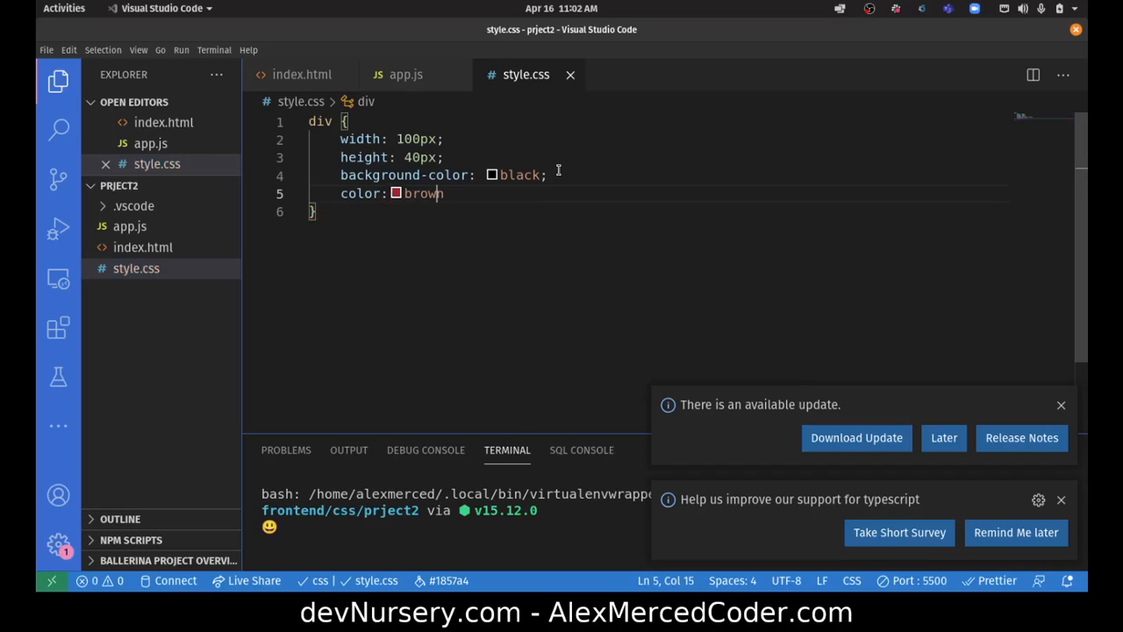
click(63, 7)
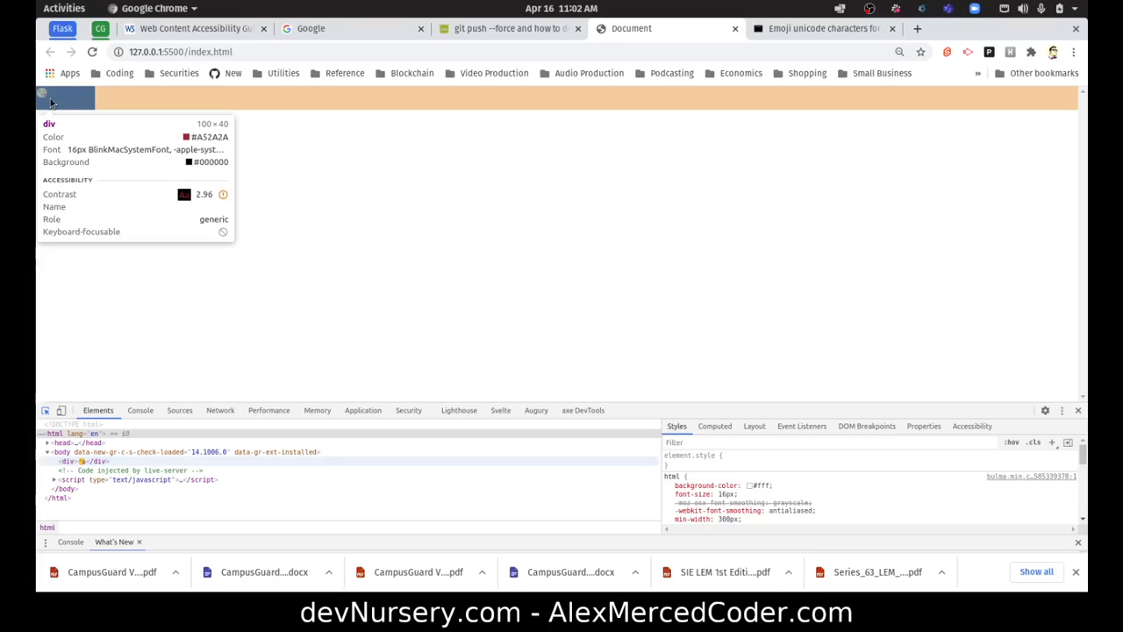
mouse_move(49, 105)
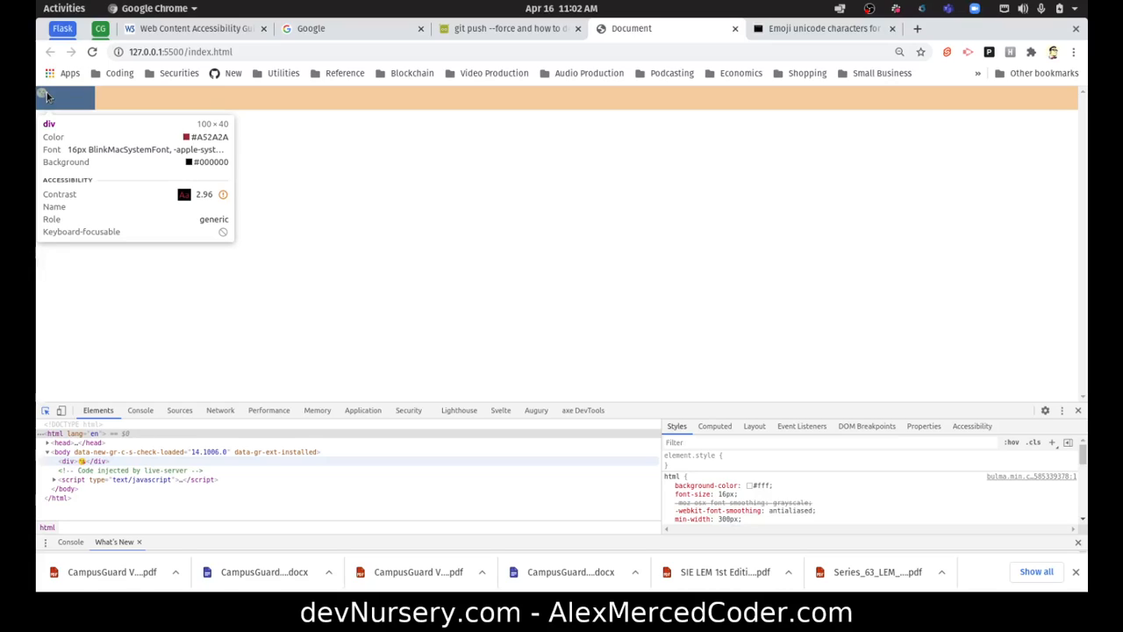
mouse_move(56, 100)
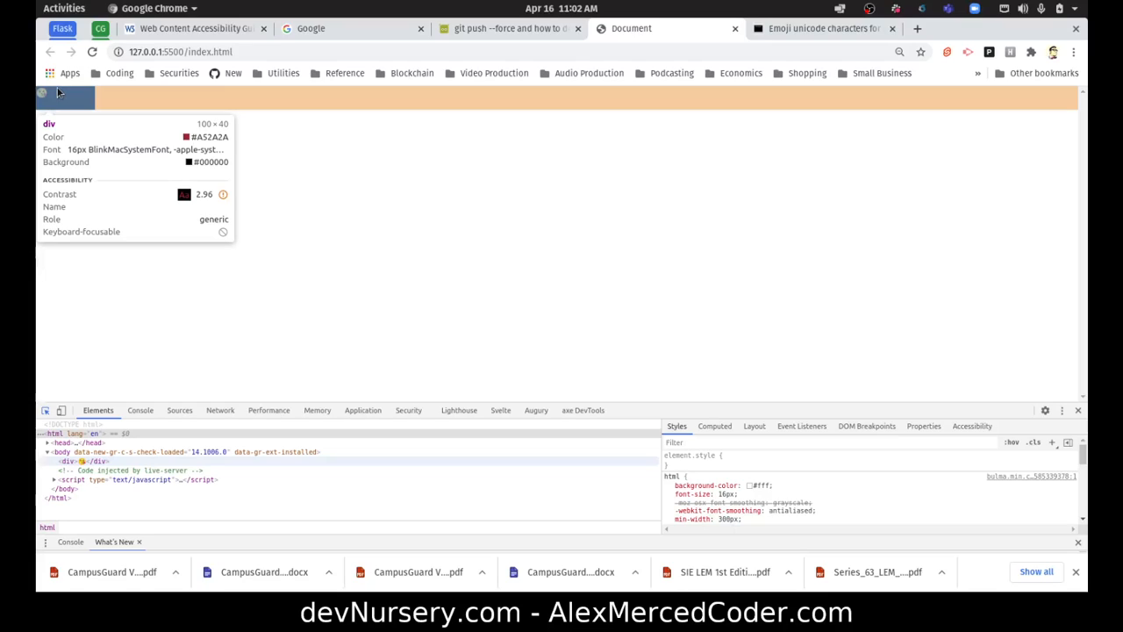
mouse_move(70, 105)
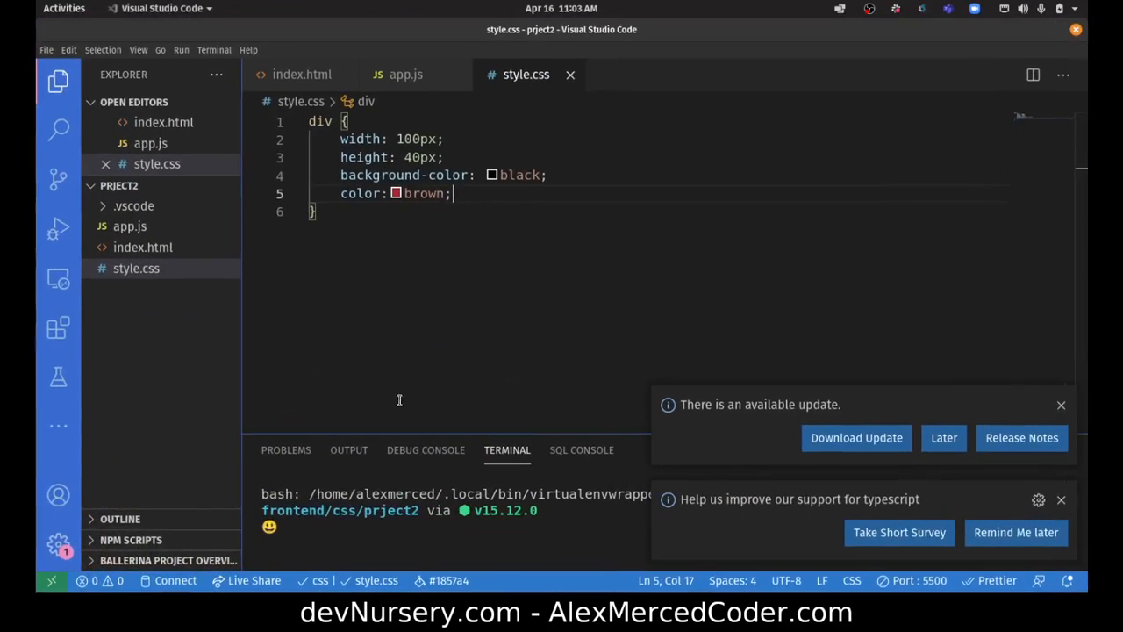
In style.css add text-align: center to the div rule.
click(405, 73)
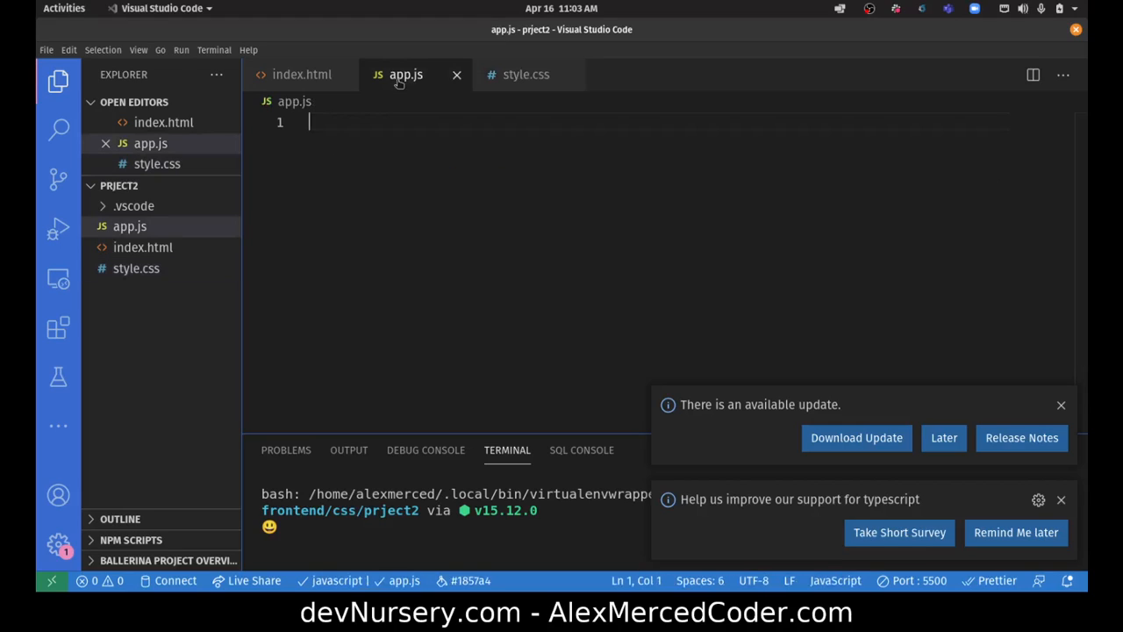
click(302, 74)
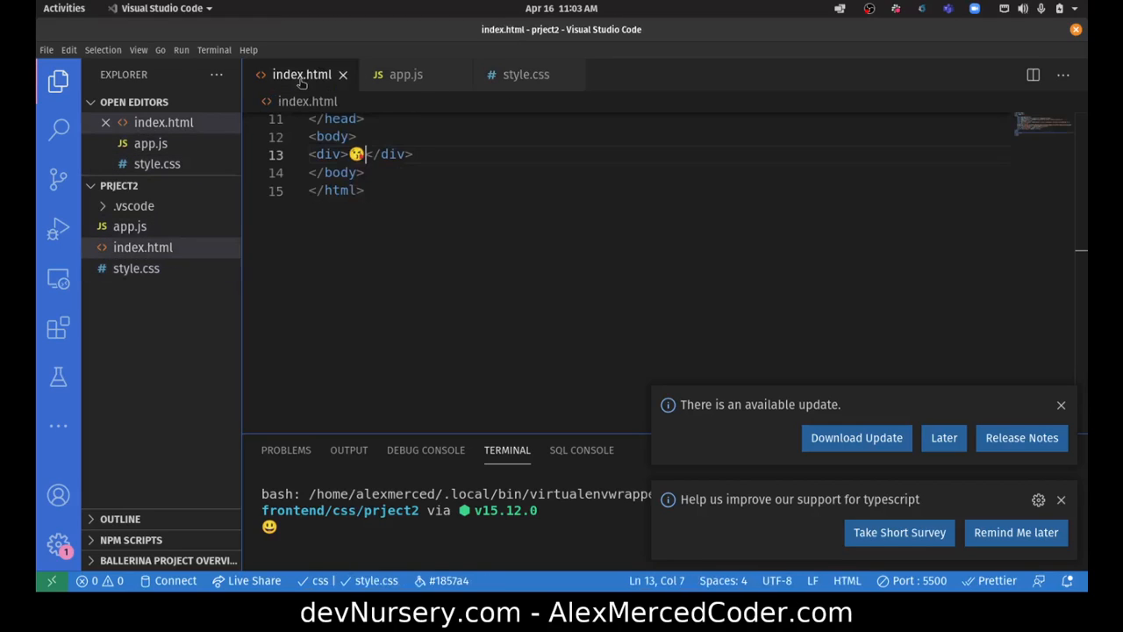
click(527, 74)
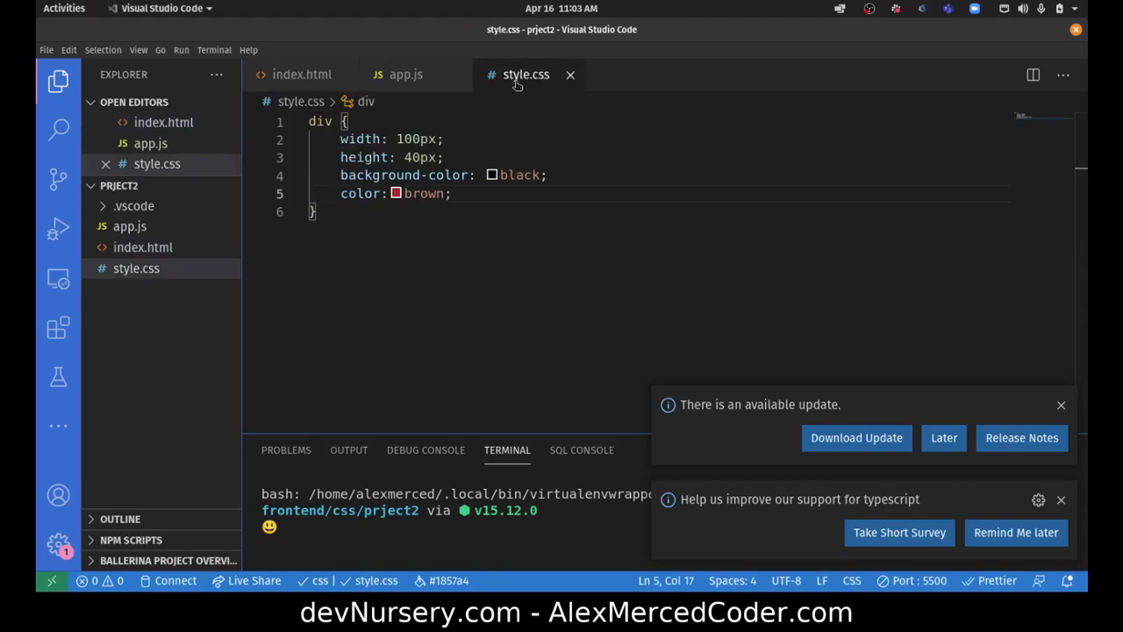
key(Return)
text(text-align: ;)
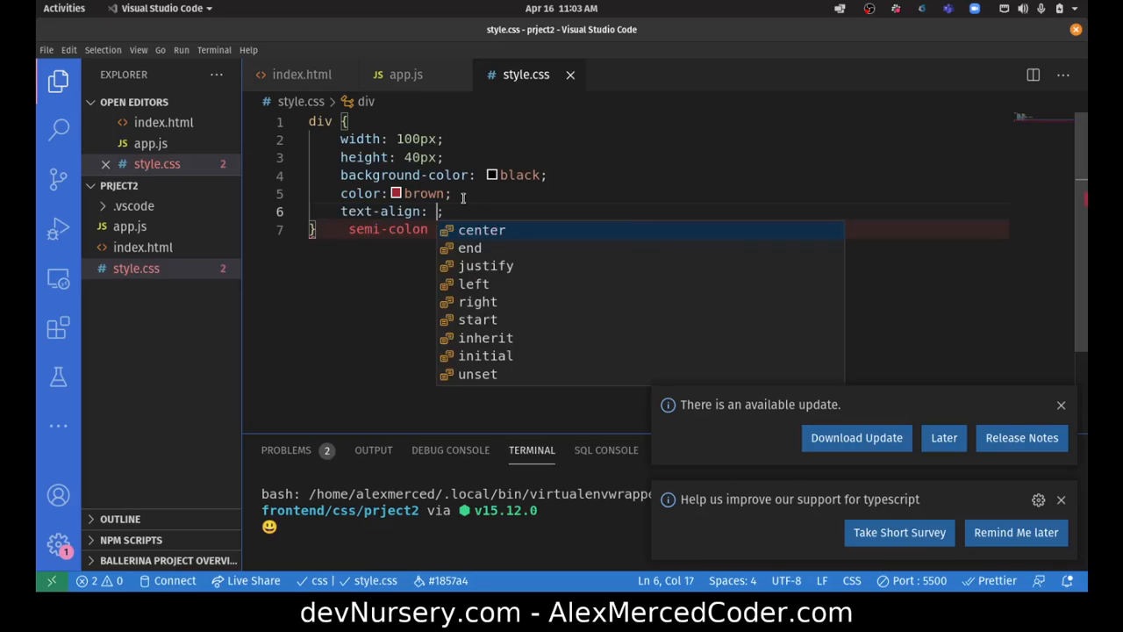
click(481, 230)
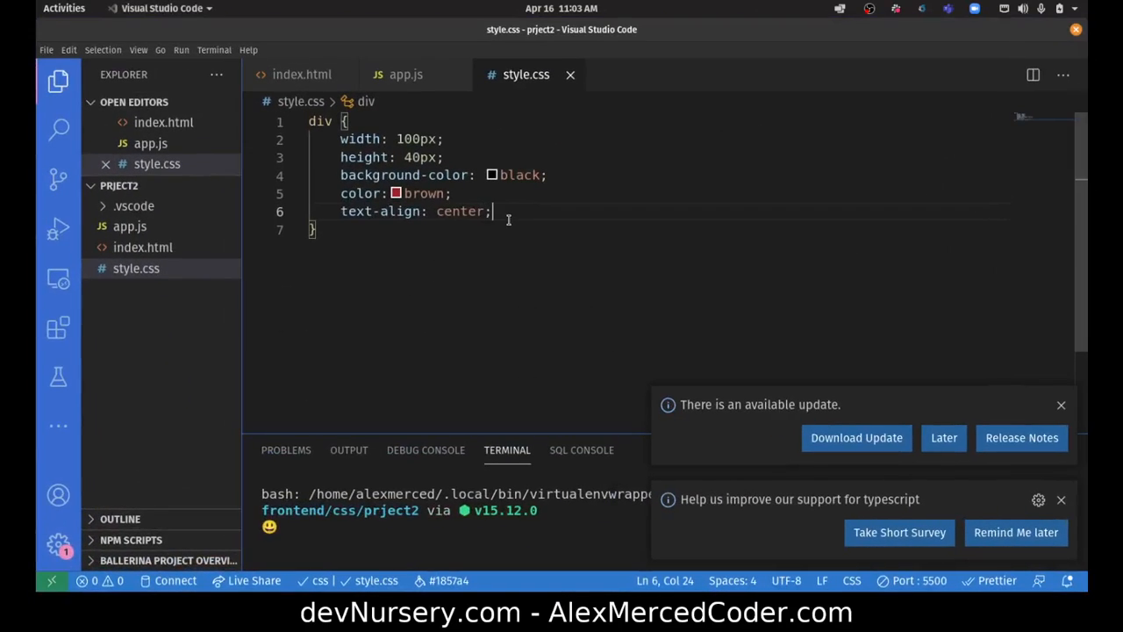
Add padding: 8px to the div rule and return to the code editor.
text(padding:)
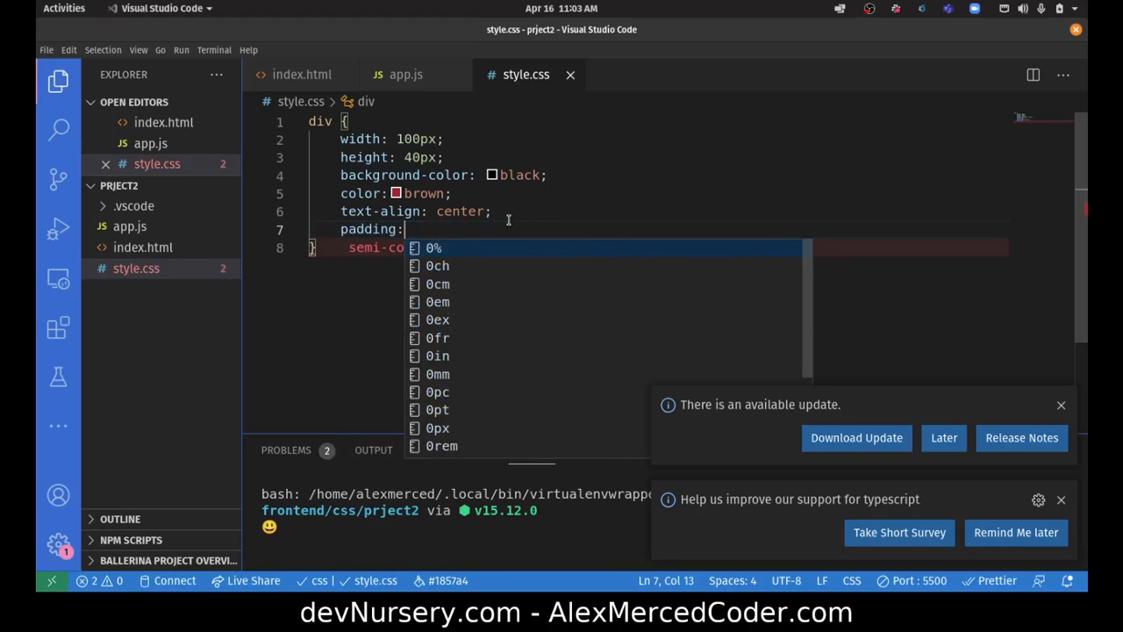
text(8px;)
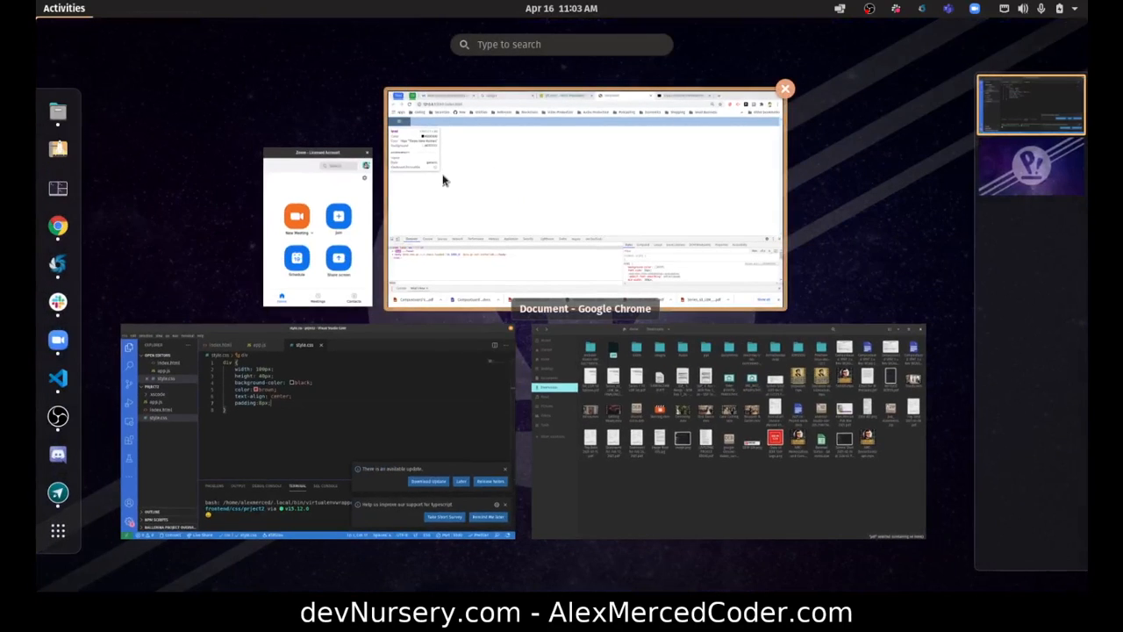
click(586, 196)
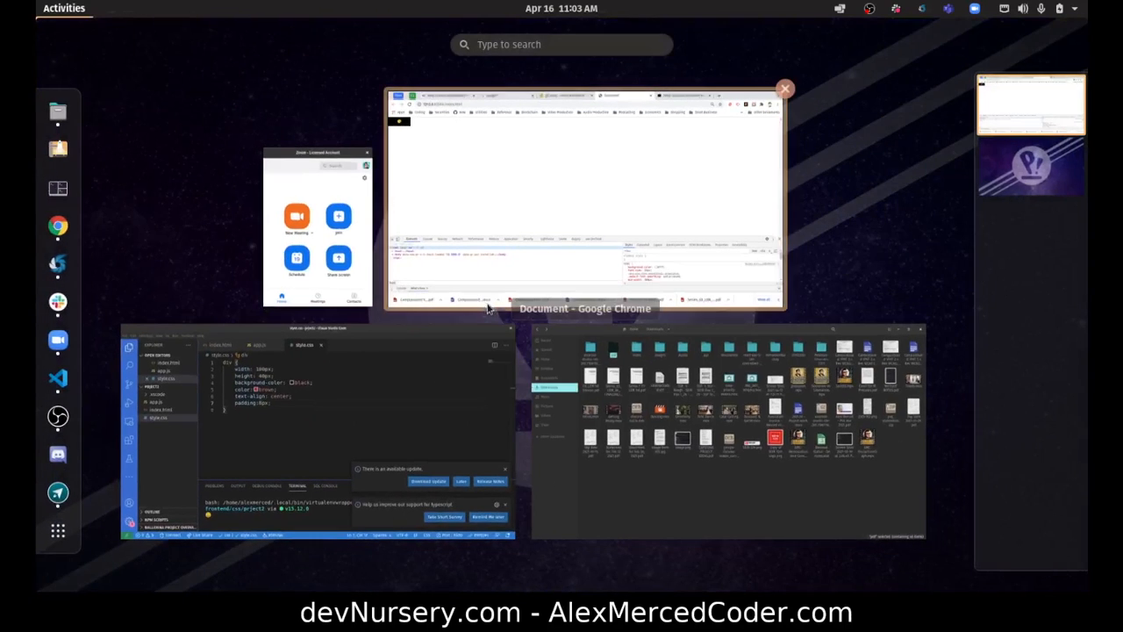
click(351, 429)
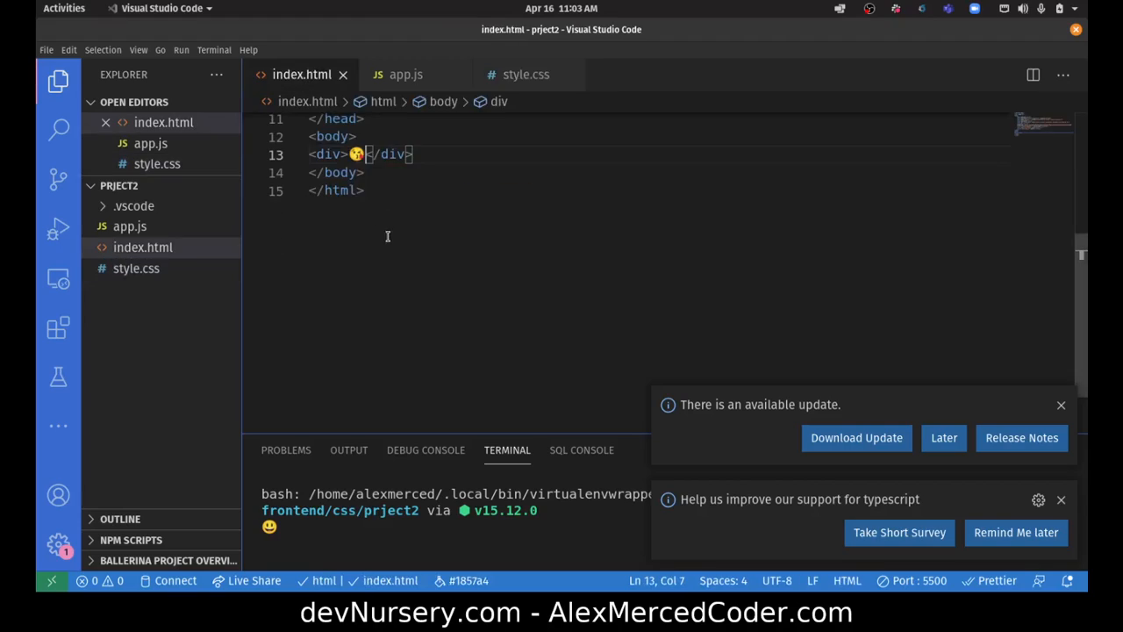
mouse_move(337, 128)
text( role=")
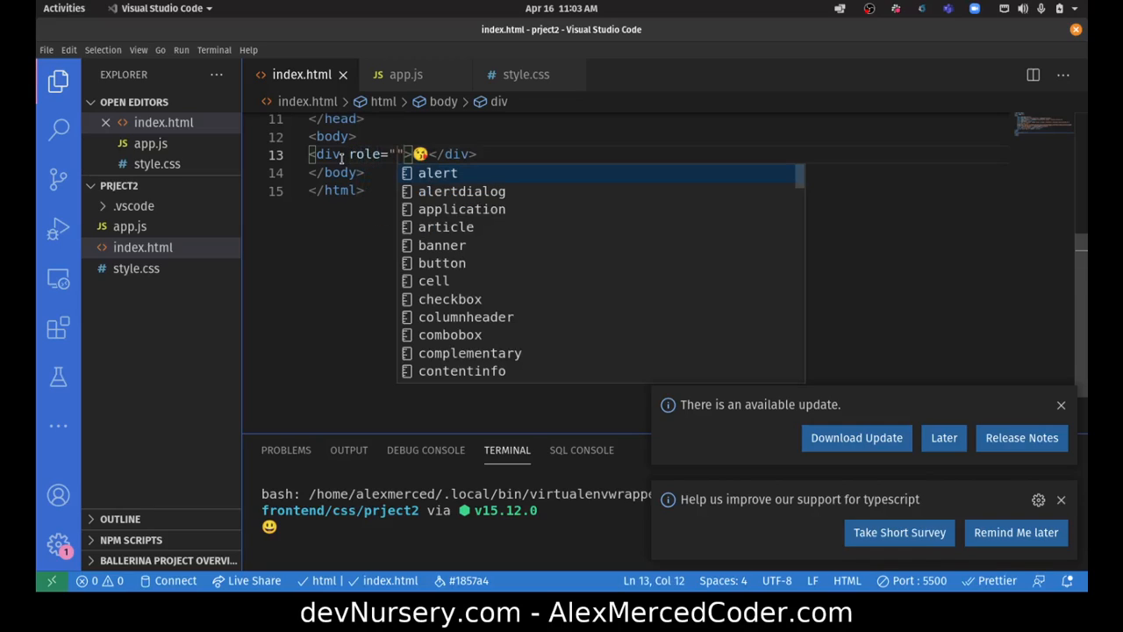
Change the div's role from link to button and check its role in Chrome's inspector.
text(link)
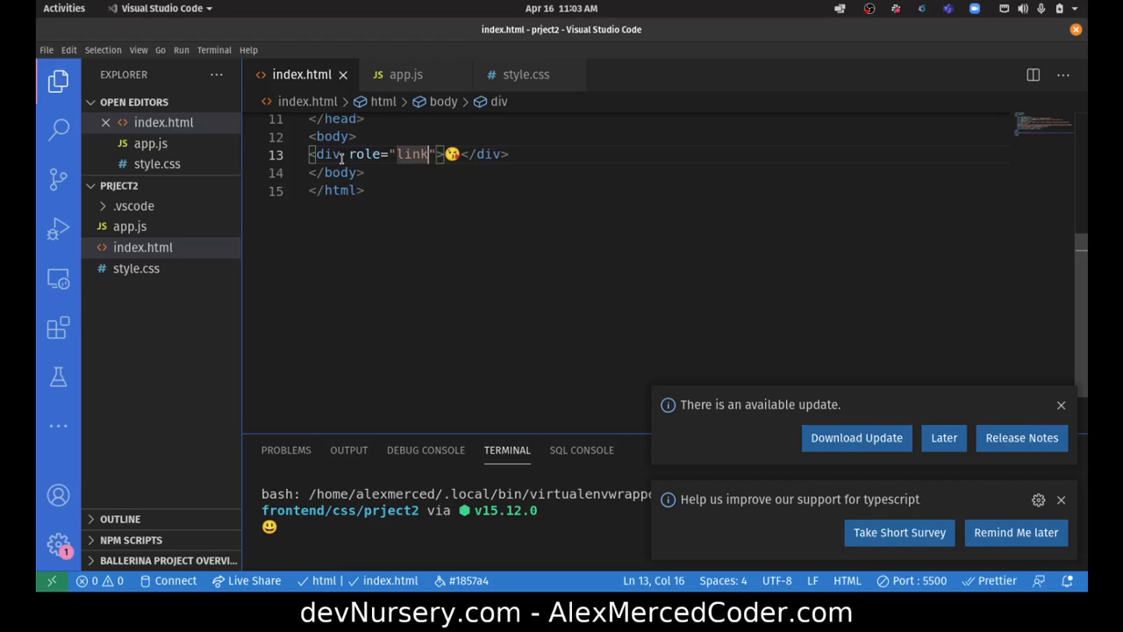
key(BackSpace)
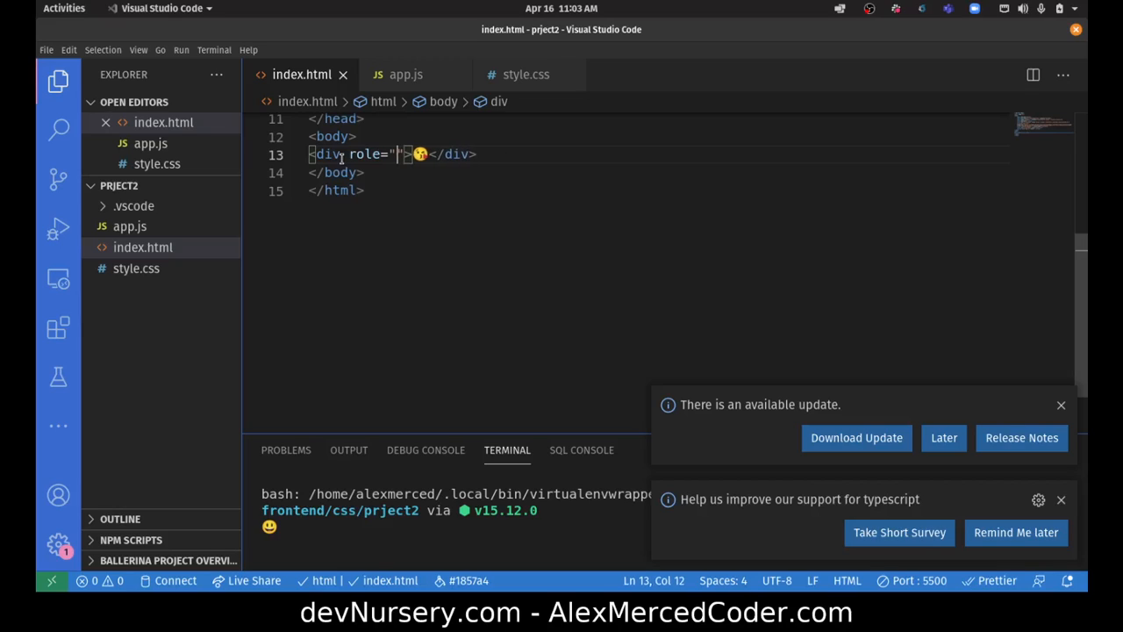
click(63, 7)
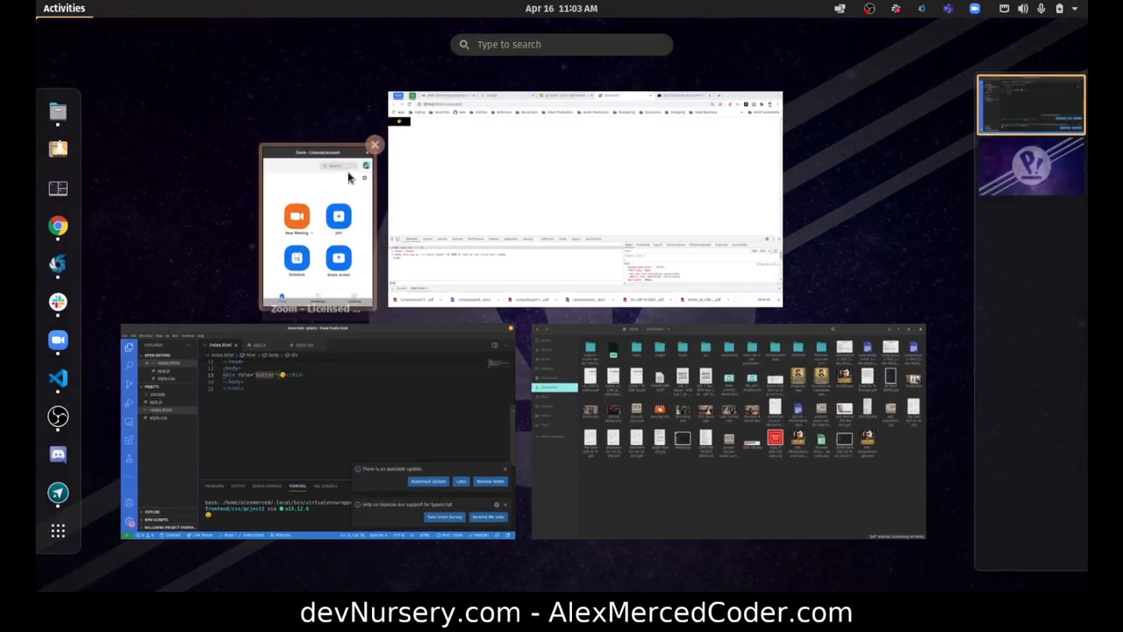
click(586, 197)
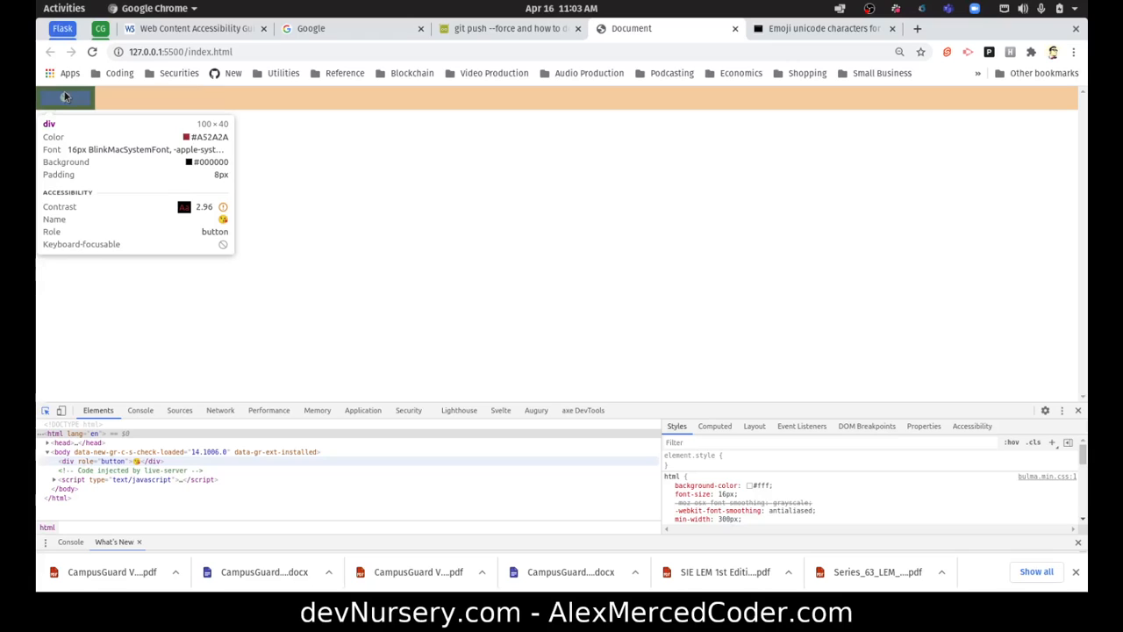
click(63, 7)
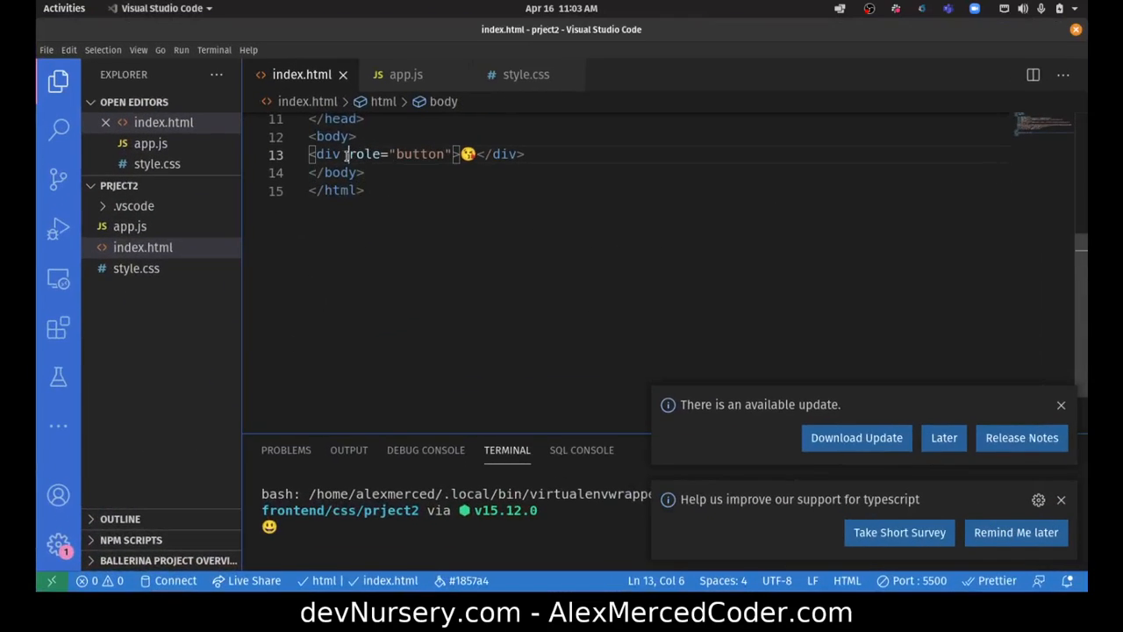
Add aria-label="kiss" to the emoji div after its role attribute.
click(452, 155)
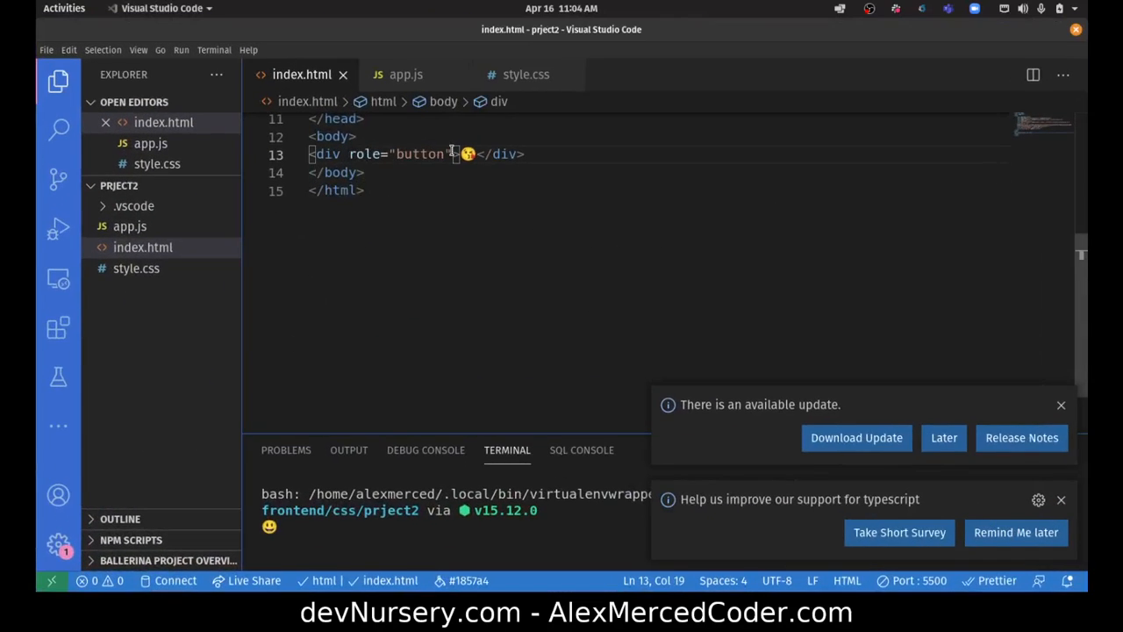
text(aria-label=")
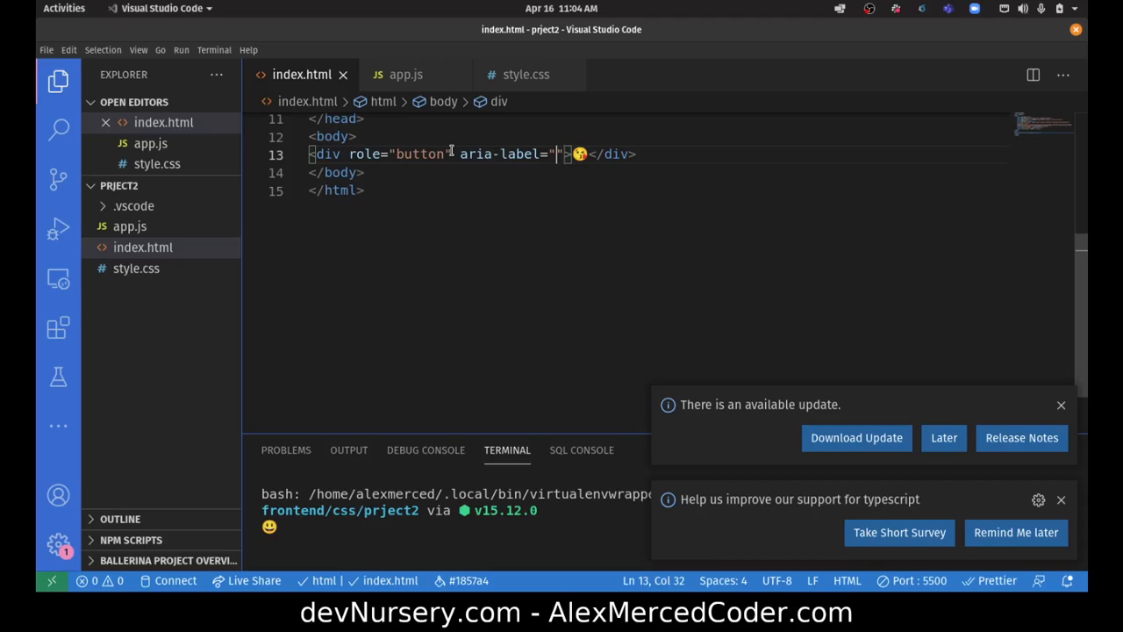
text(kiss)
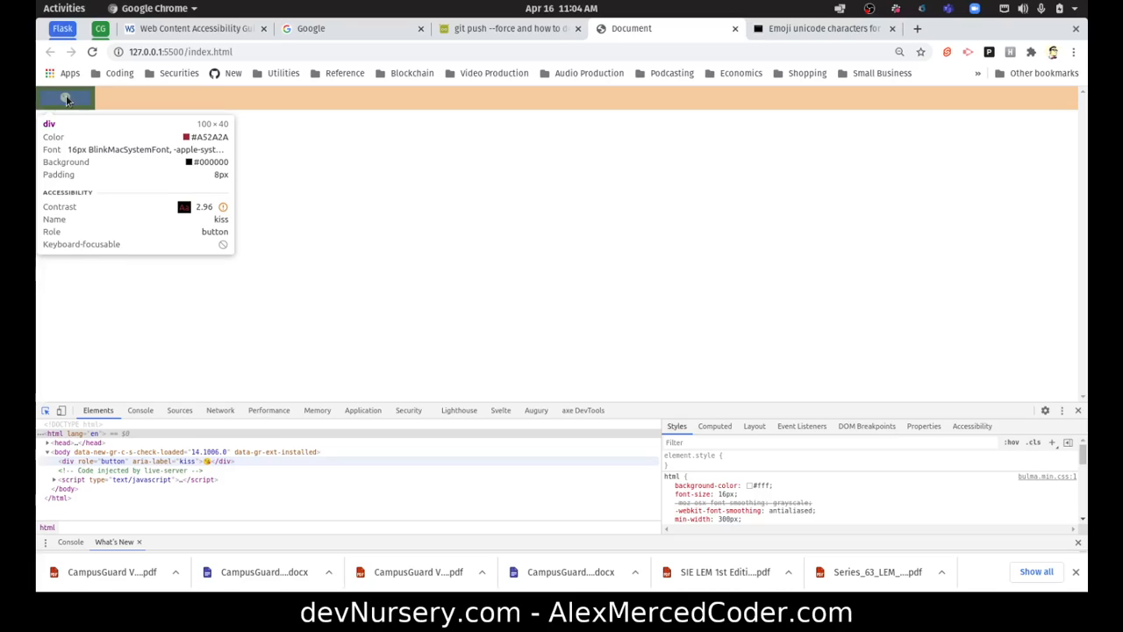
mouse_move(147, 100)
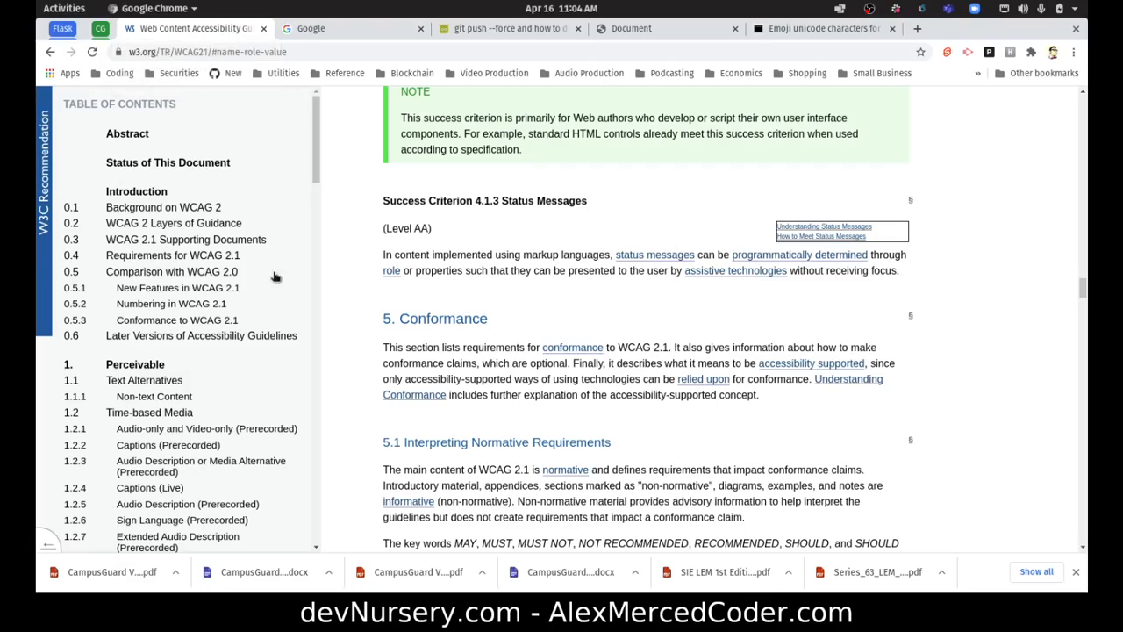
Jump from Conformance to Success Criterion 1.4.2 Audio Control via the table of contents.
scroll(down, 3)
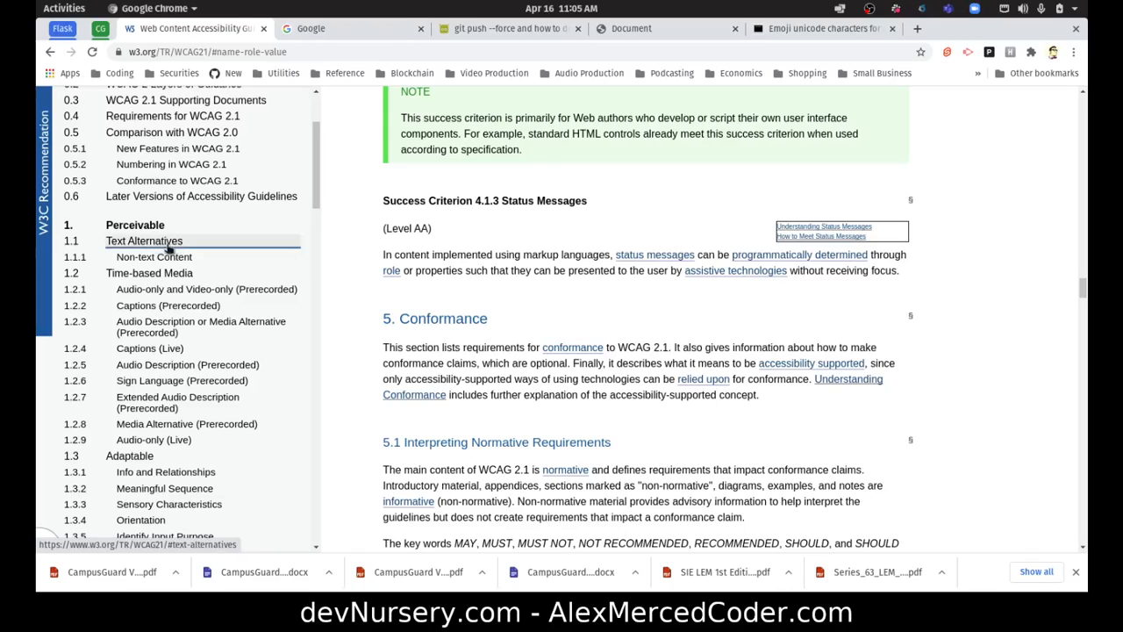
scroll(down, 3)
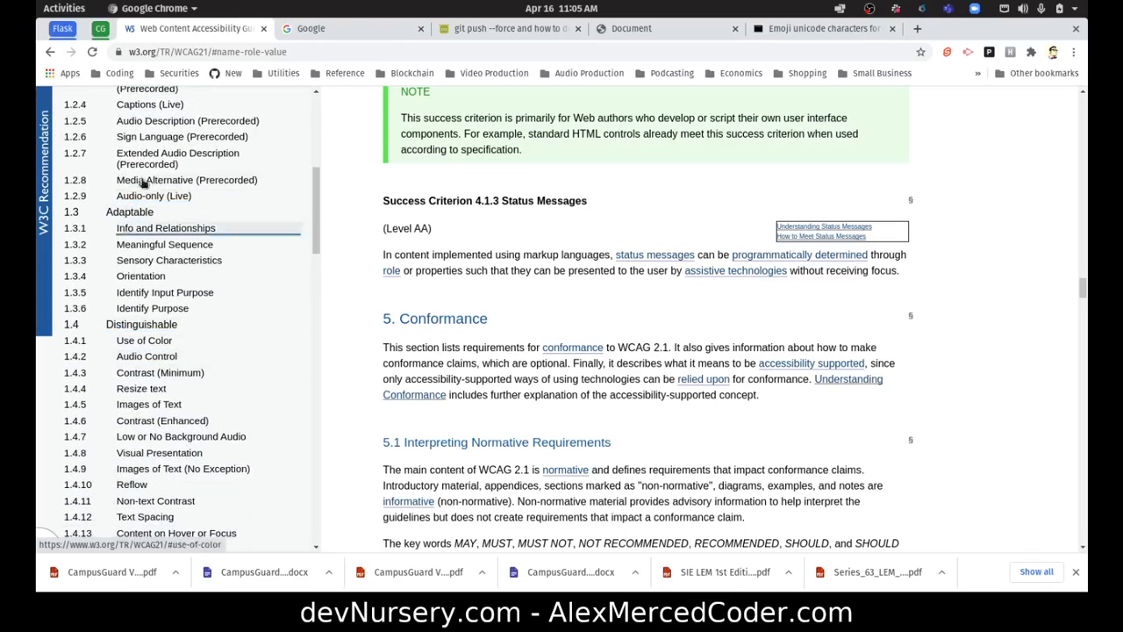
click(147, 354)
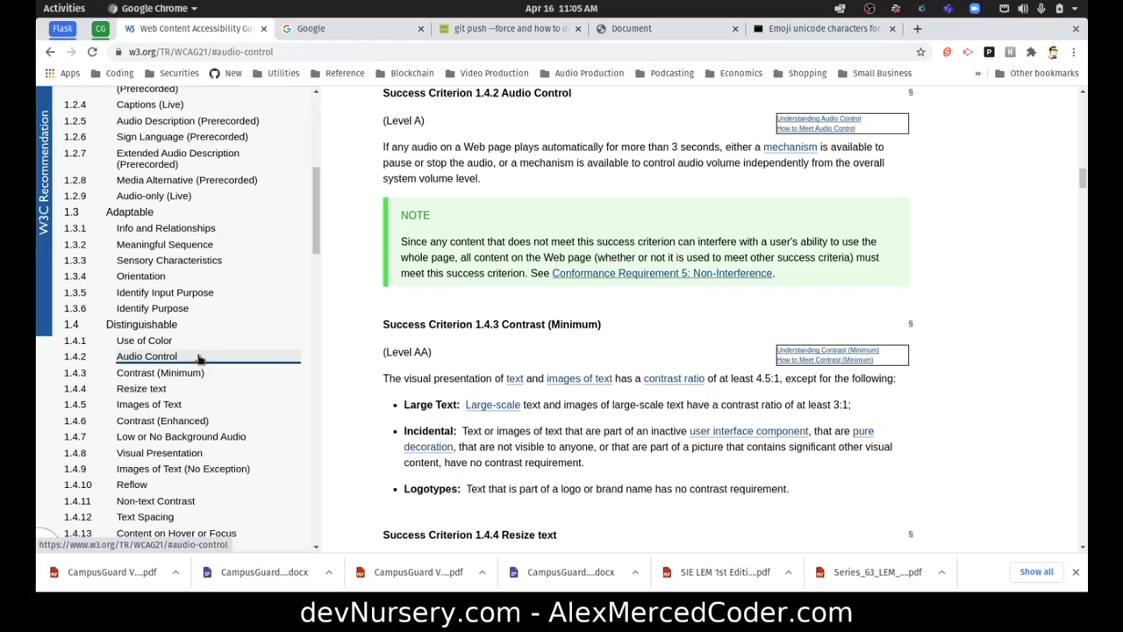
mouse_move(666, 228)
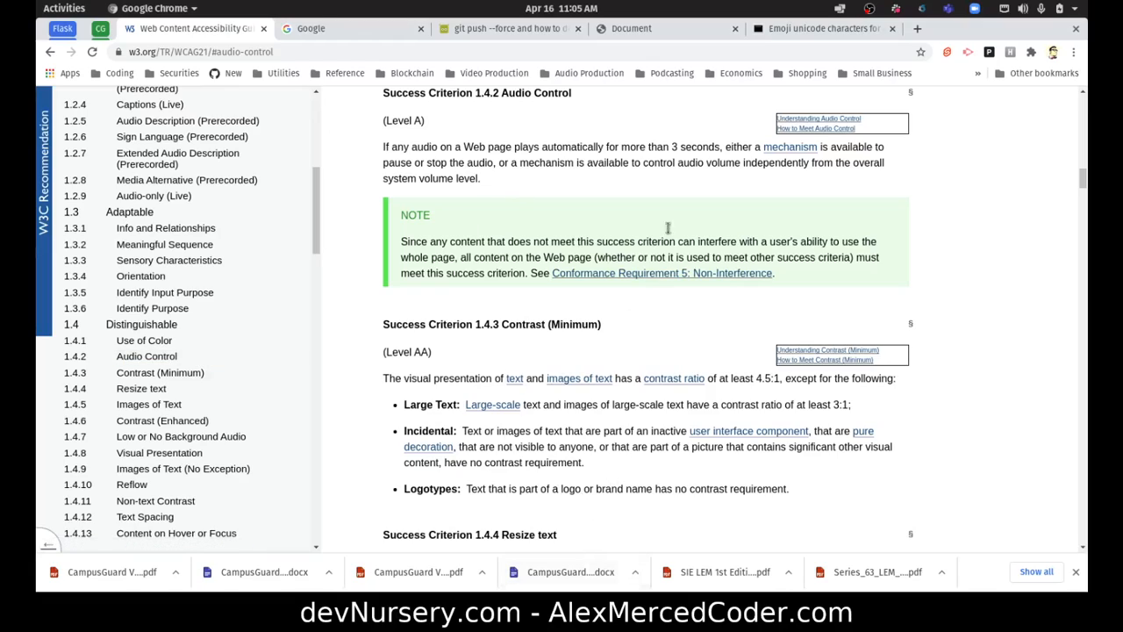
mouse_move(653, 188)
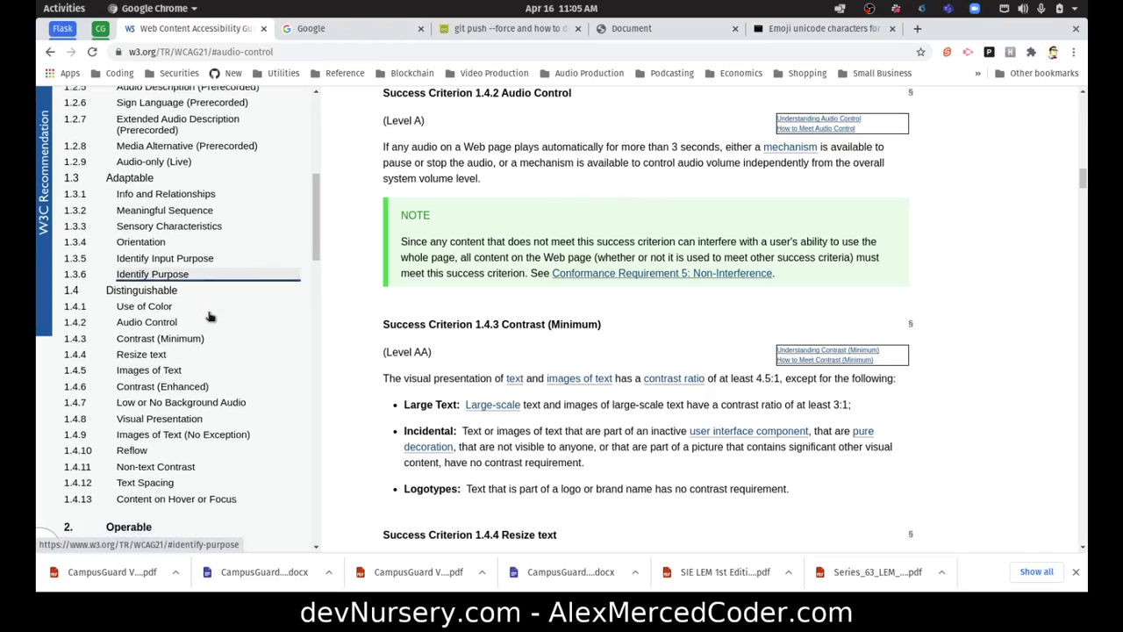
scroll(down, 3)
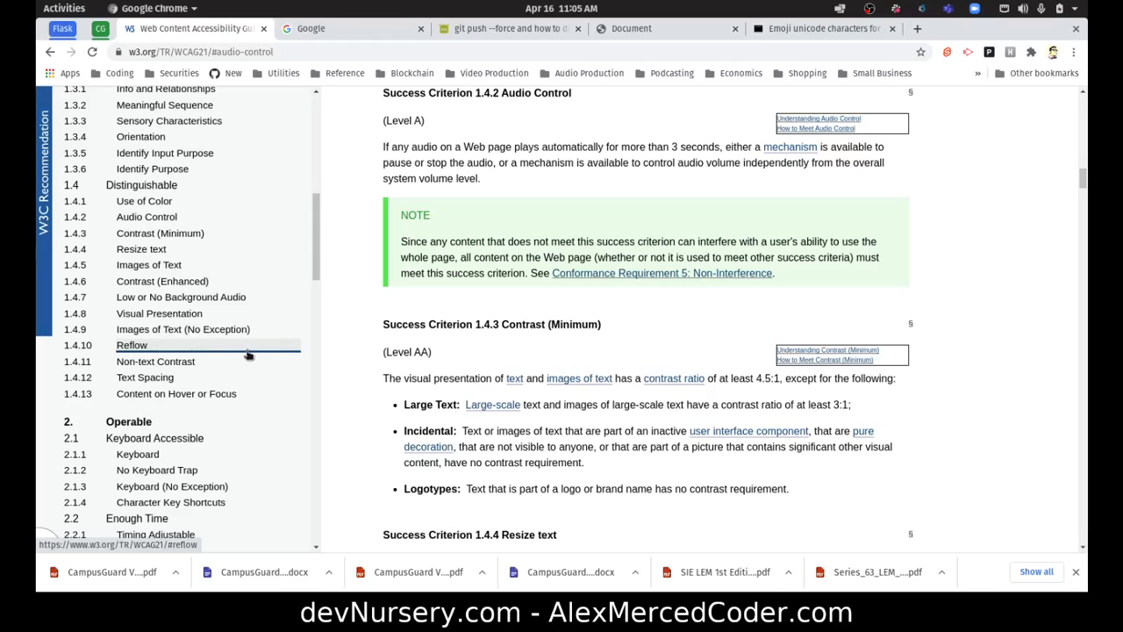
mouse_move(407, 286)
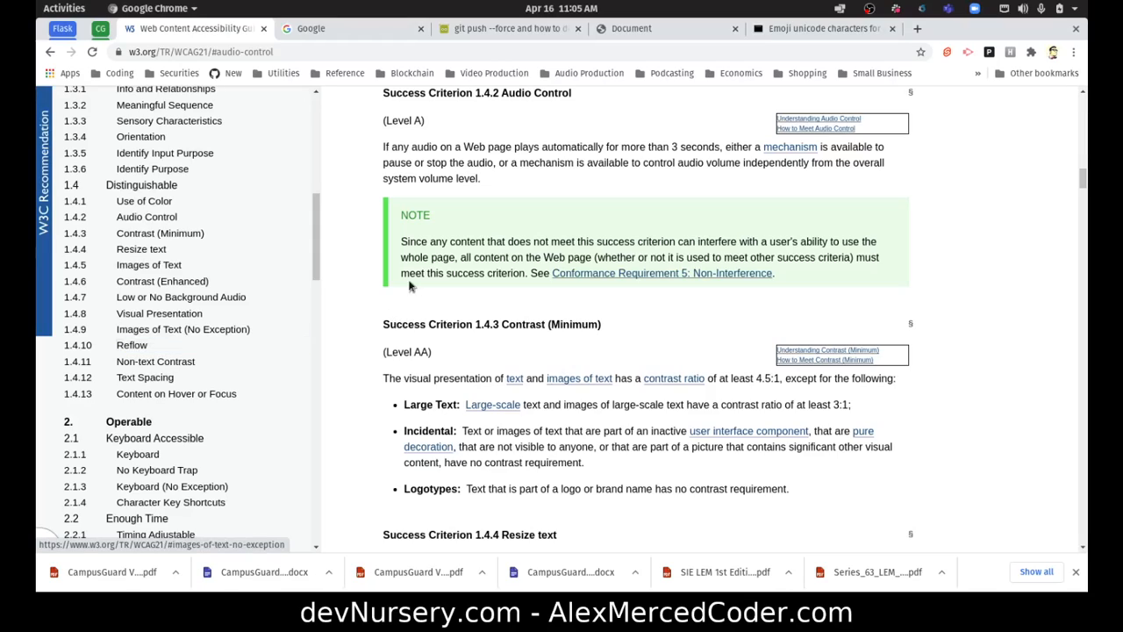
Raise Chrome's page zoom to 500%, then settle it at 400% on the emoji page.
click(1074, 51)
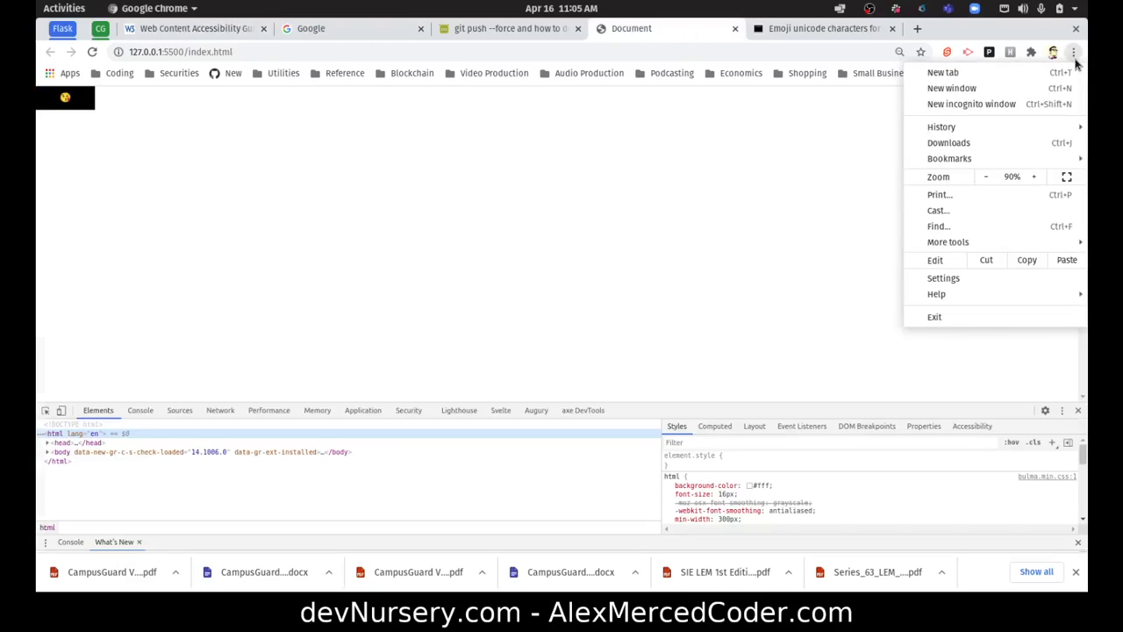
click(1033, 175)
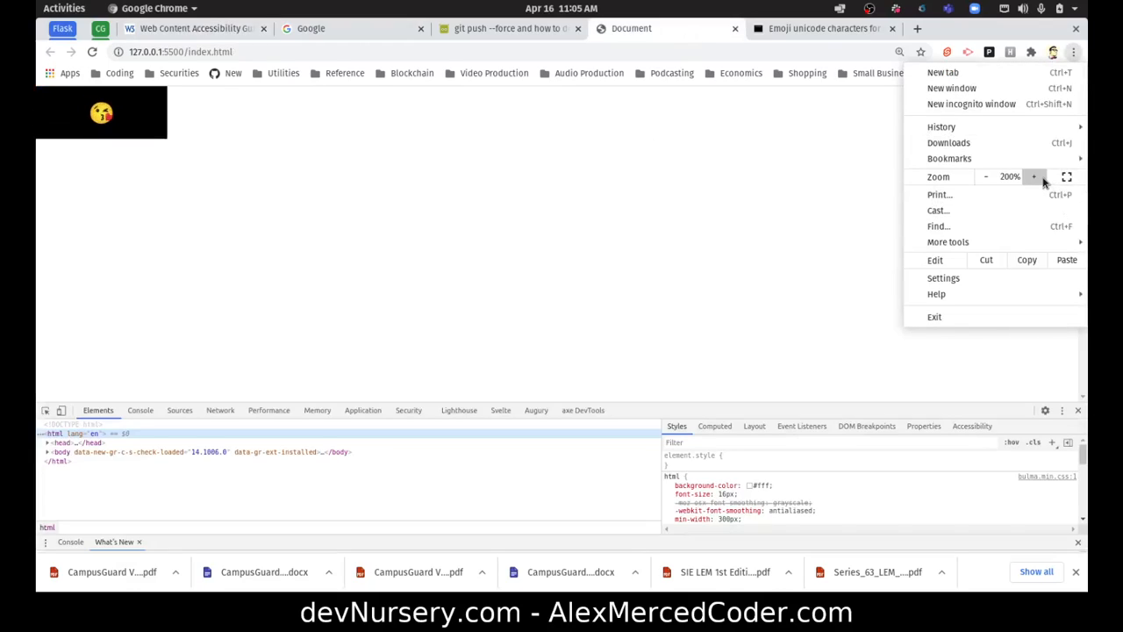
click(1033, 175)
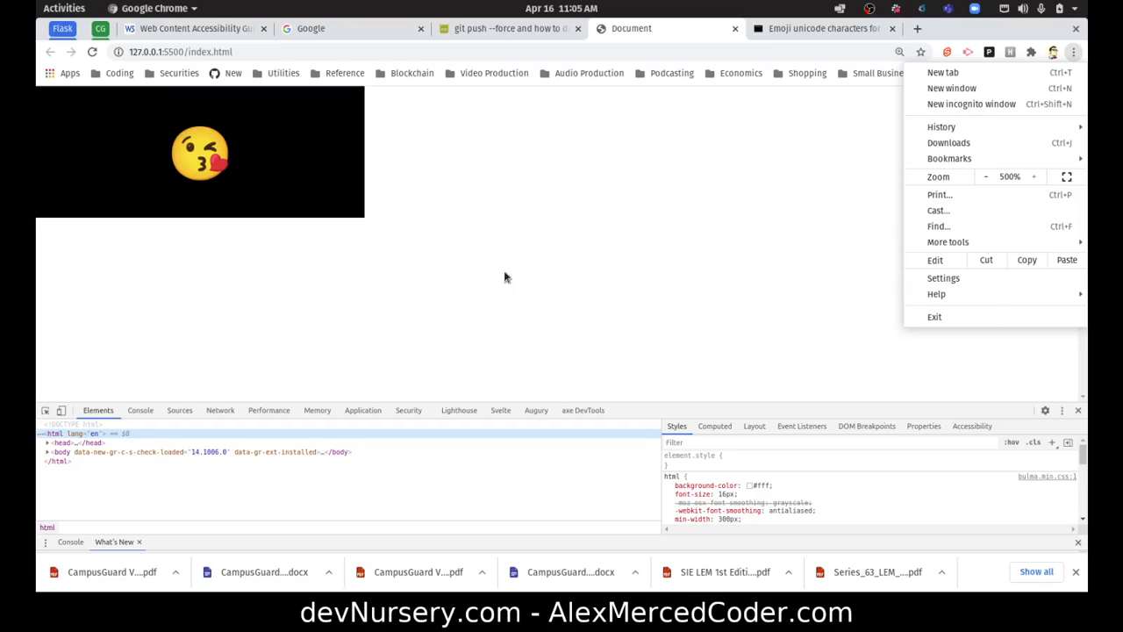
mouse_move(646, 274)
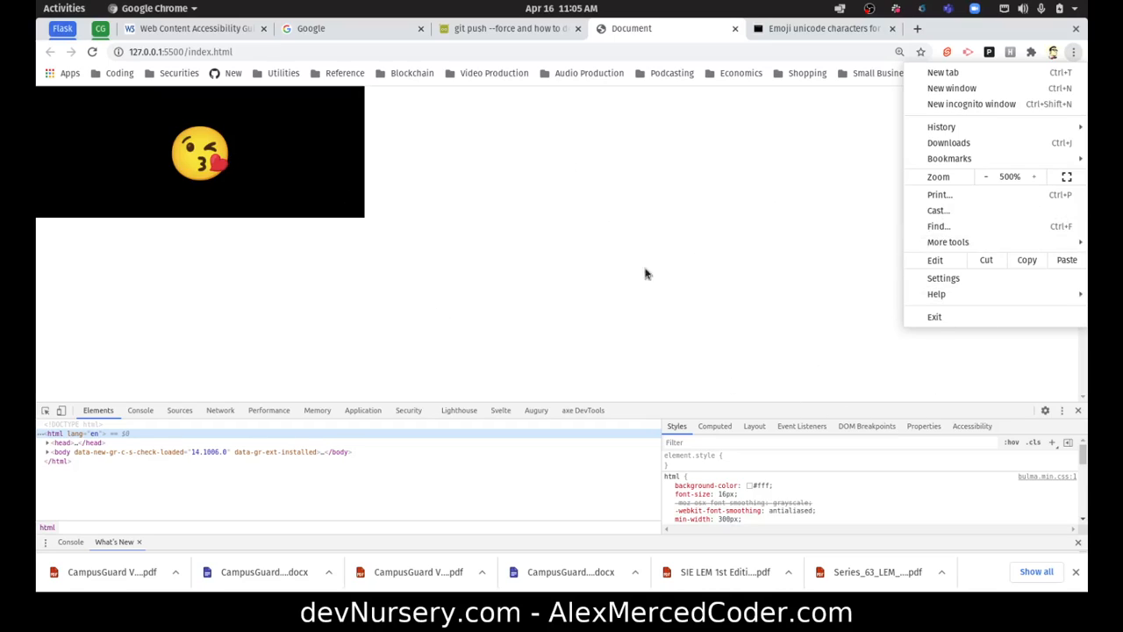
mouse_move(565, 400)
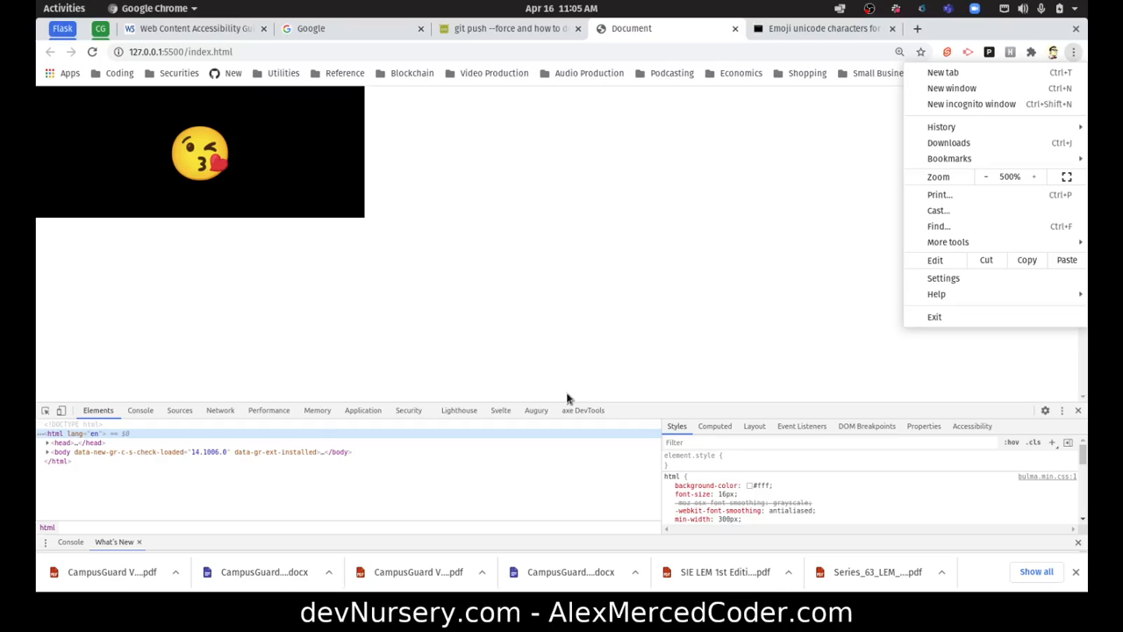
click(986, 176)
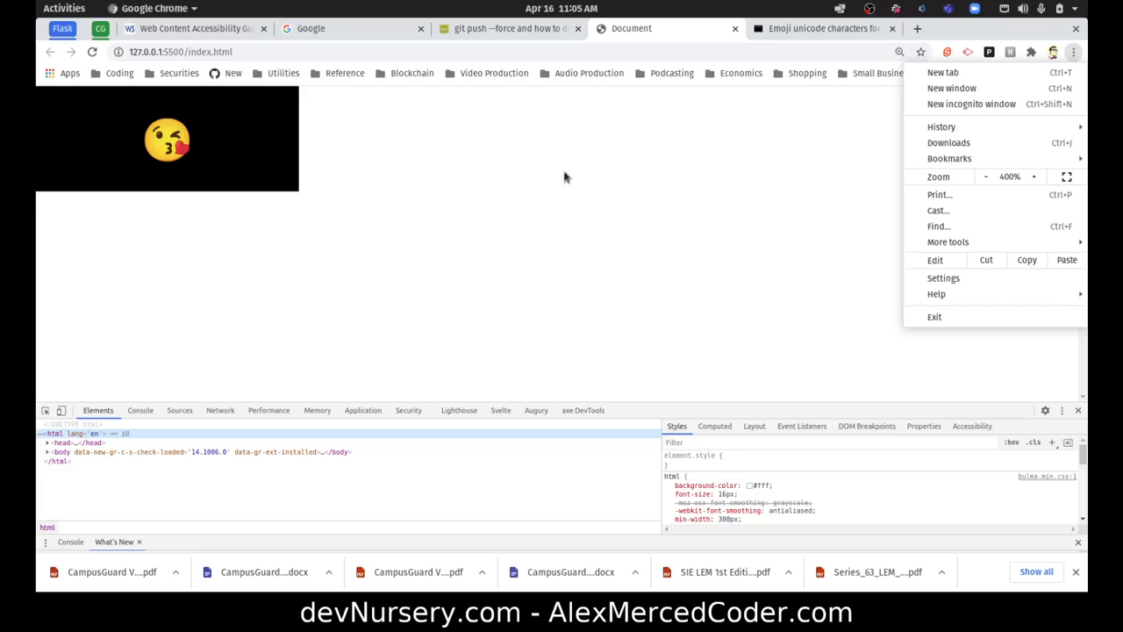
mouse_move(178, 39)
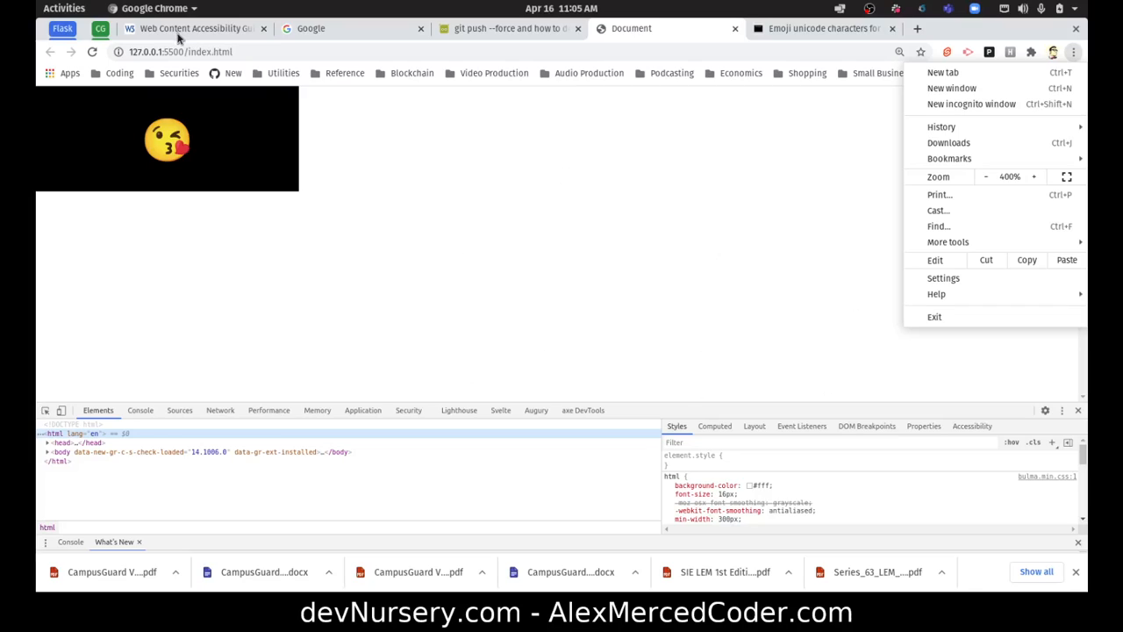
click(193, 28)
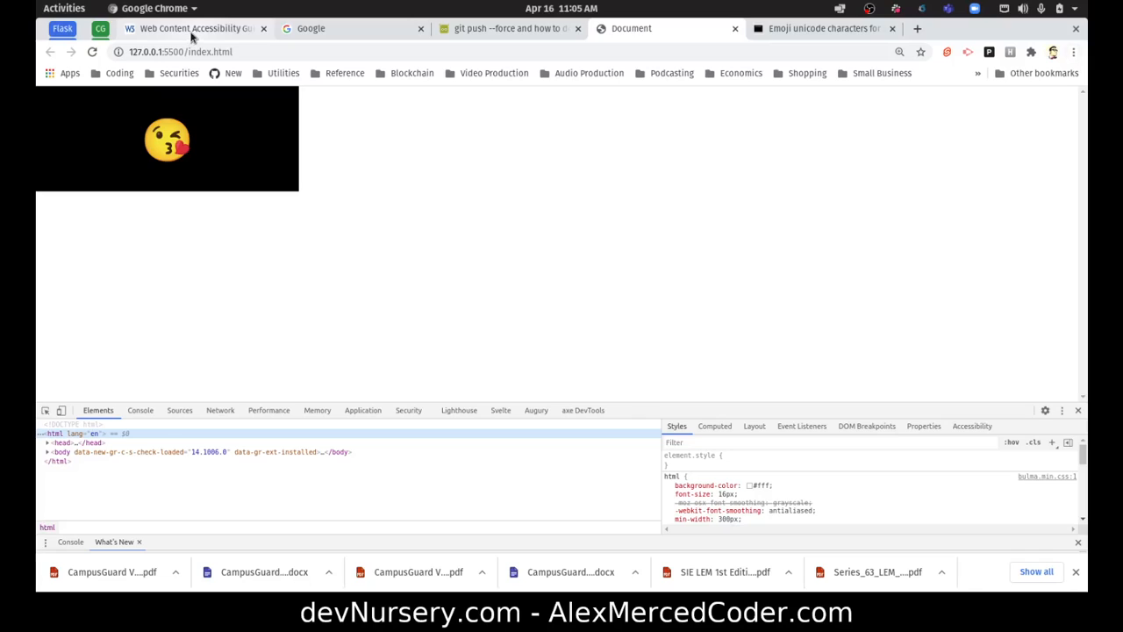
Return to the WCAG 2.1 page and scroll its contents through the Operable and Navigable criteria.
click(193, 28)
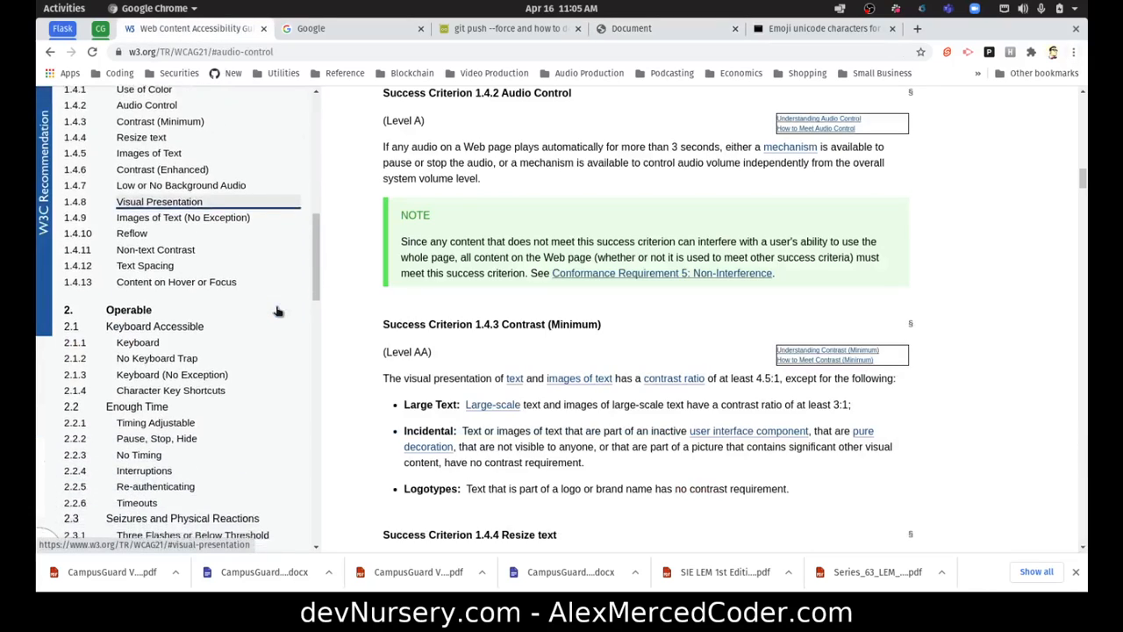
scroll(down, 3)
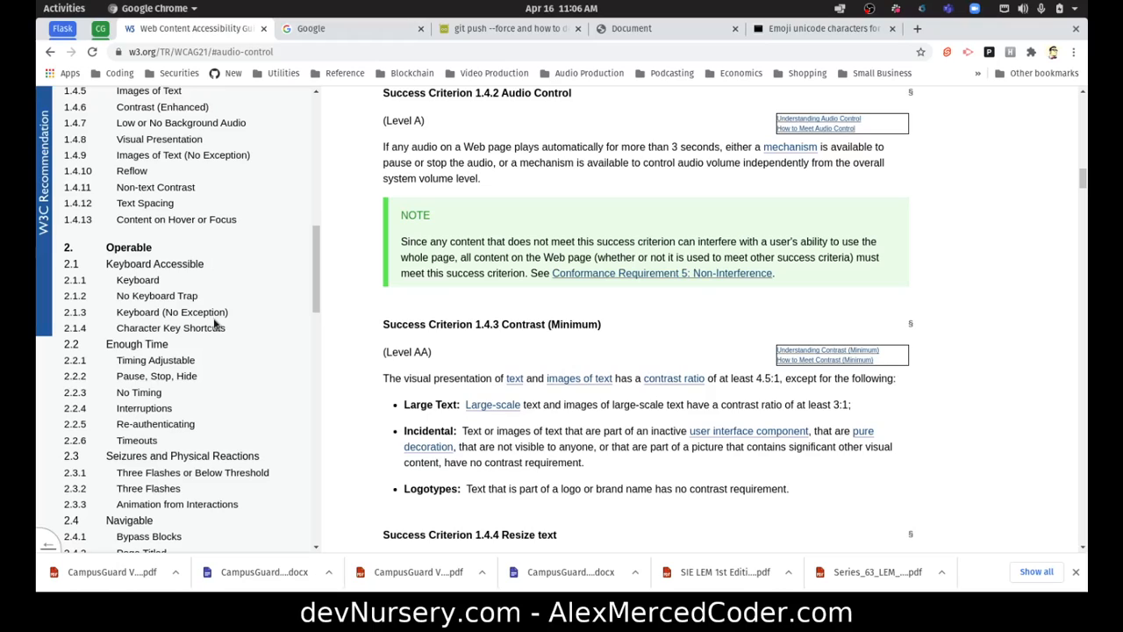
scroll(down, 3)
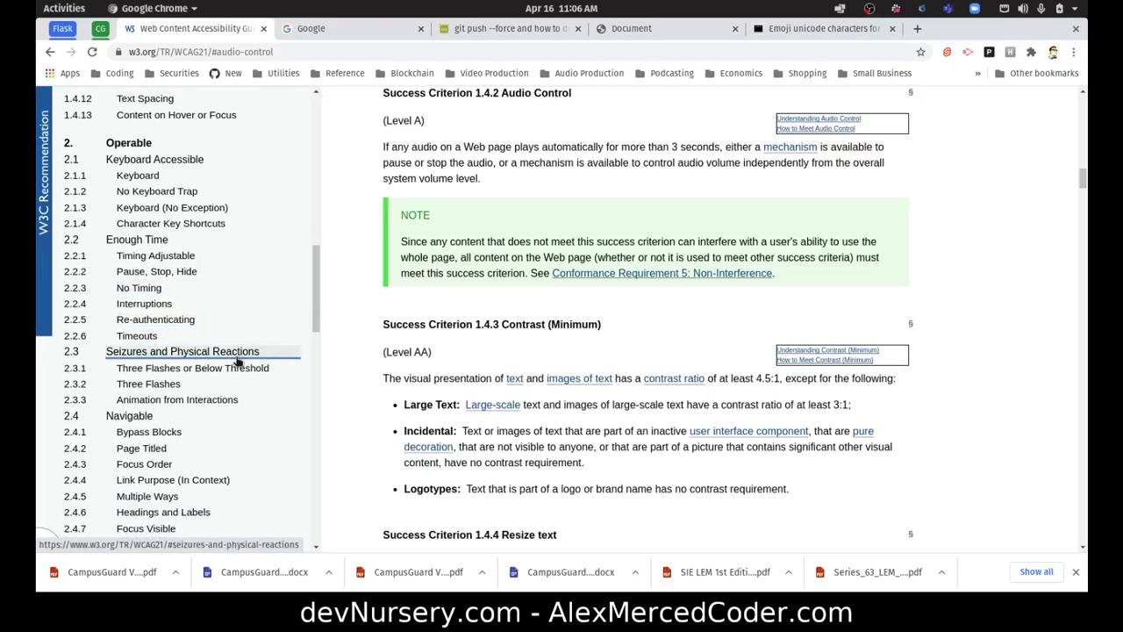
scroll(down, 3)
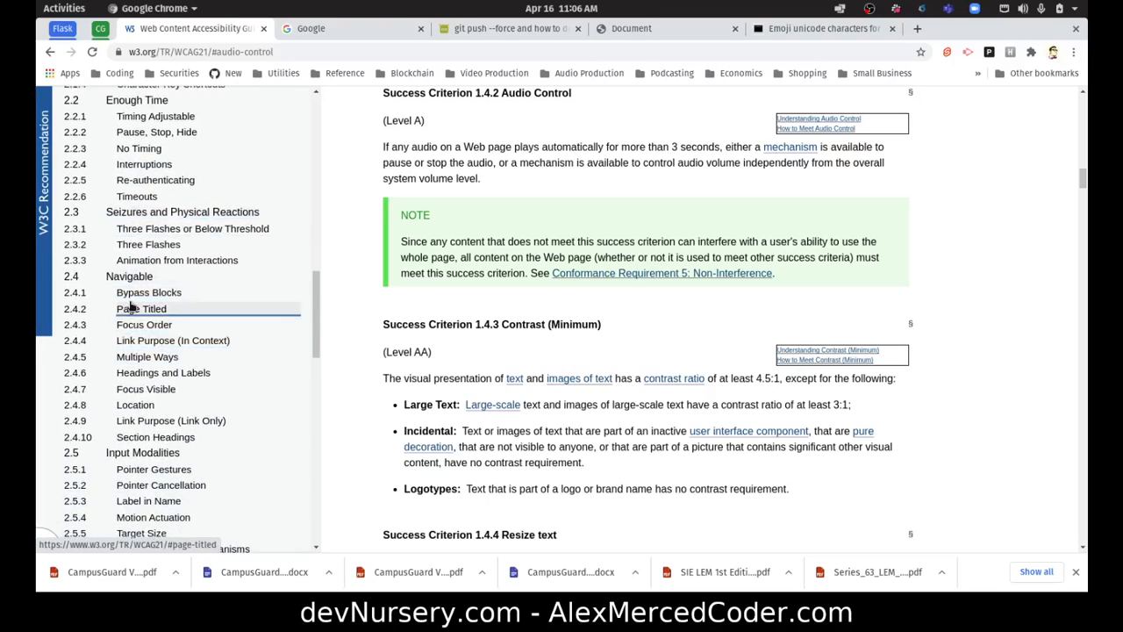
mouse_move(154, 316)
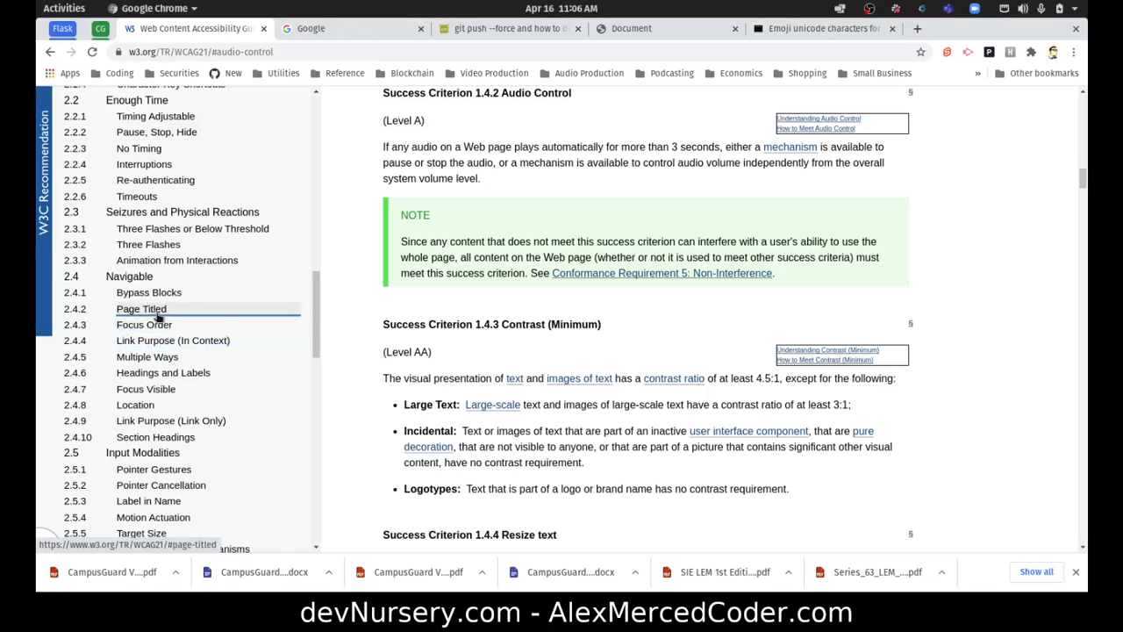
mouse_move(172, 340)
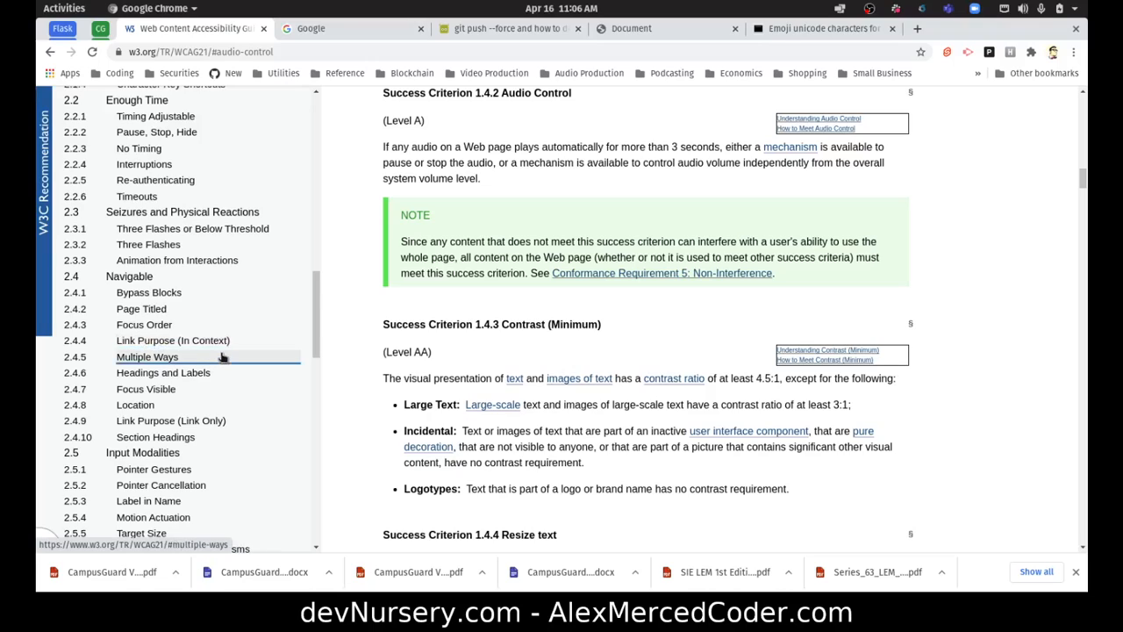
mouse_move(145, 390)
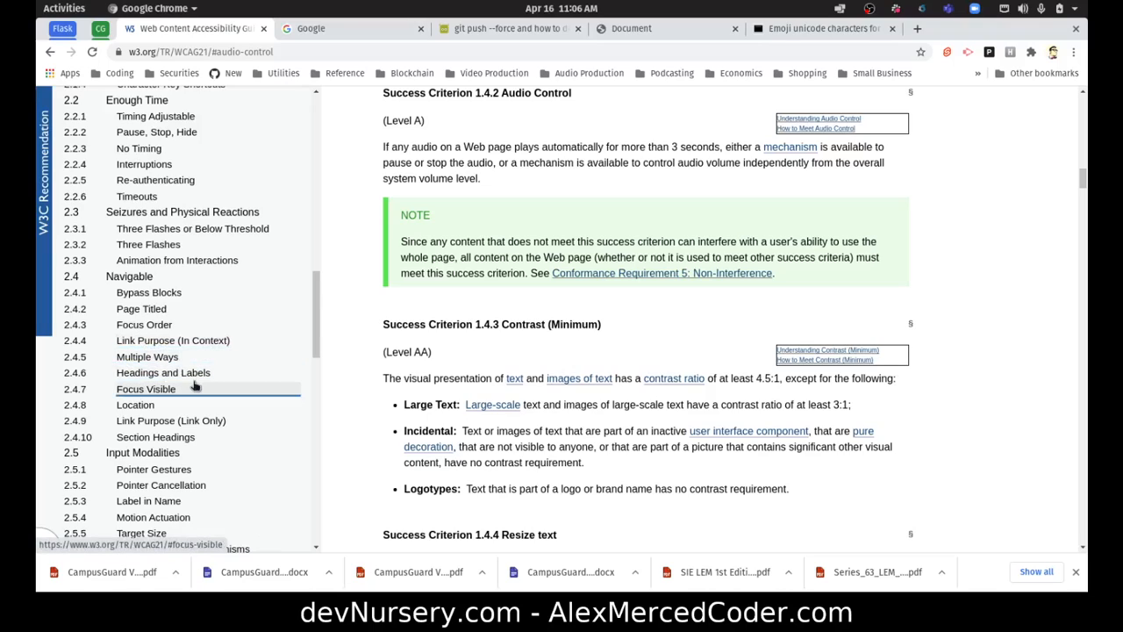
scroll(down, 3)
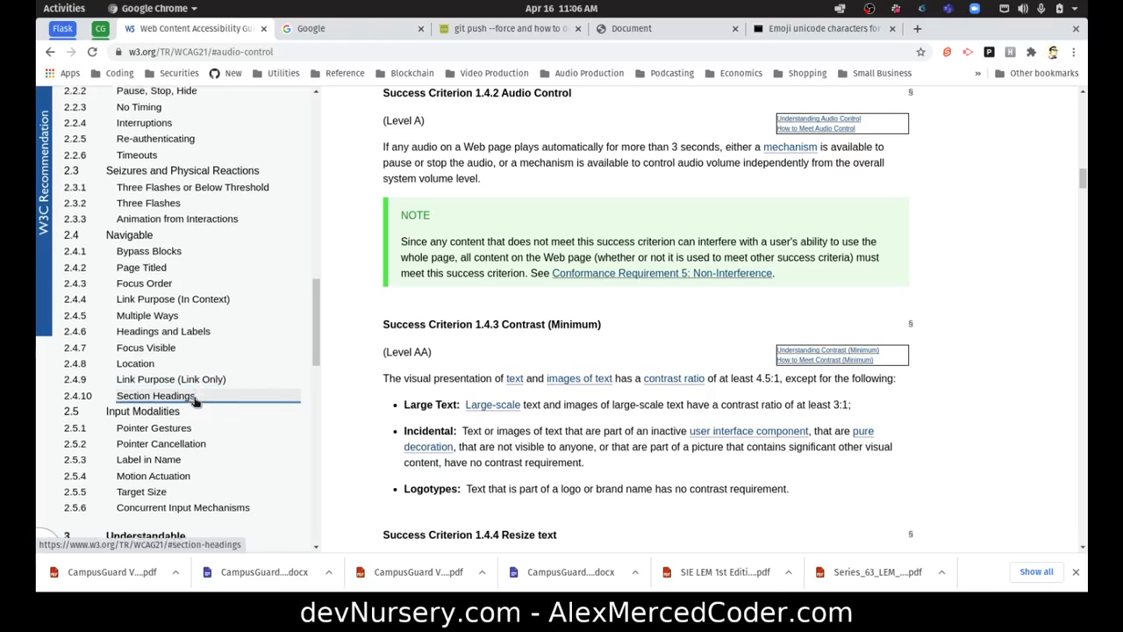
Jump to 2.4.10 Section Headings and scroll the contents toward Understandable.
click(155, 395)
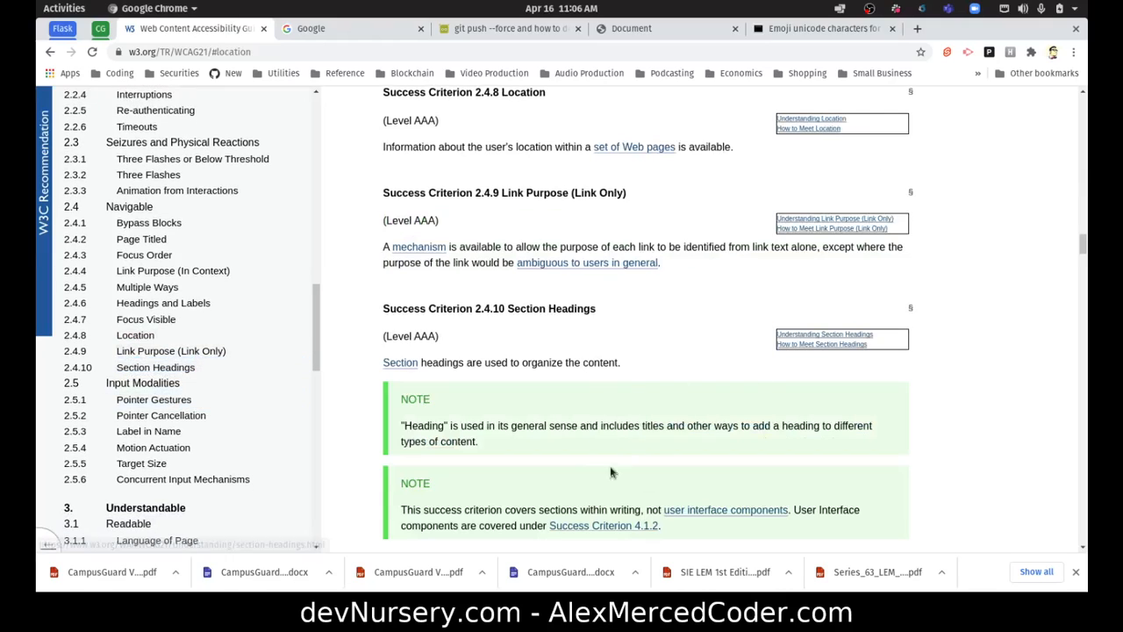
mouse_move(1039, 285)
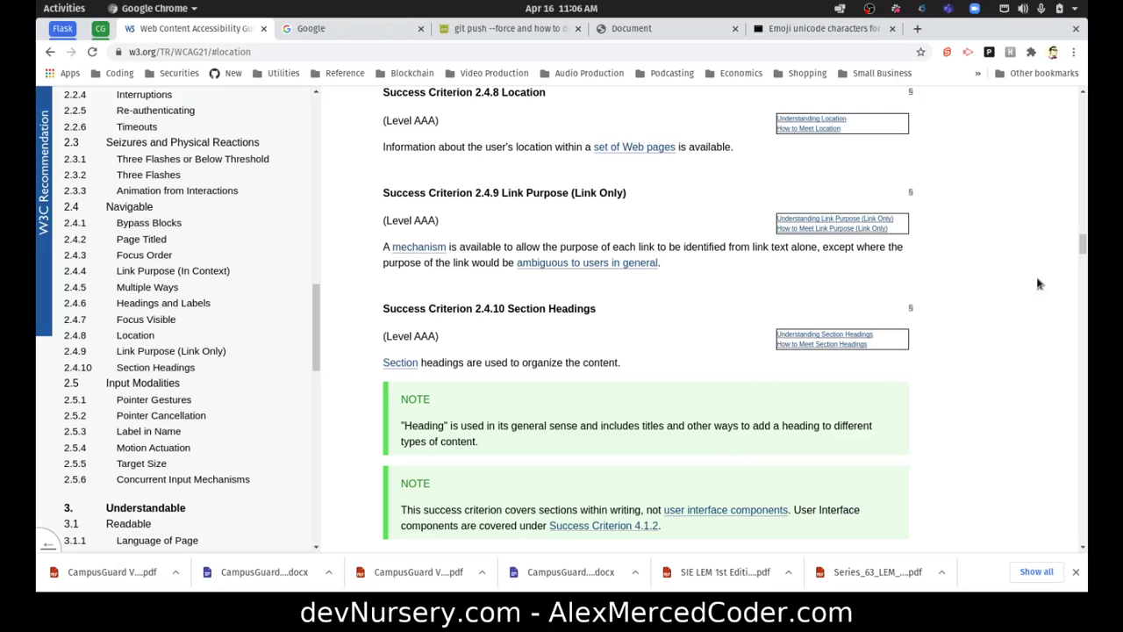
scroll(down, 3)
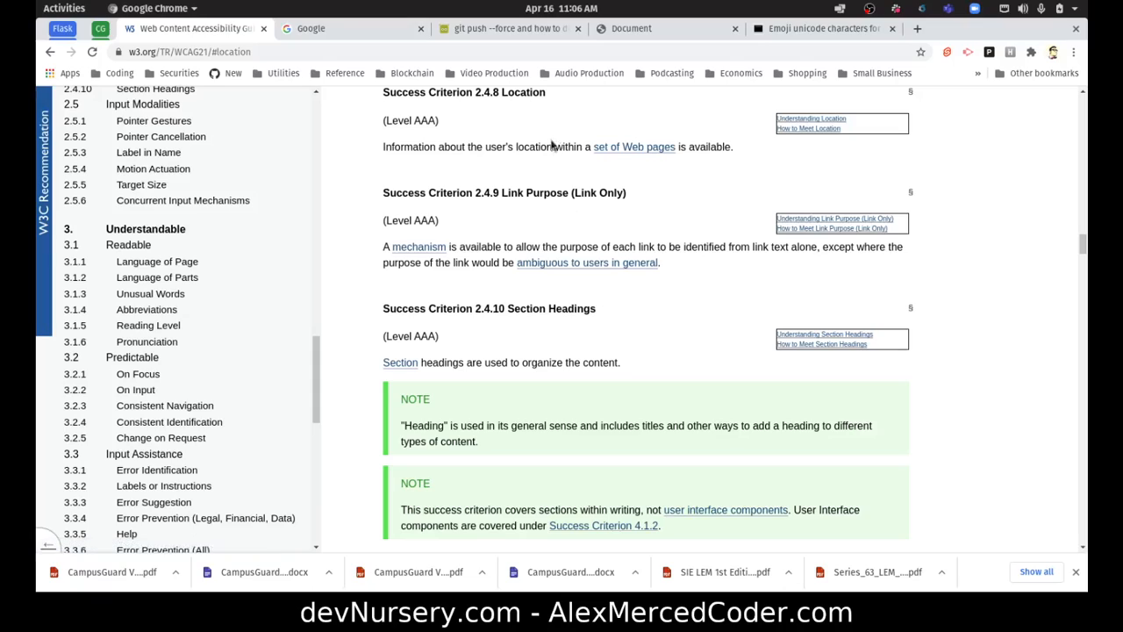
mouse_move(604, 140)
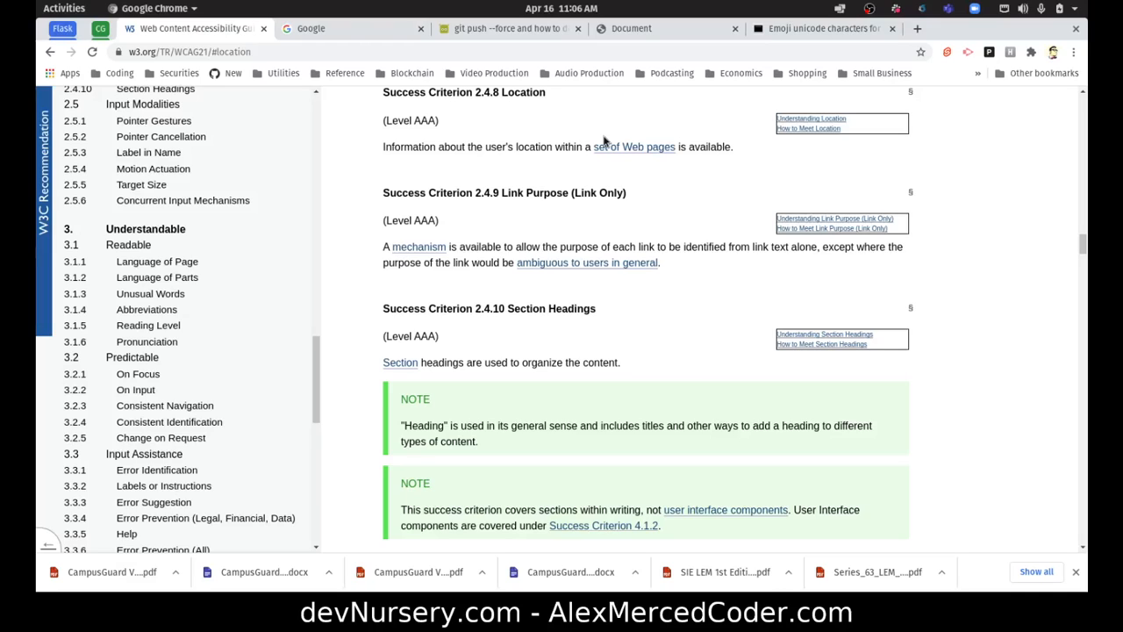
scroll(down, 3)
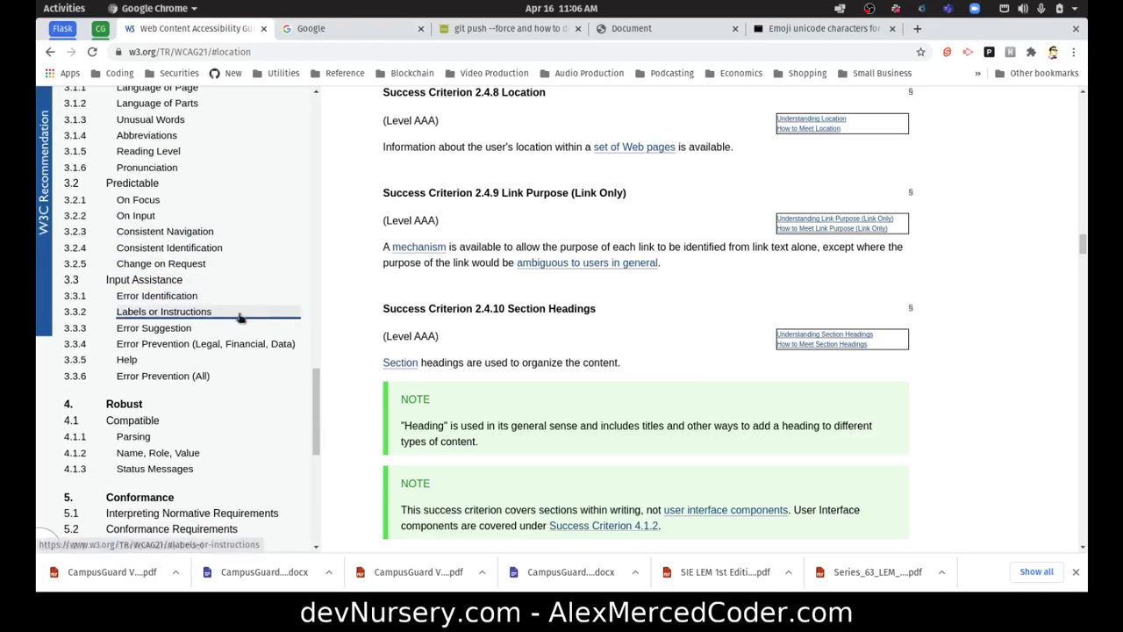
scroll(down, 3)
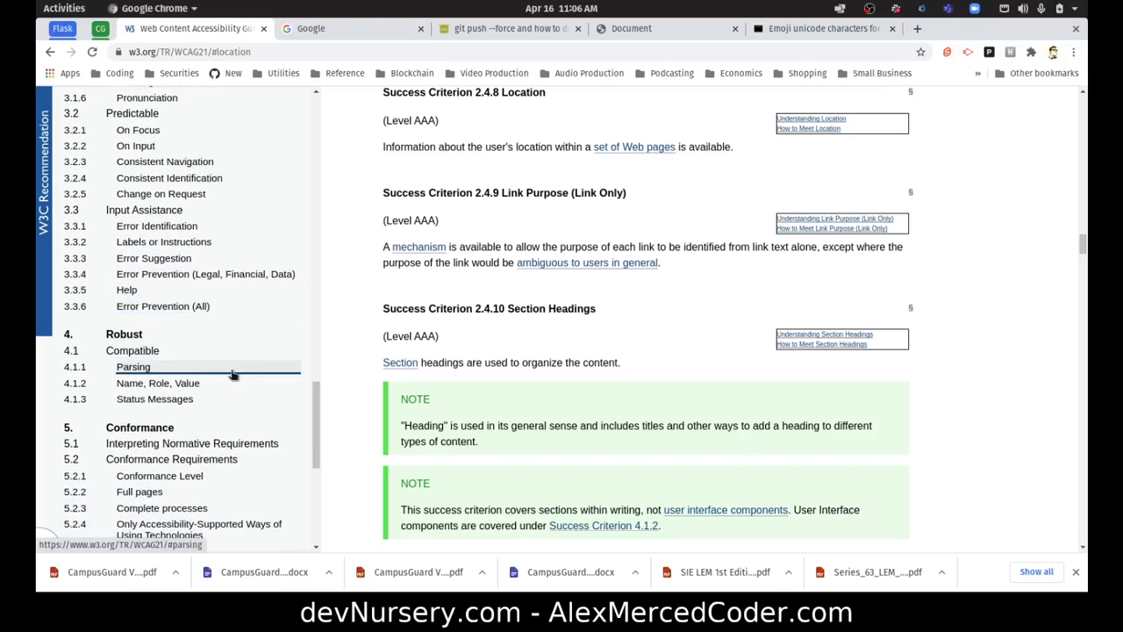
mouse_move(231, 379)
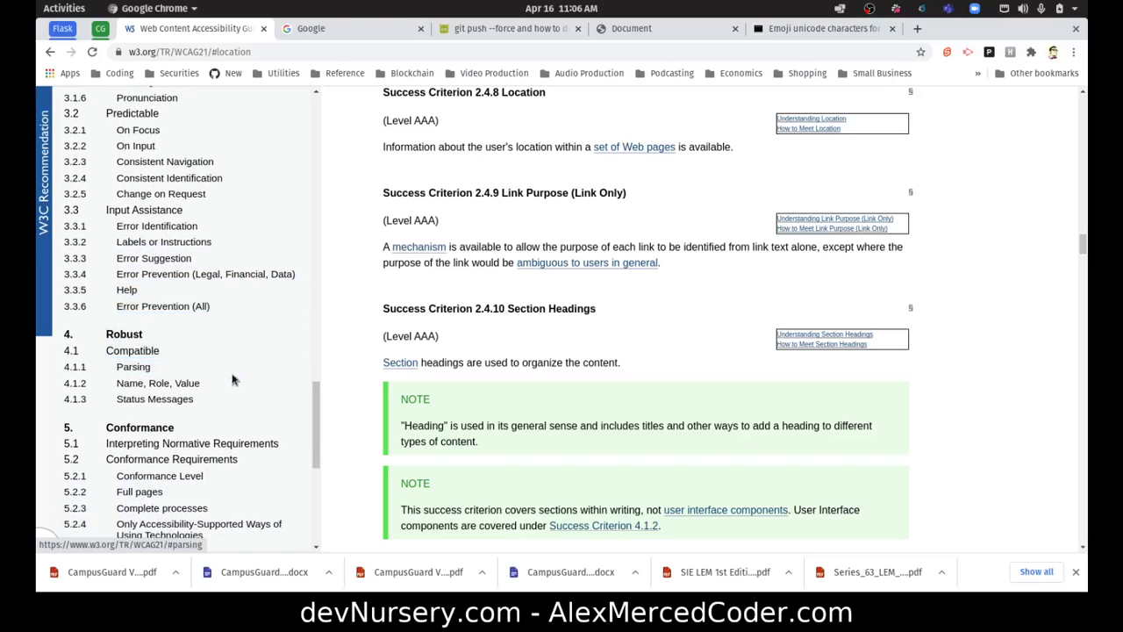
scroll(down, 3)
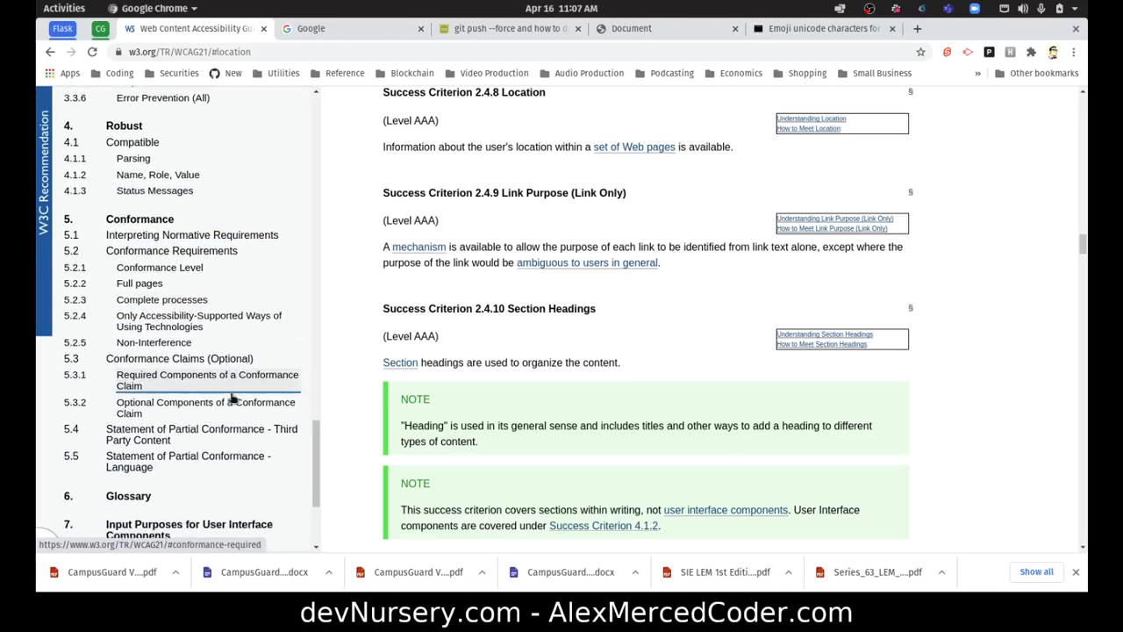
scroll(up, 3)
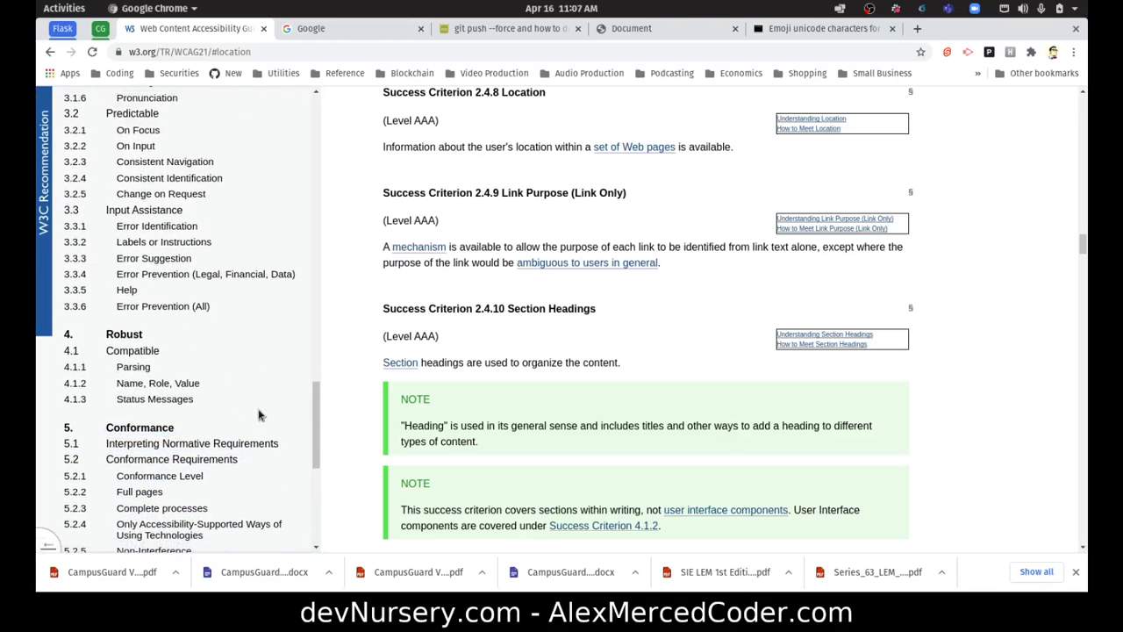
scroll(up, 3)
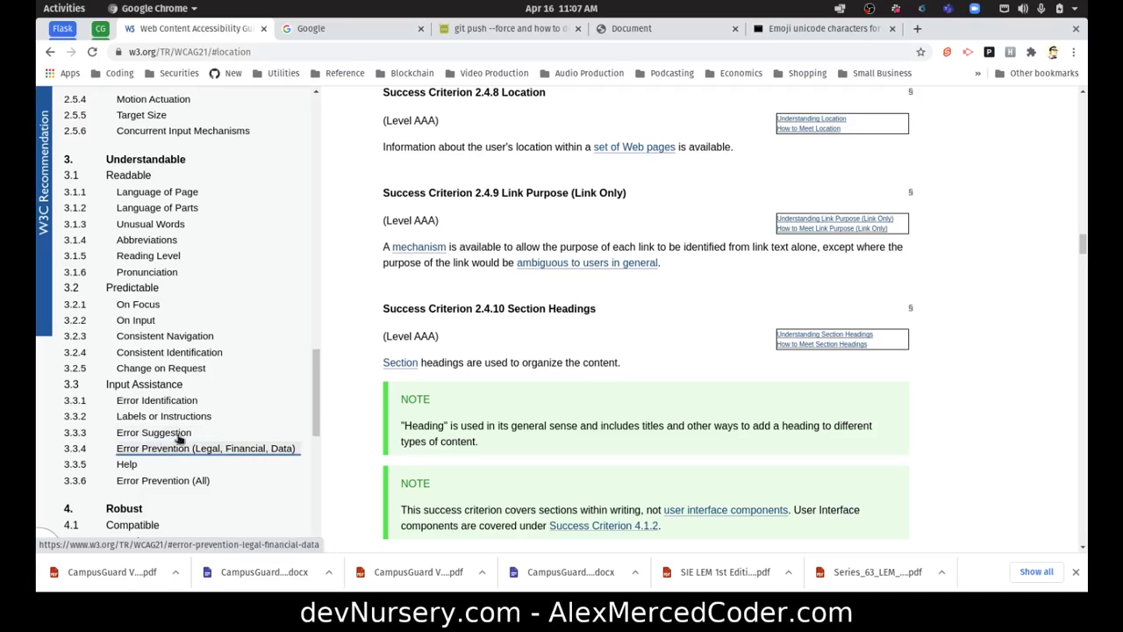
mouse_move(221, 446)
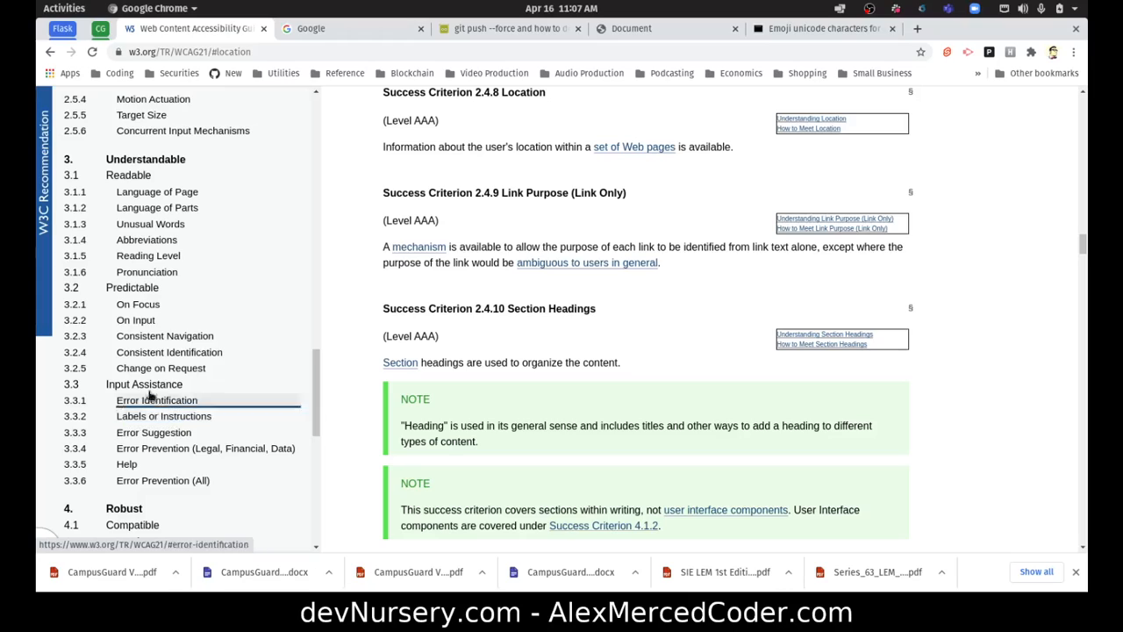
mouse_move(165, 335)
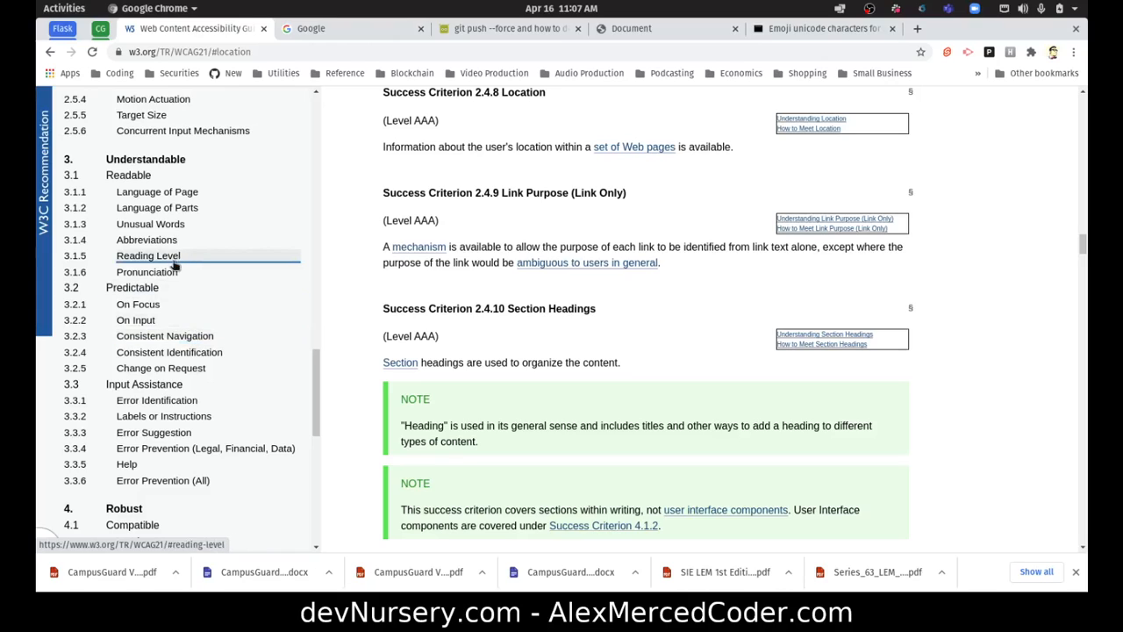
scroll(up, 3)
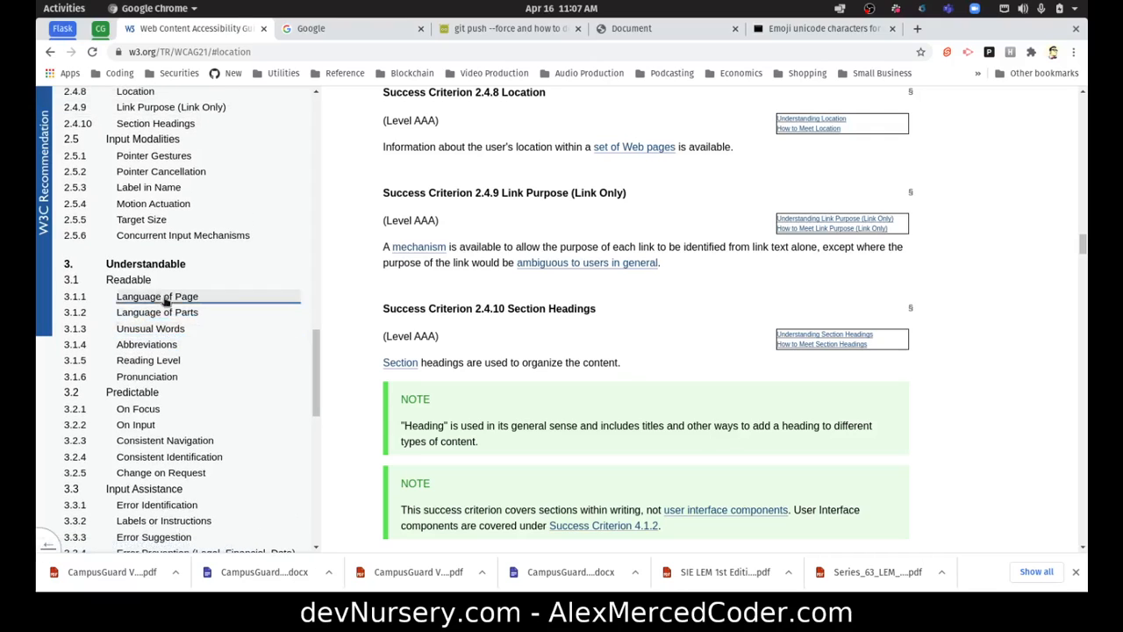
scroll(up, 3)
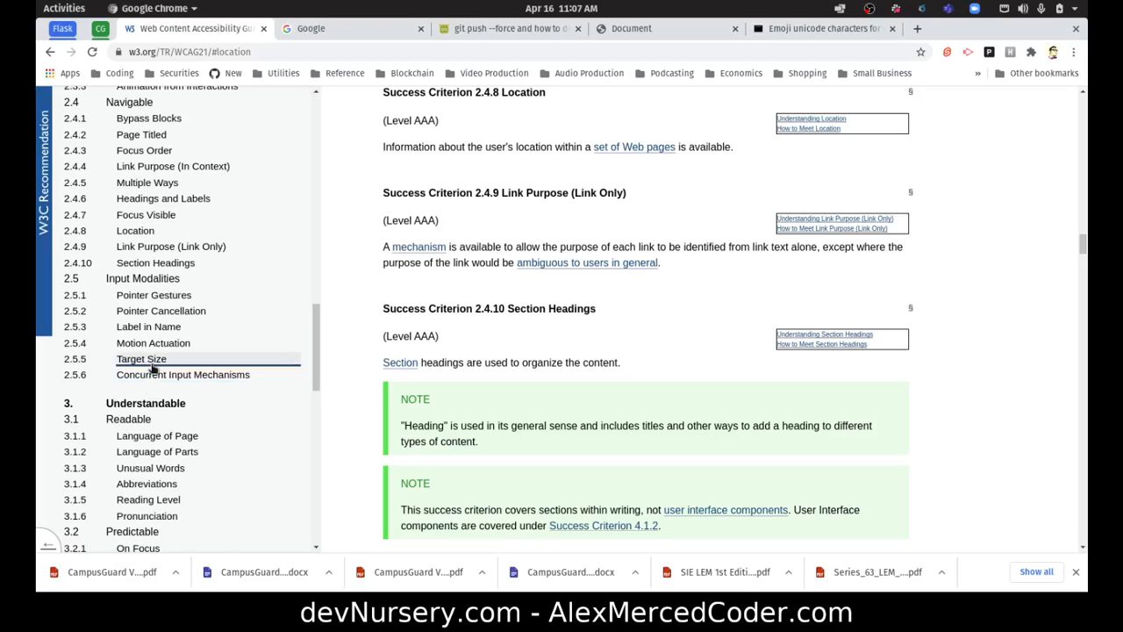
scroll(up, 3)
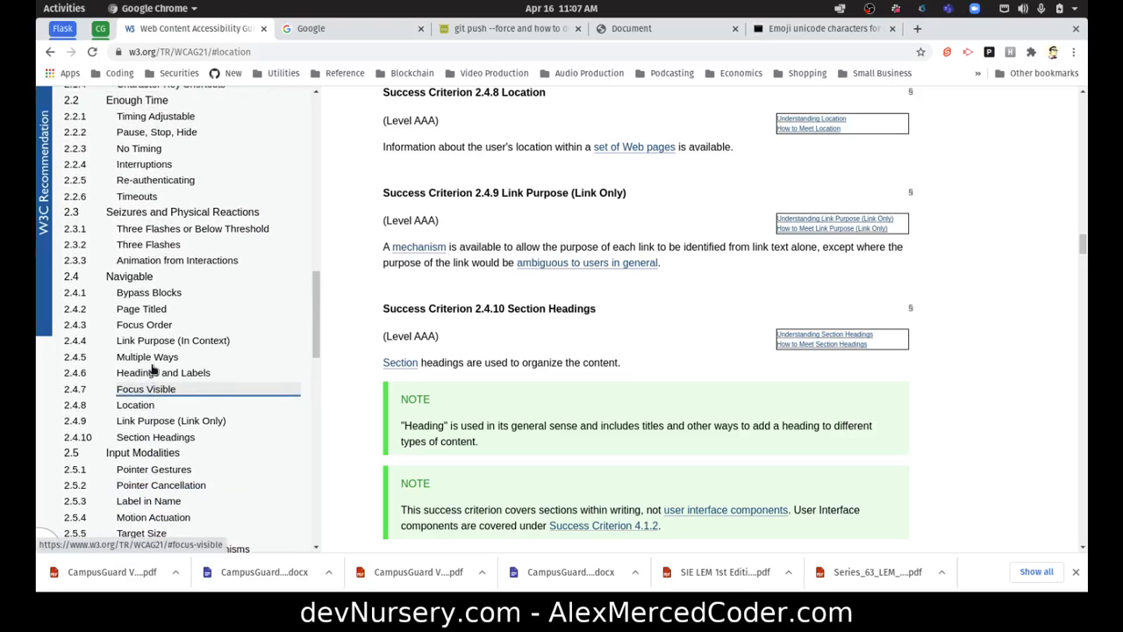
scroll(up, 3)
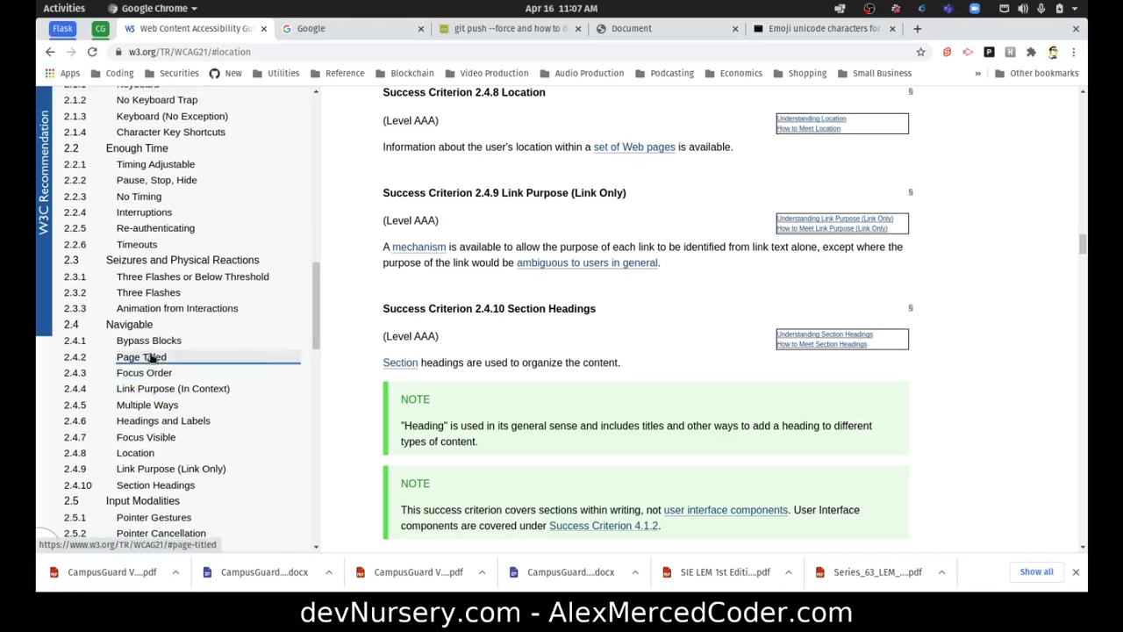
scroll(up, 3)
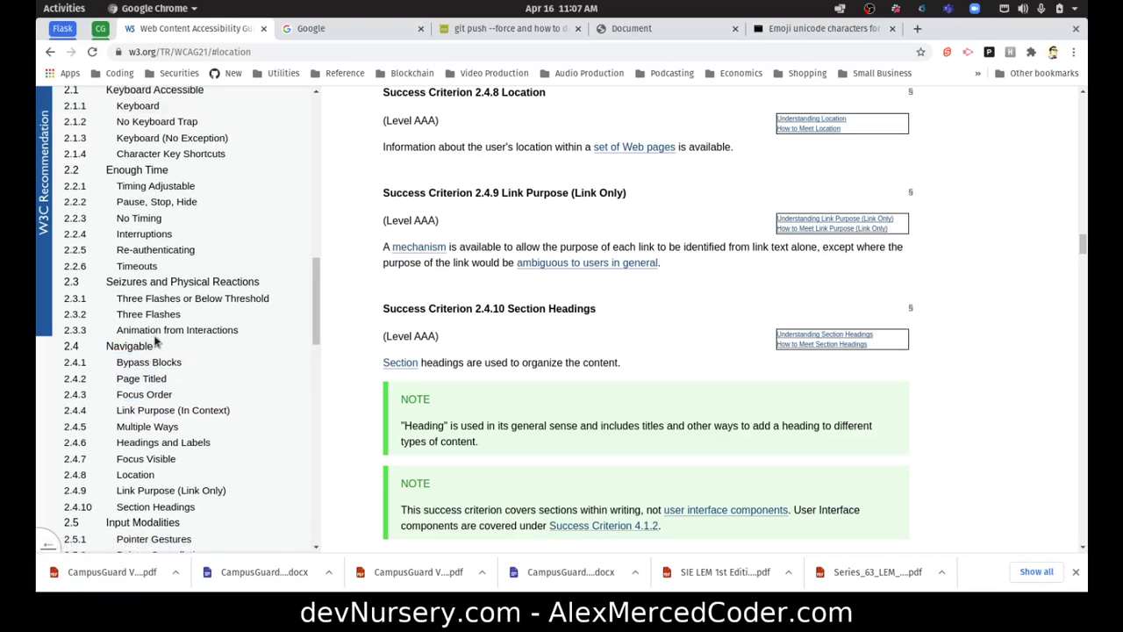
scroll(up, 3)
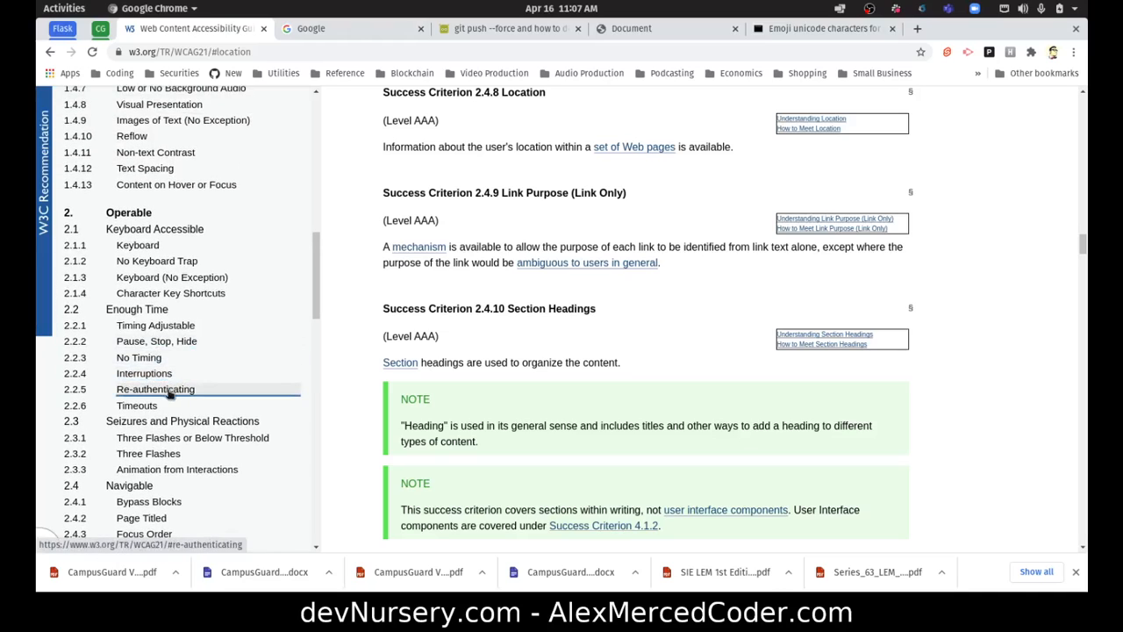
mouse_move(142, 372)
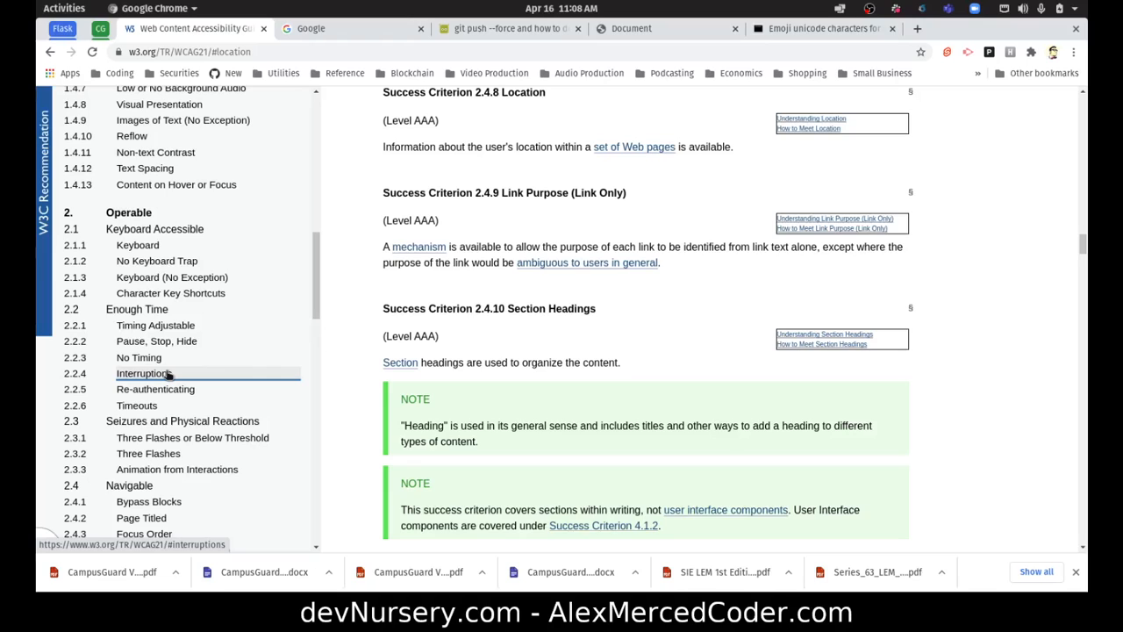
scroll(up, 3)
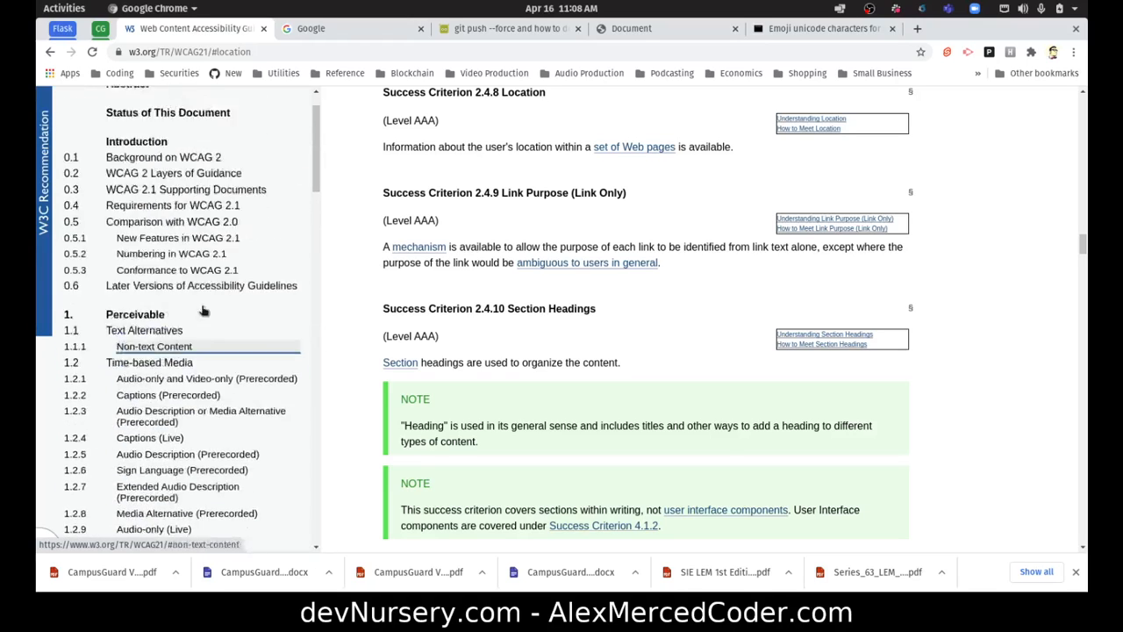
scroll(down, 3)
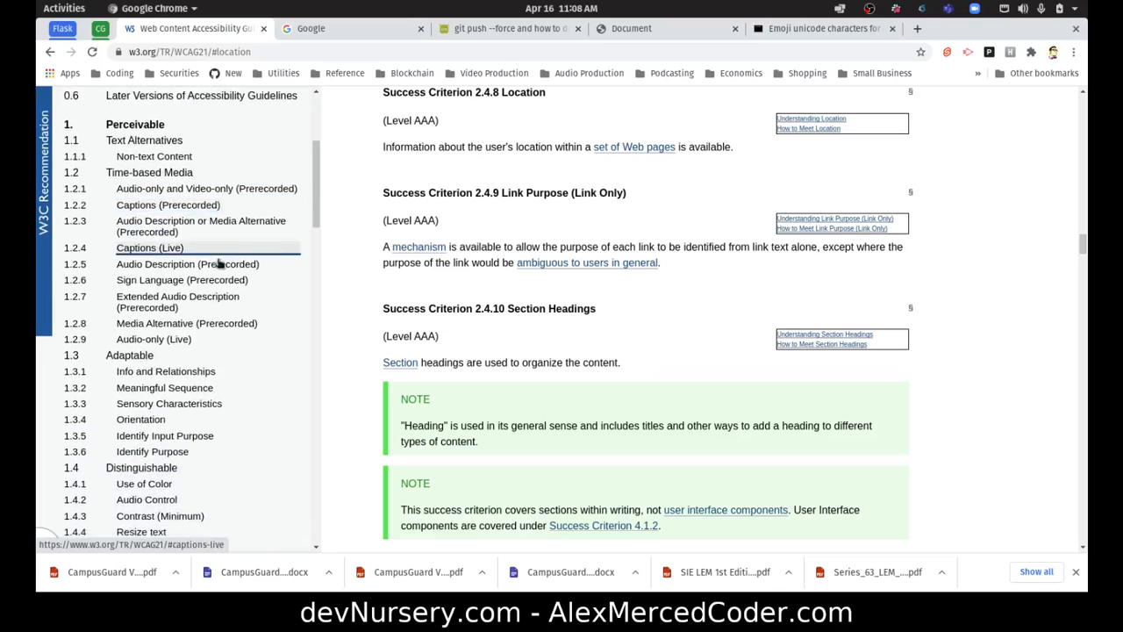
scroll(up, 3)
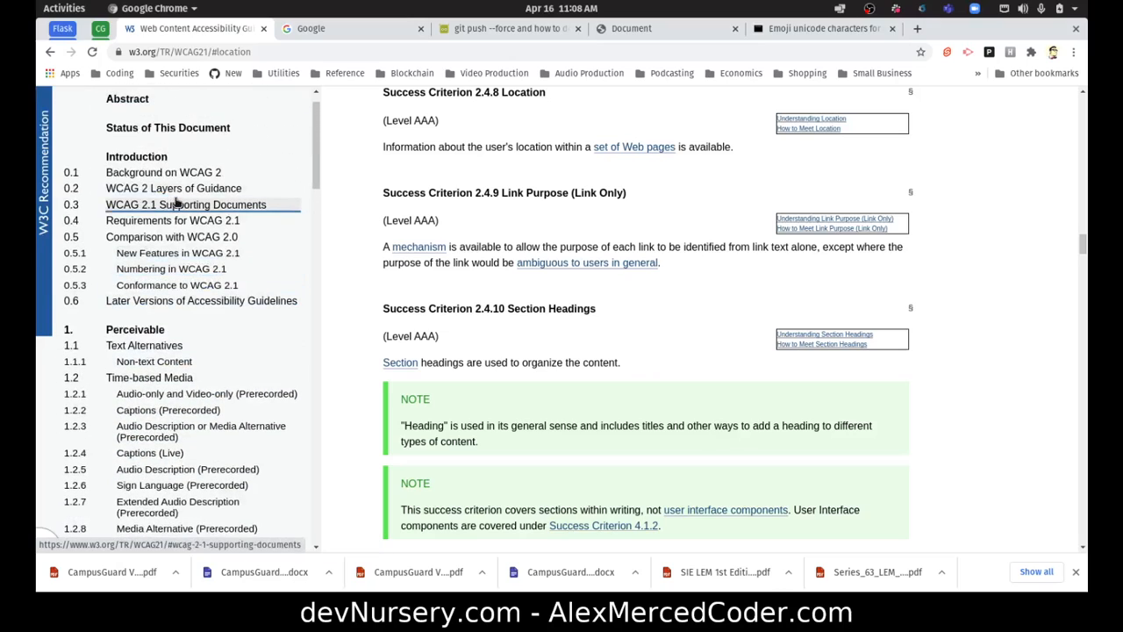
scroll(down, 3)
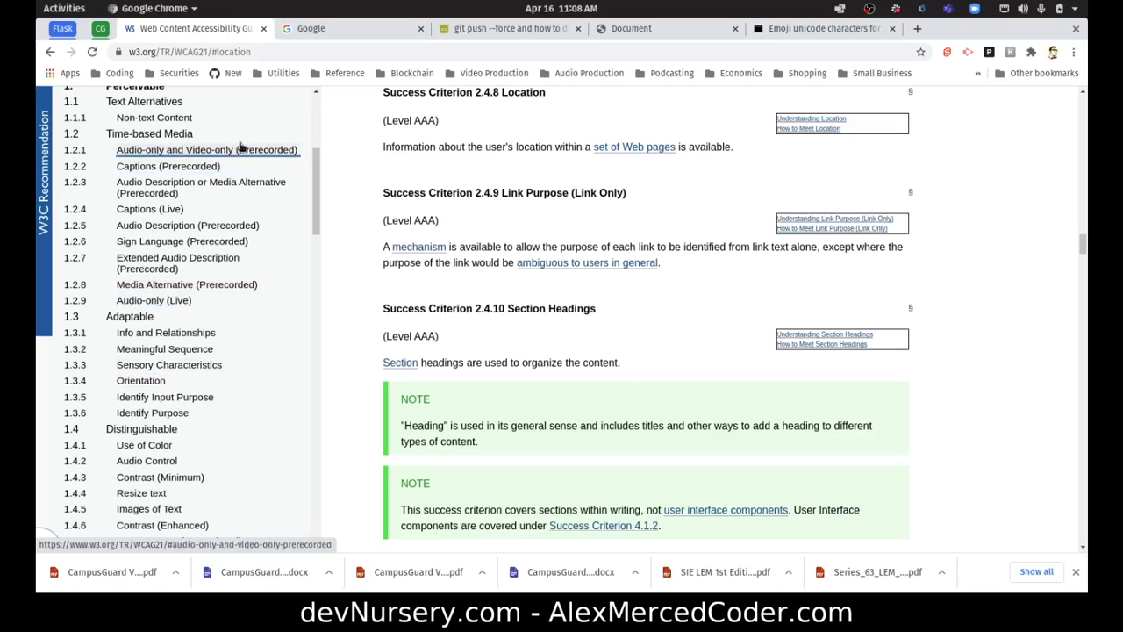
scroll(down, 3)
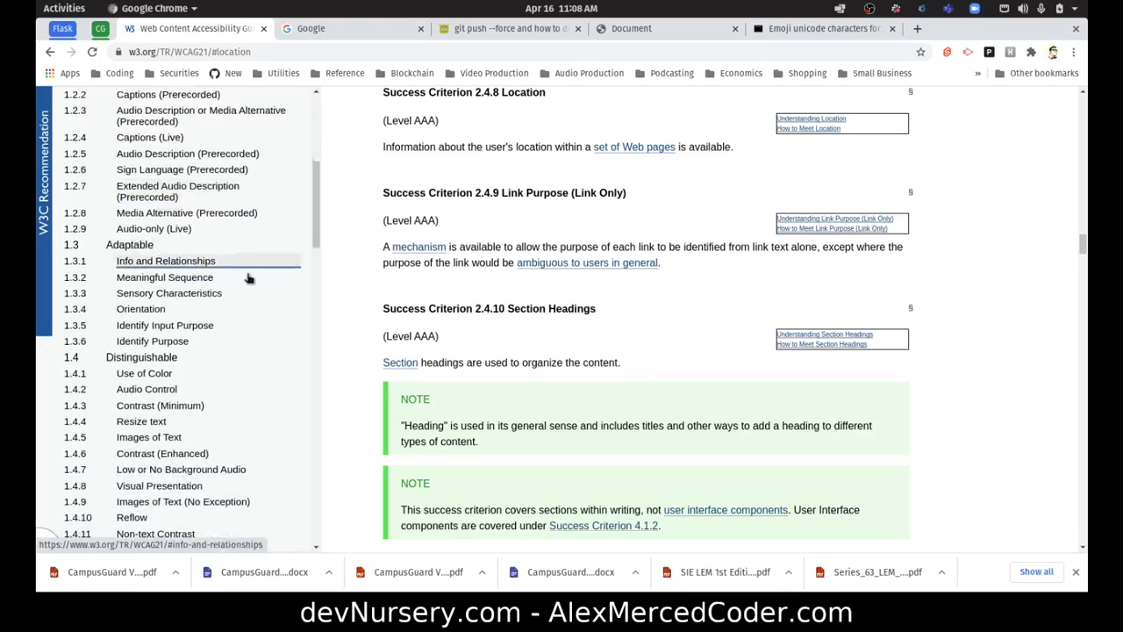
scroll(down, 3)
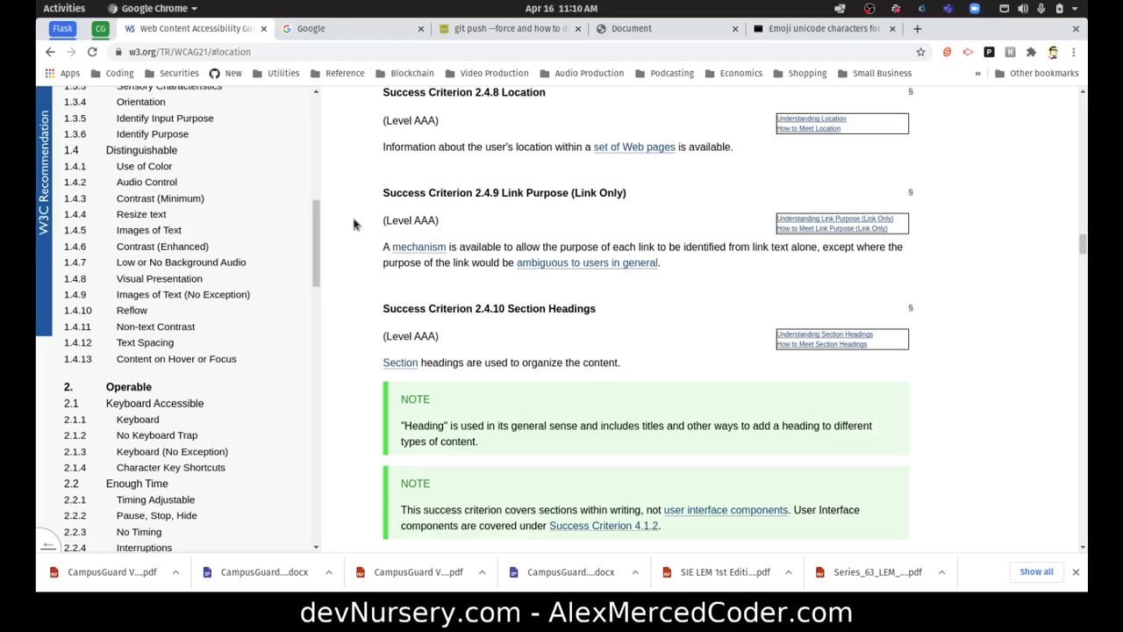
mouse_move(553, 214)
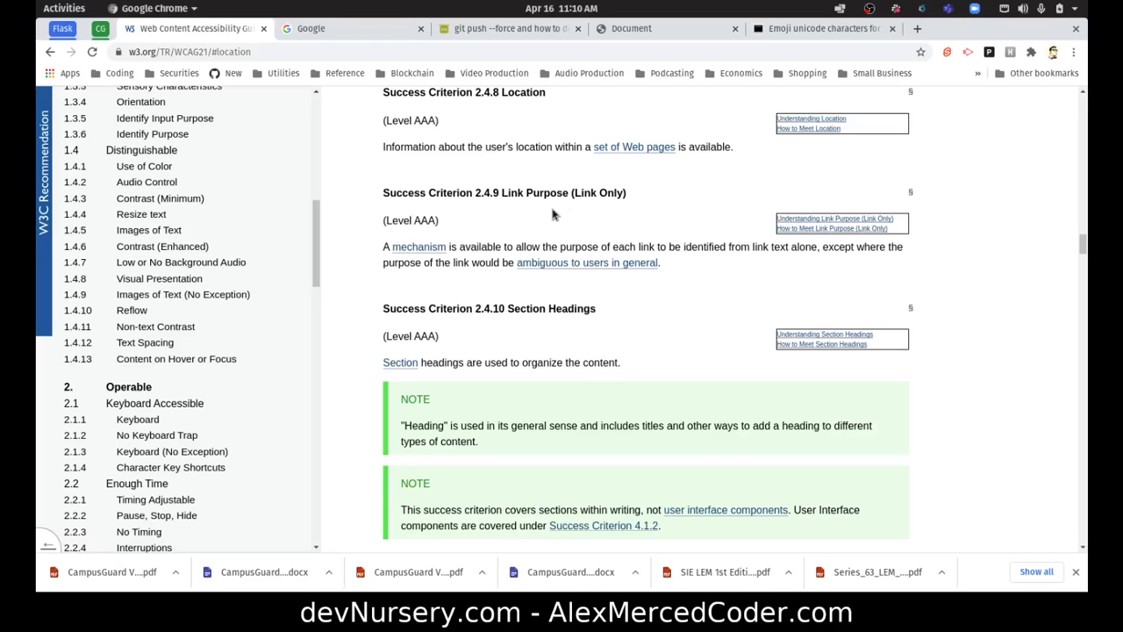